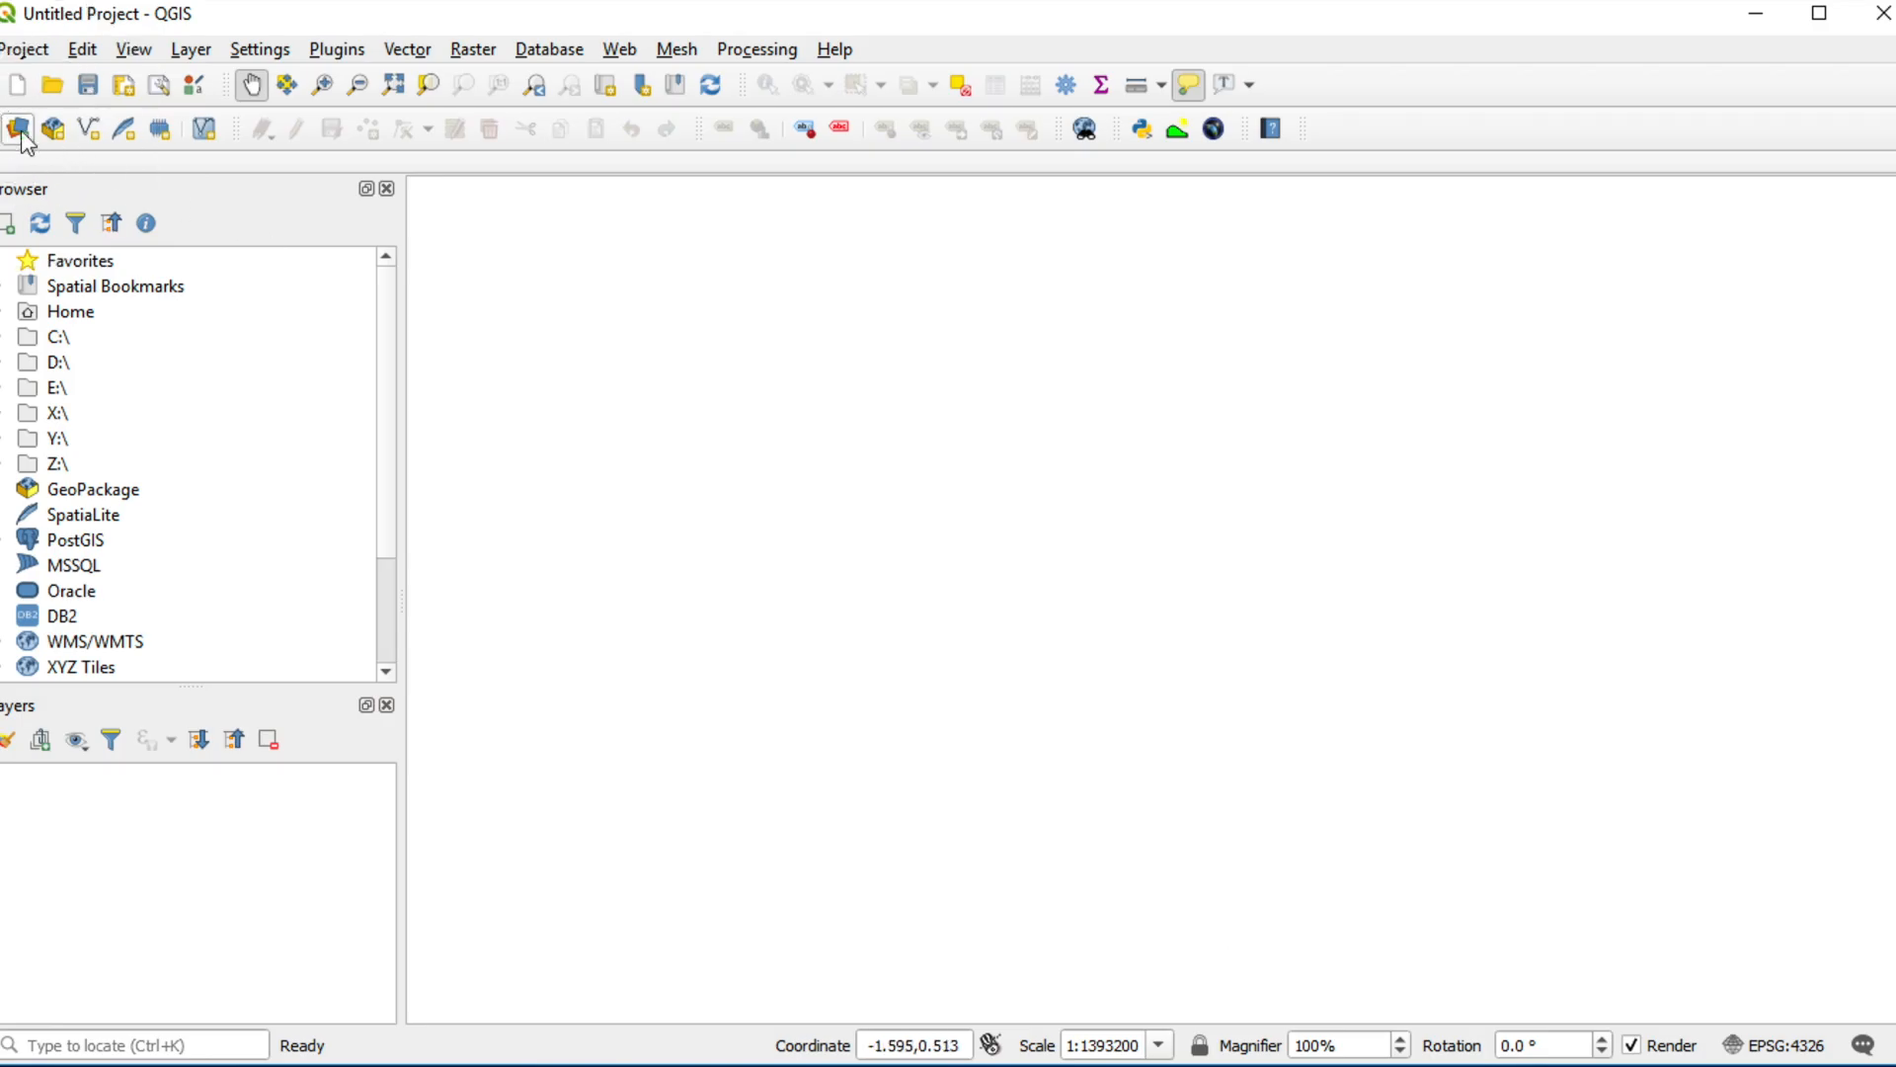
Browse to the scene folder and choose the B2, B3, B4 and B8 TIF files.
left_click(11, 128)
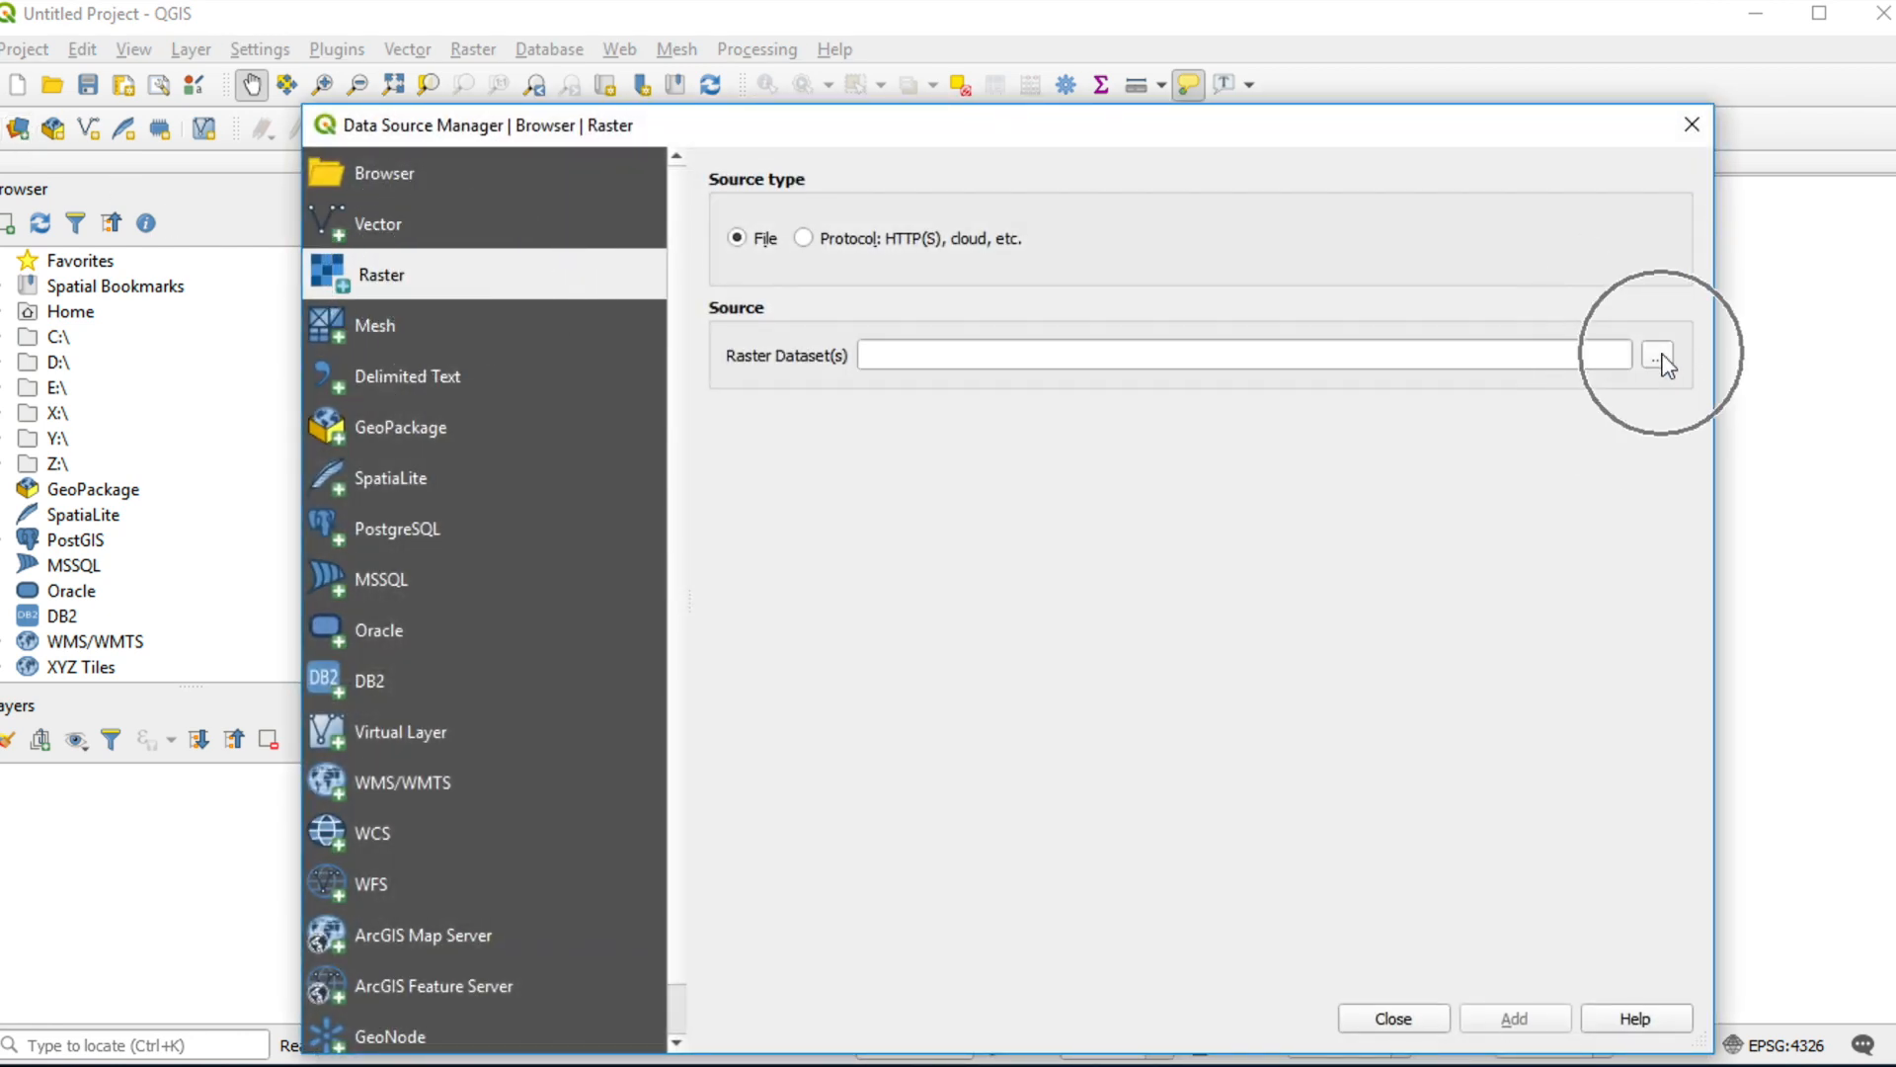
left_click(1655, 355)
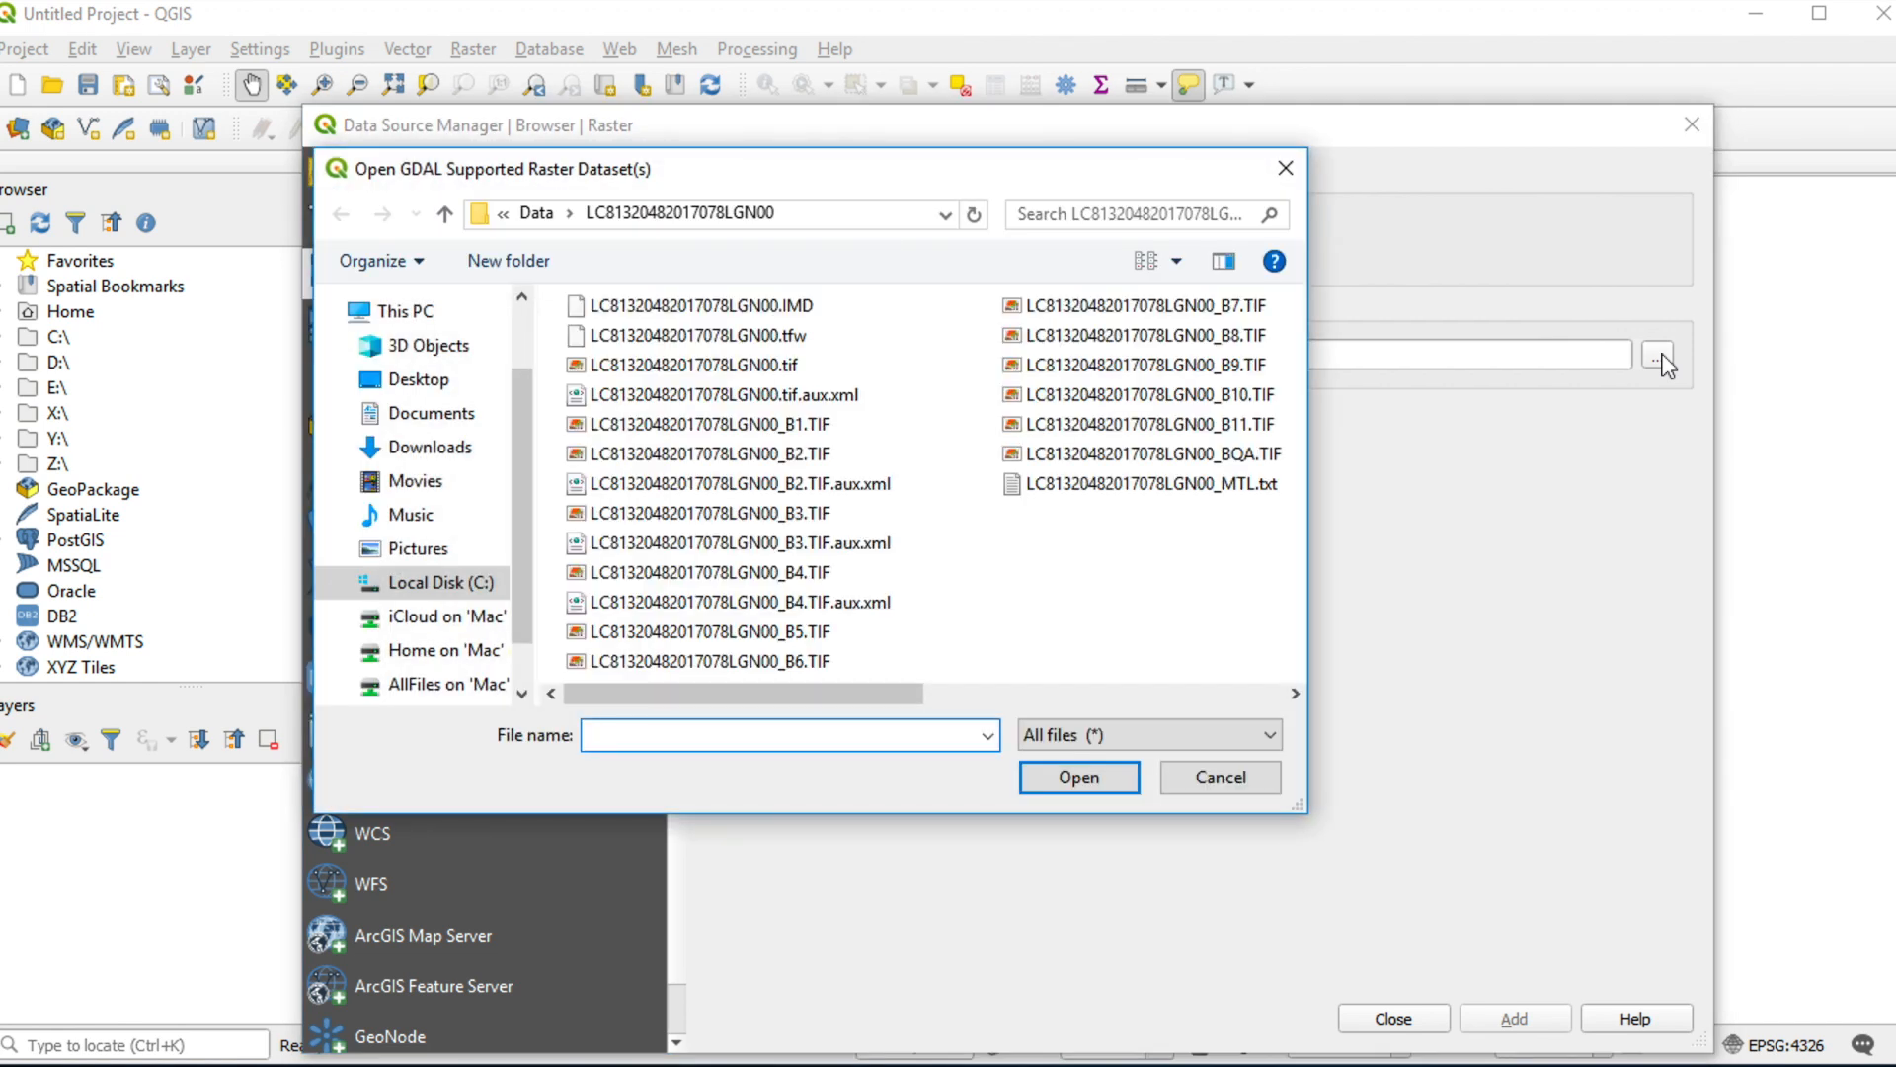
left_click(708, 455)
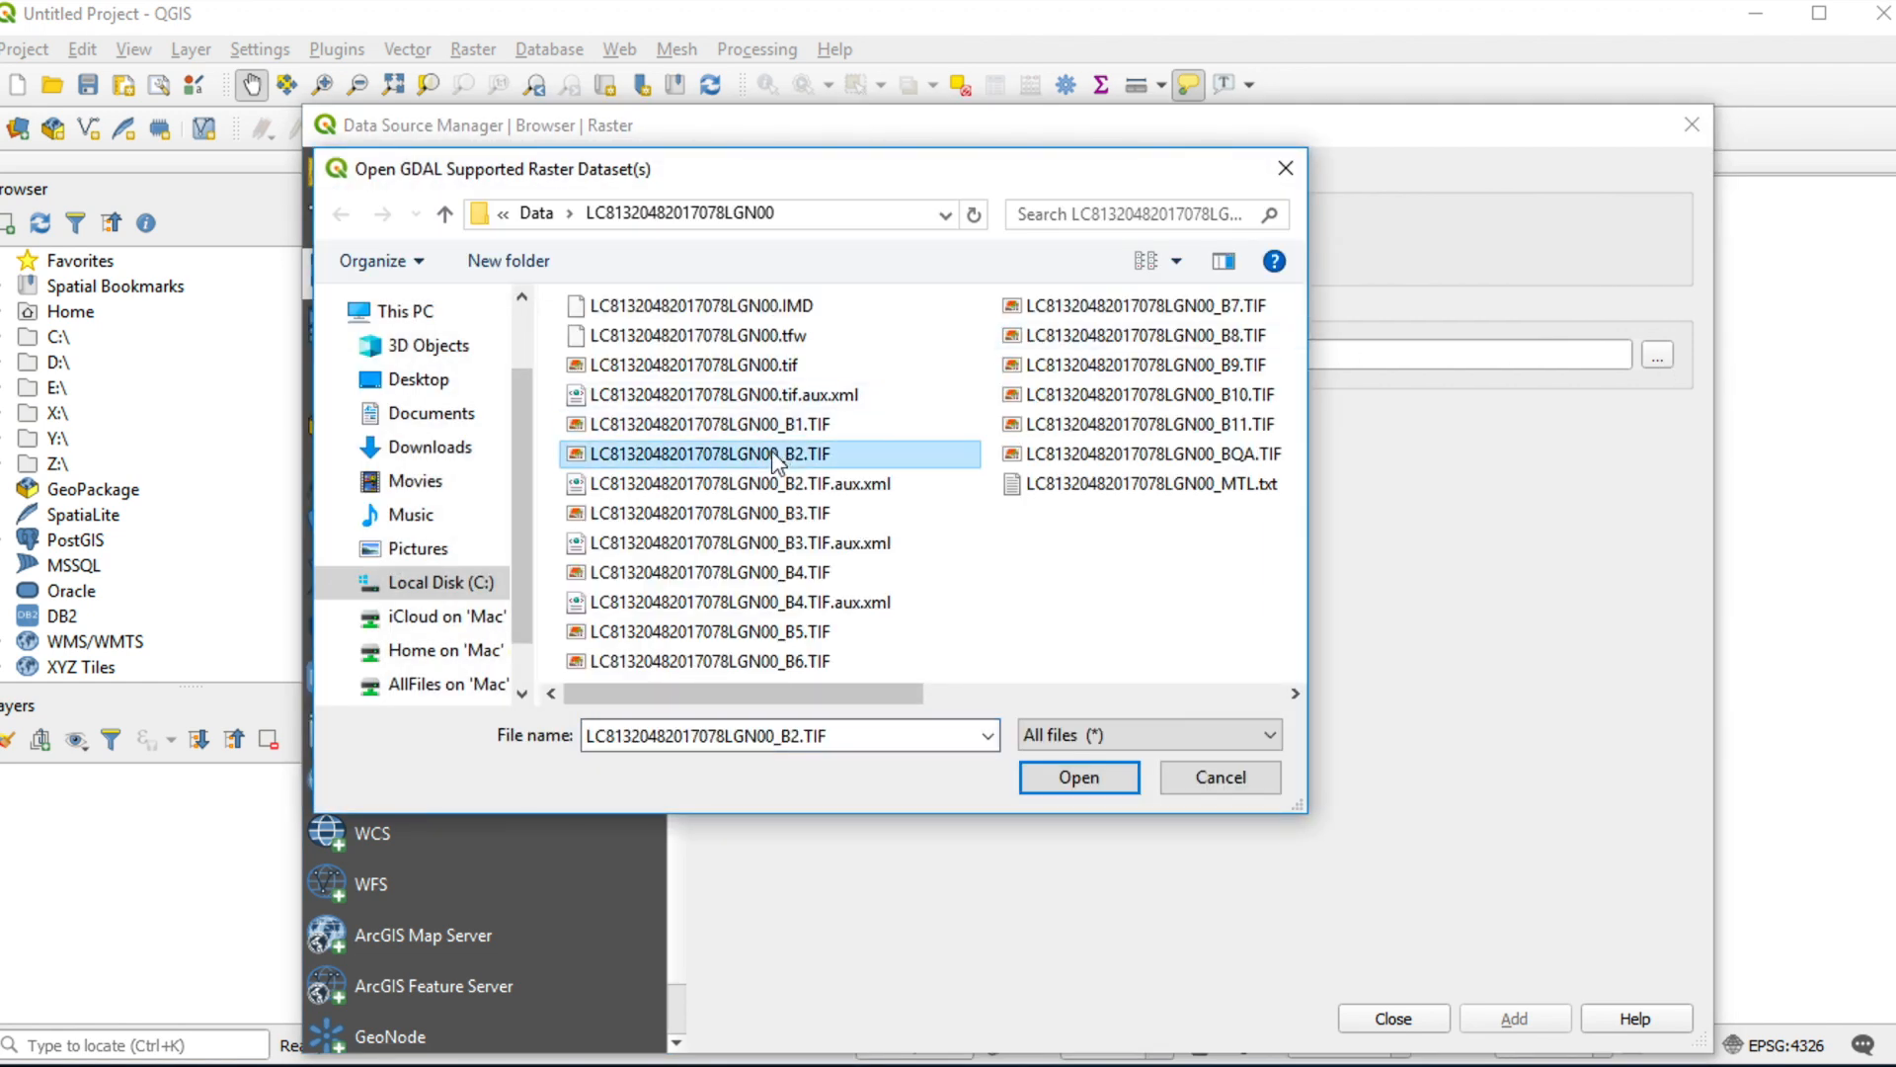
left_click(796, 513)
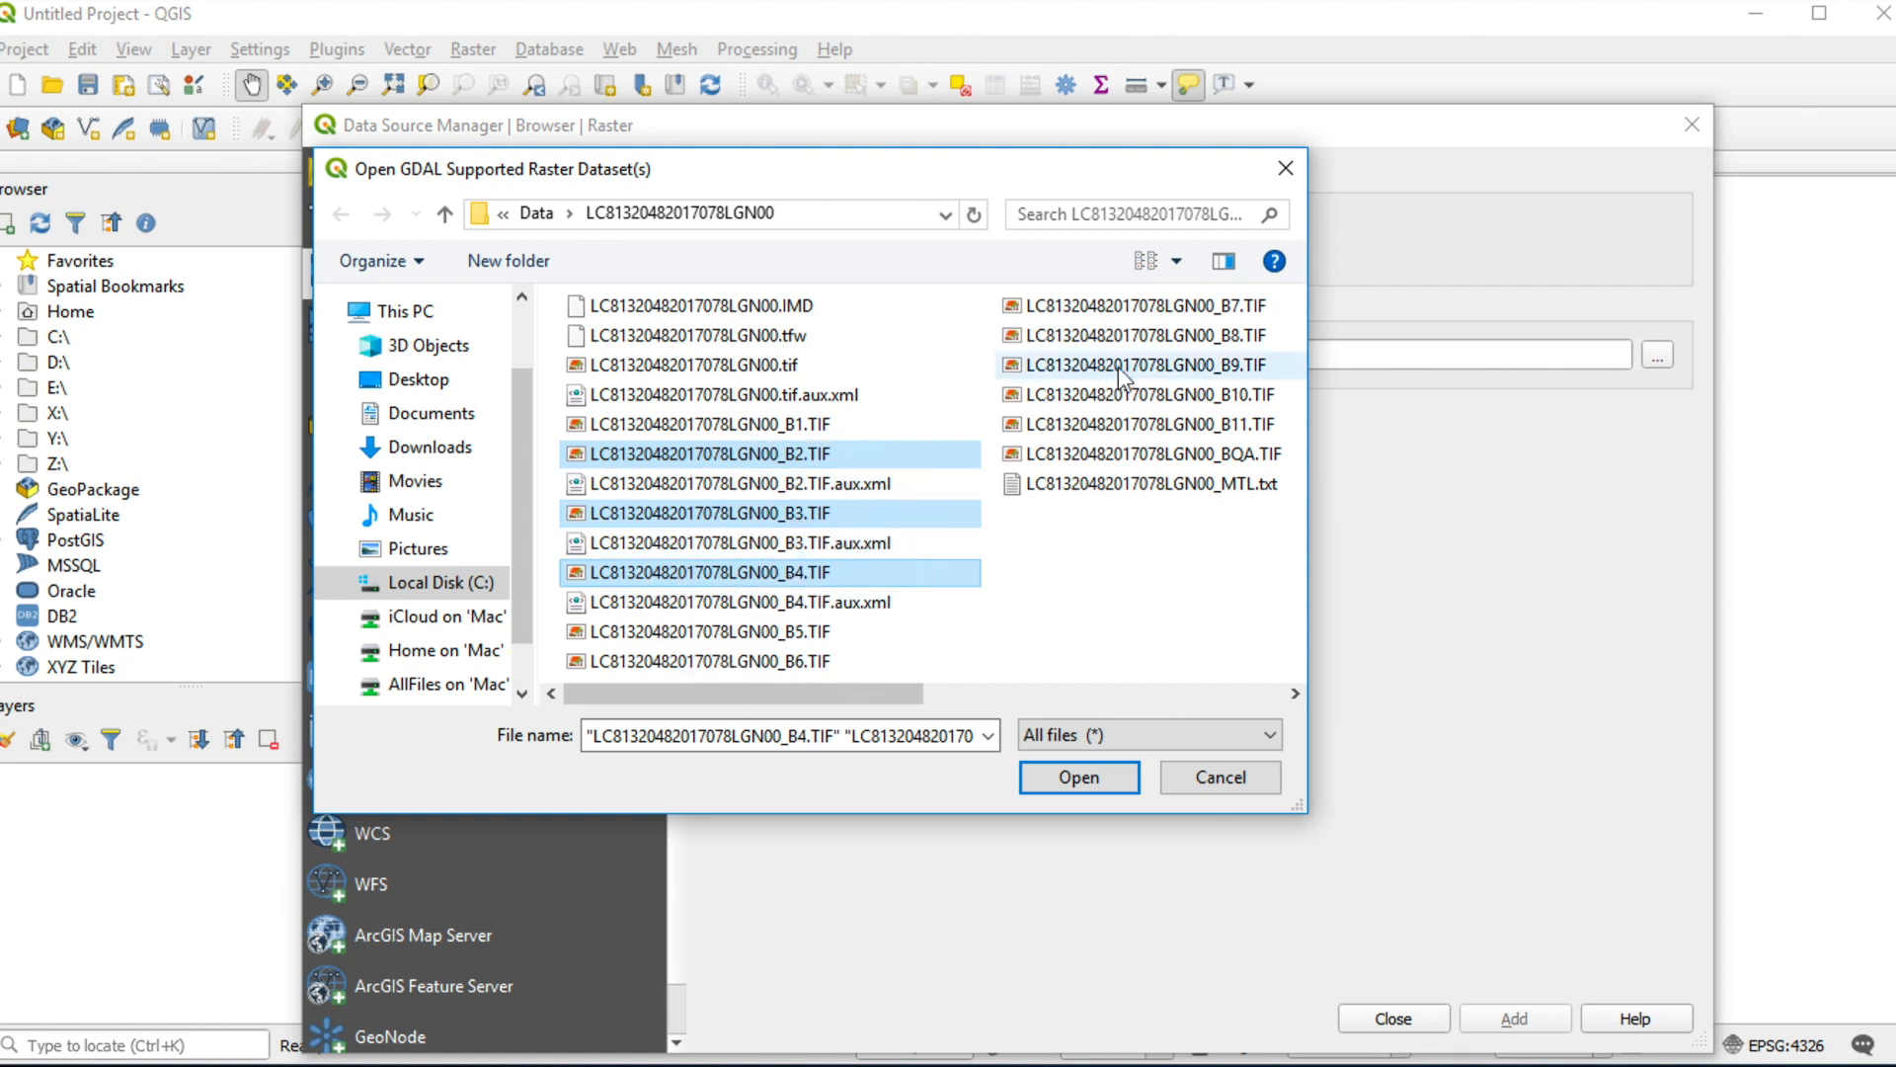
mouse_move(1191, 351)
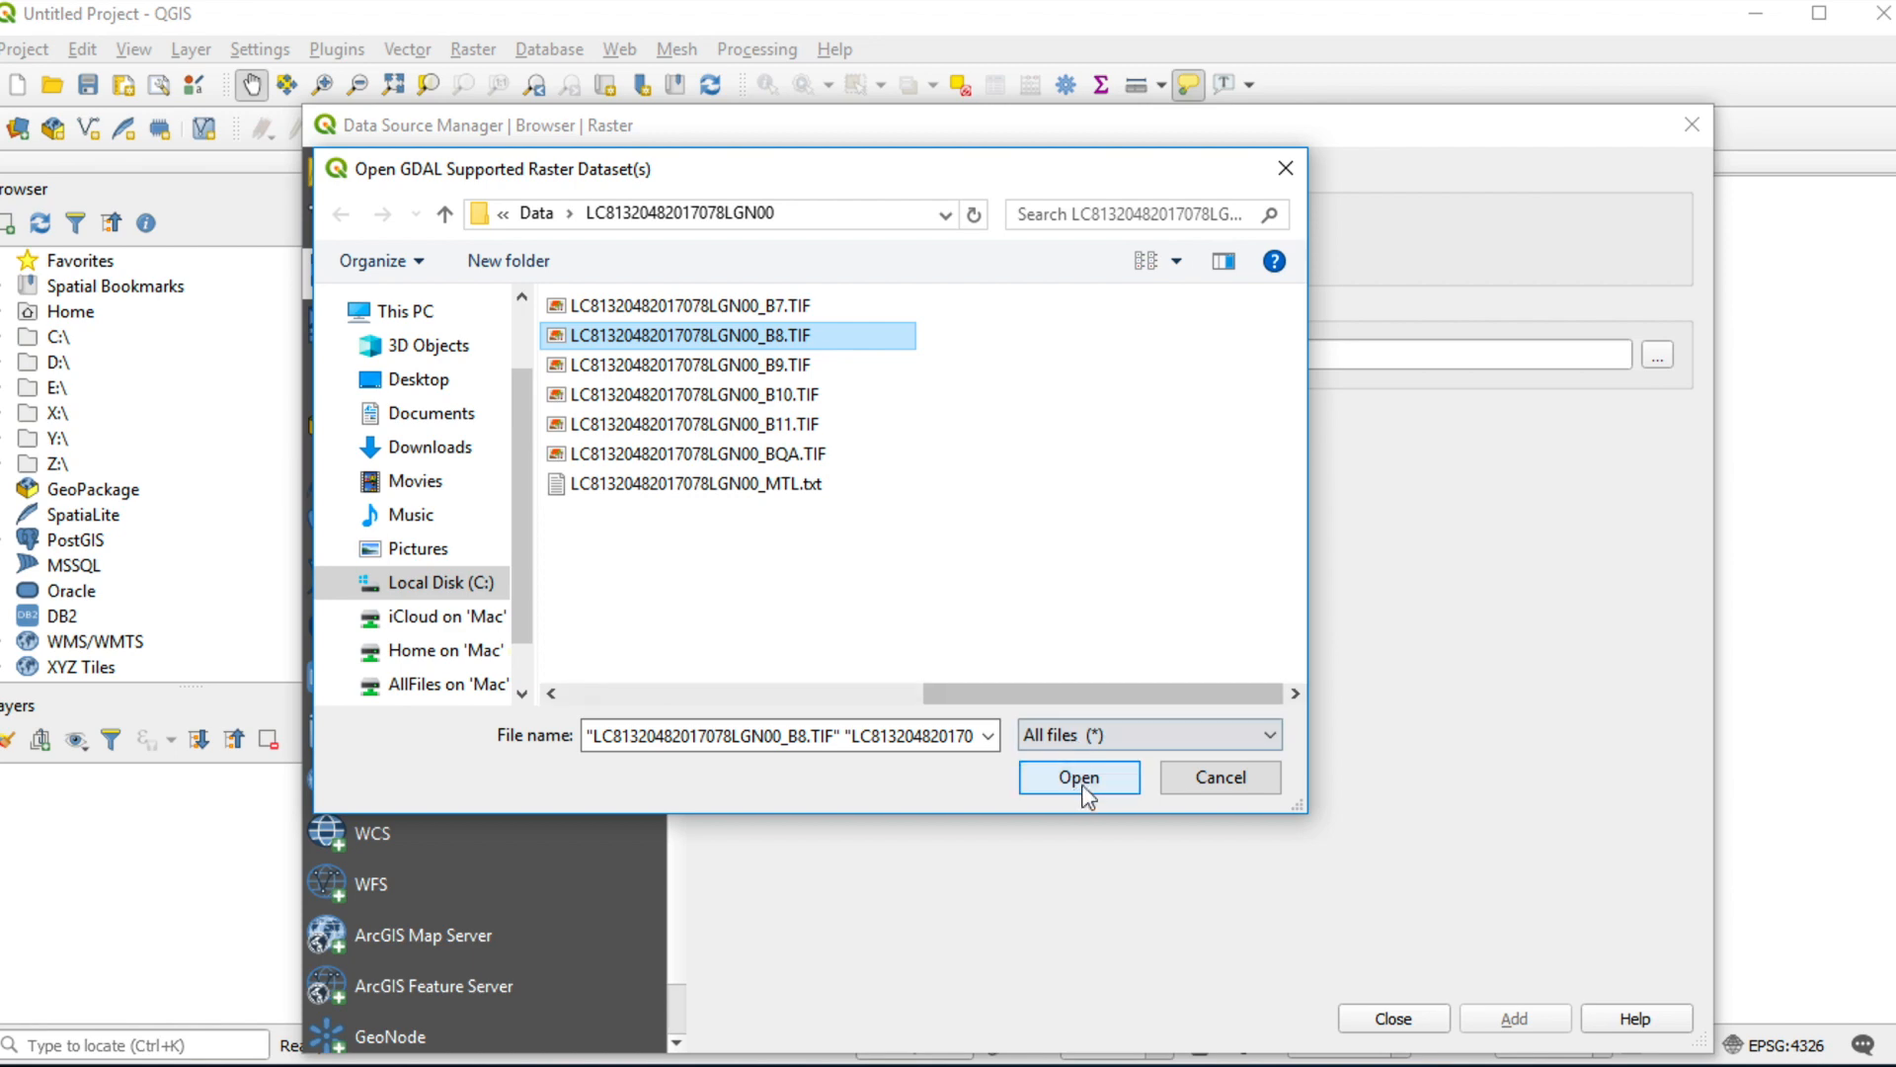
left_click(1078, 779)
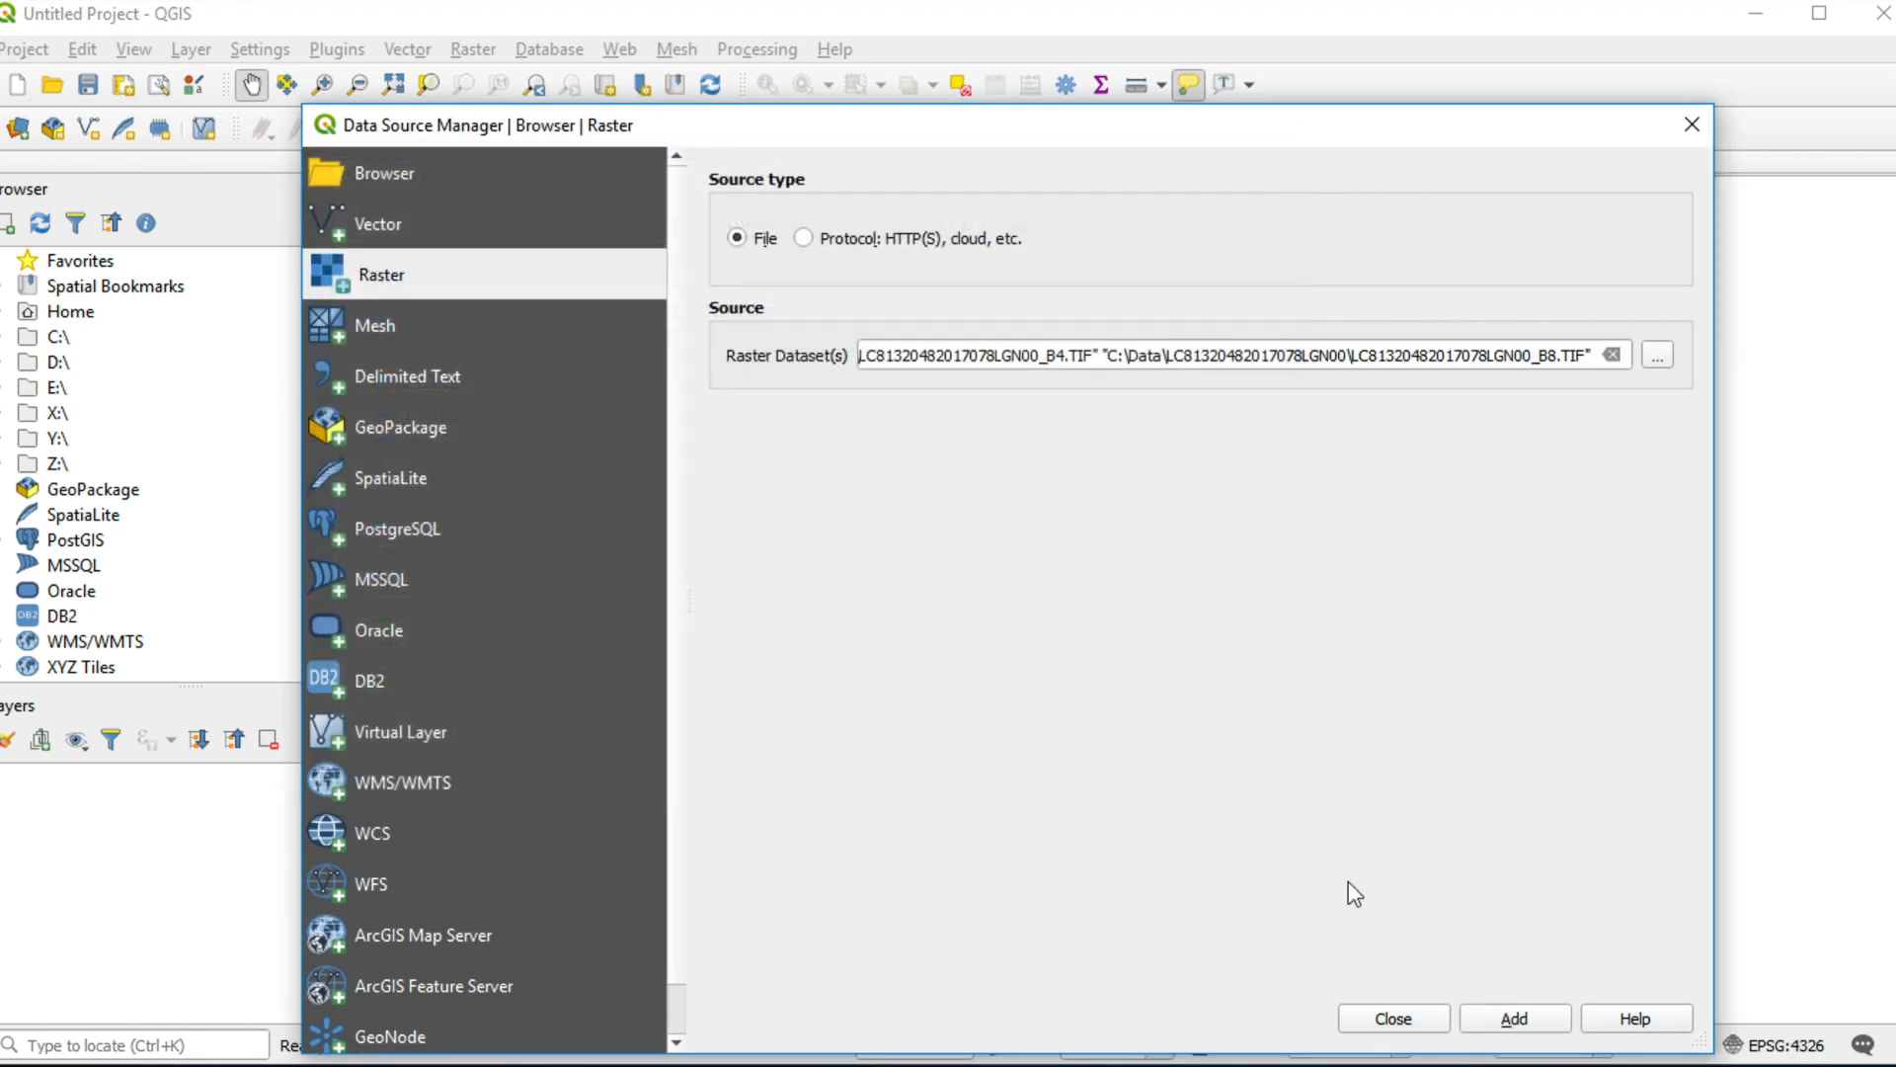
Add the four chosen bands as raster layers and close the Data Source Manager.
left_click(1515, 1017)
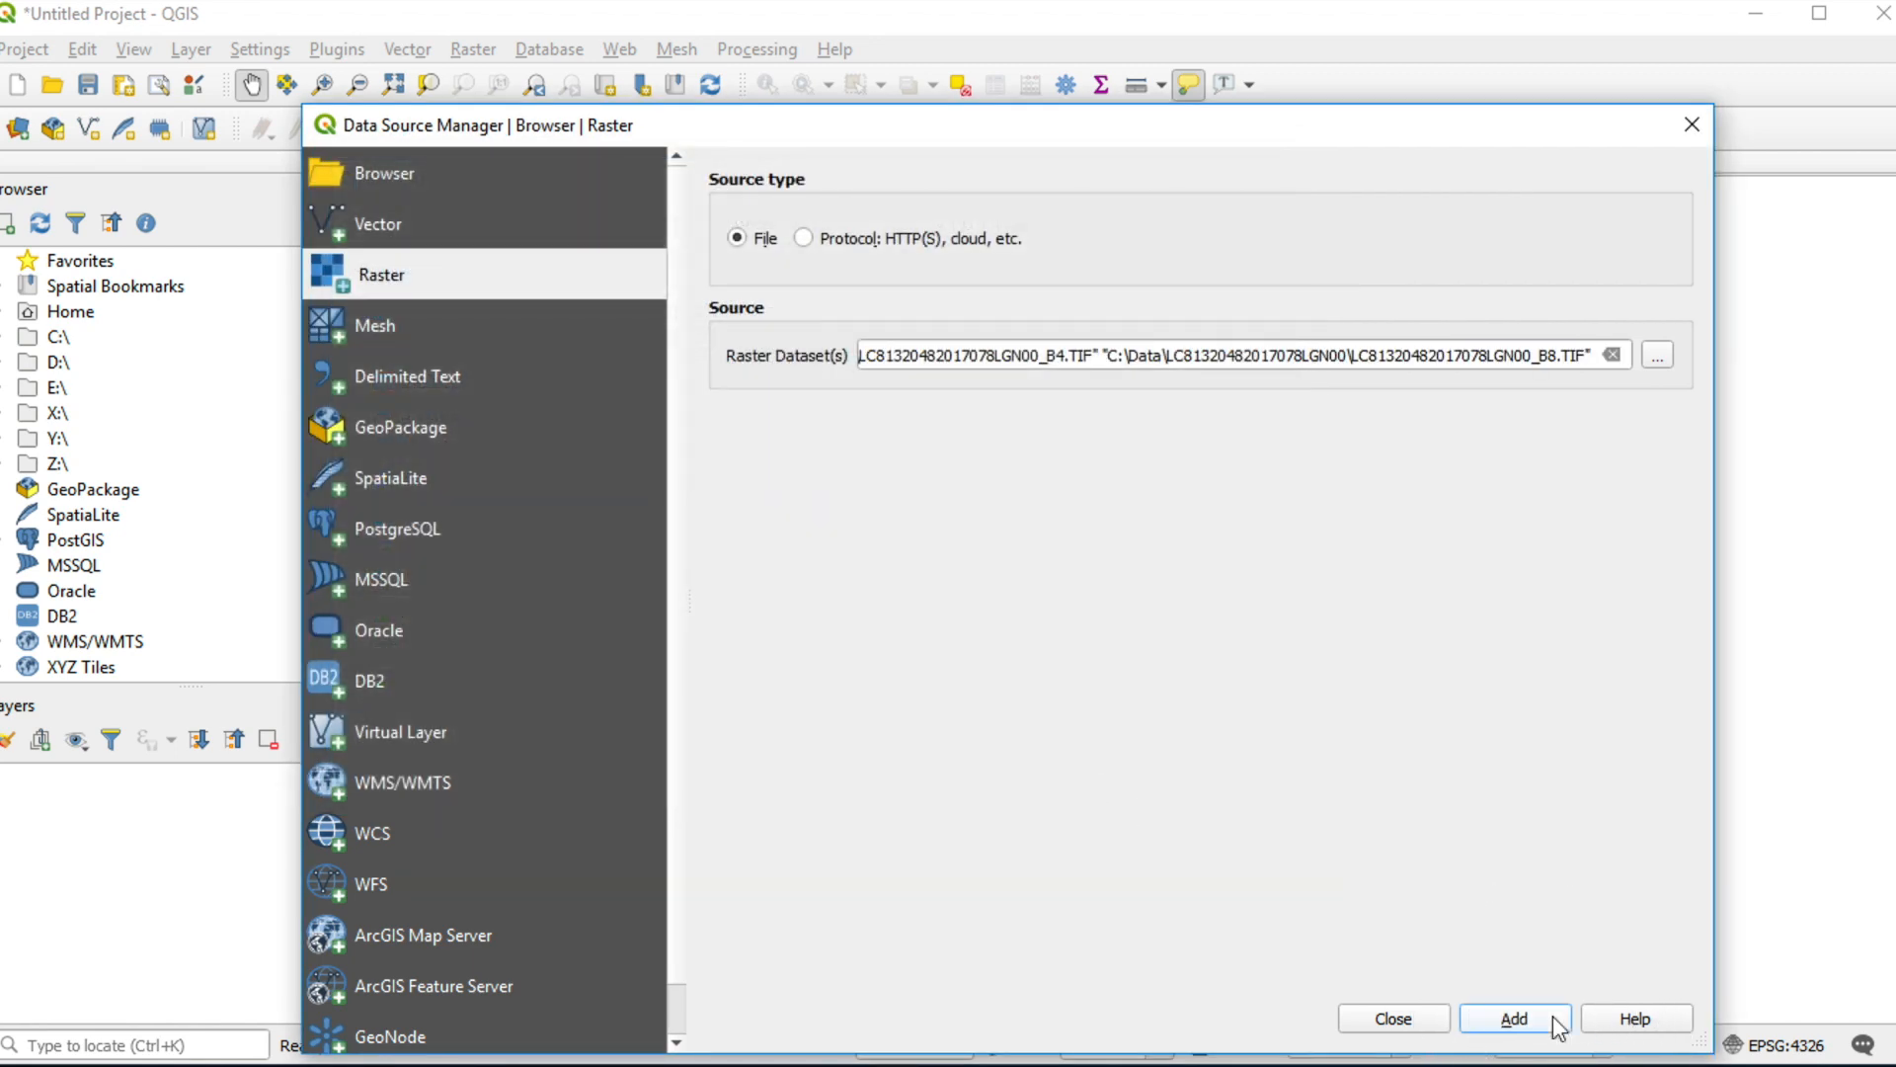
left_click(1513, 1017)
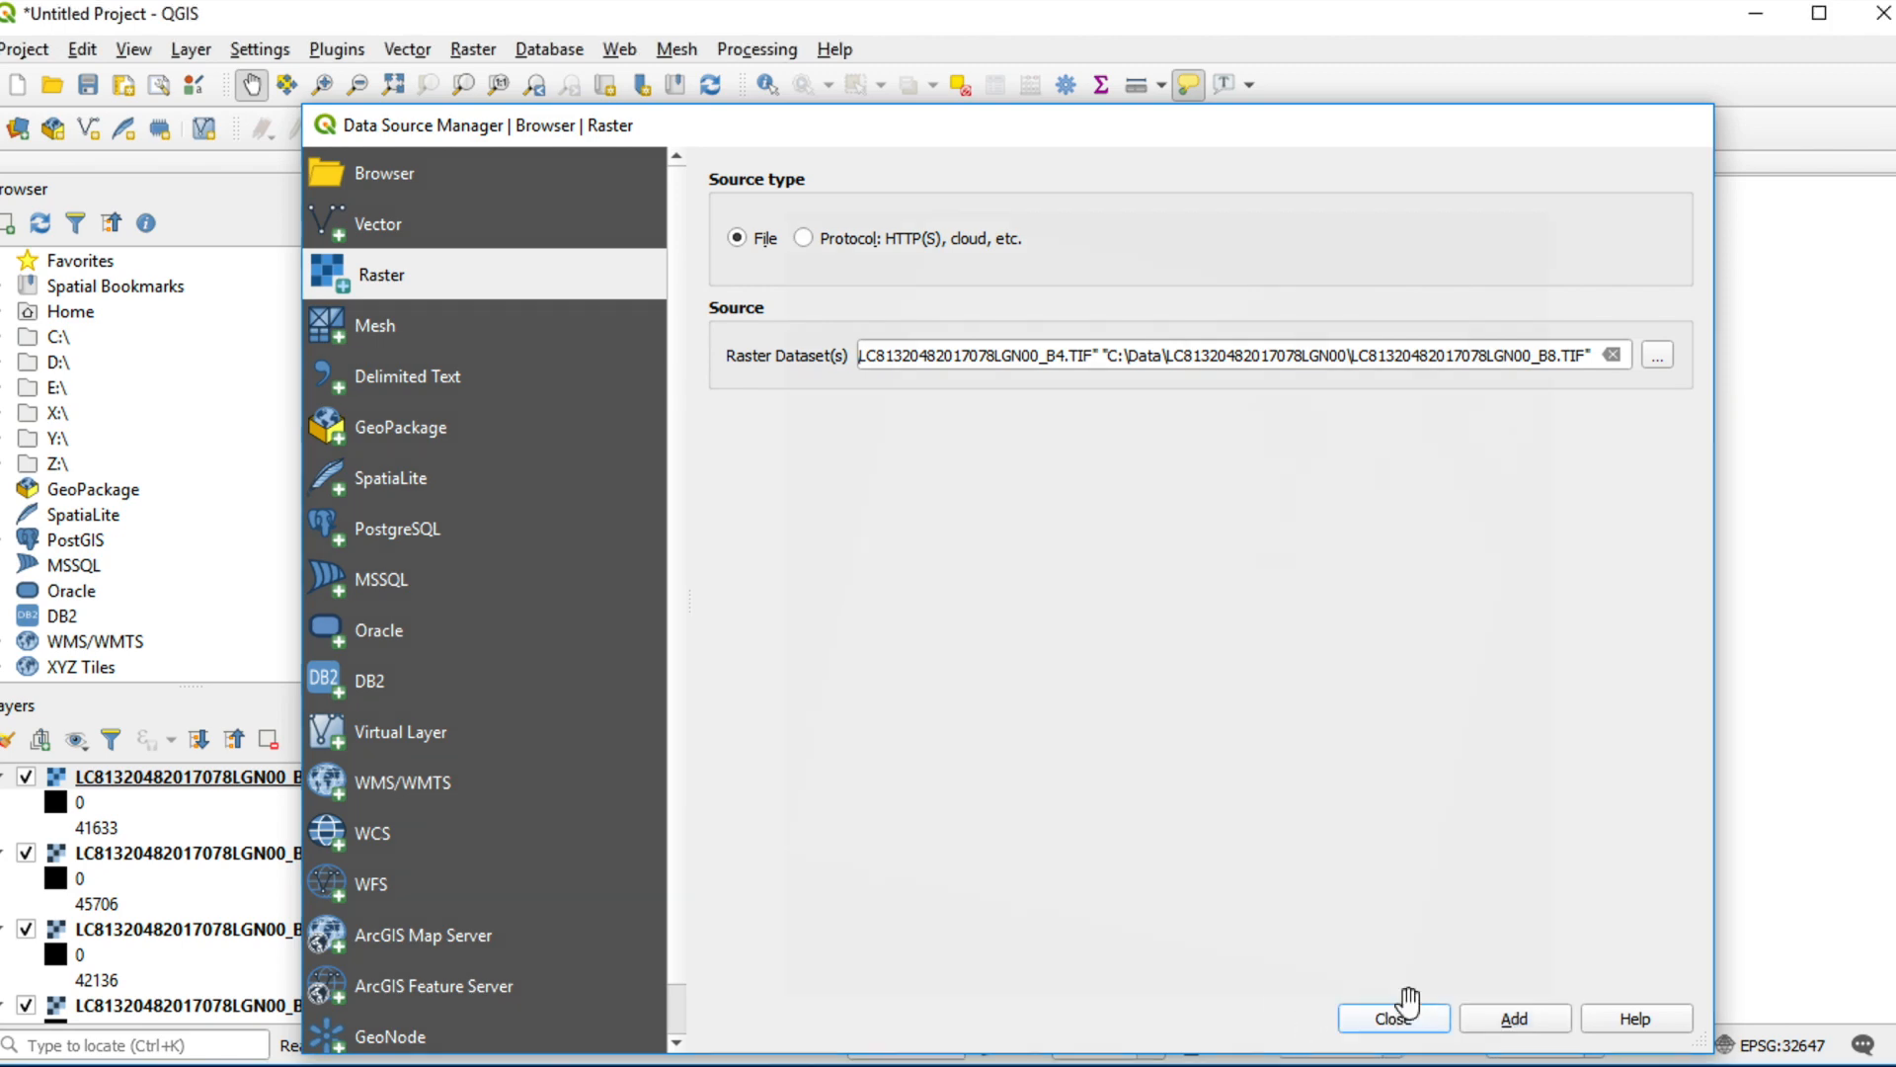
left_click(1395, 1017)
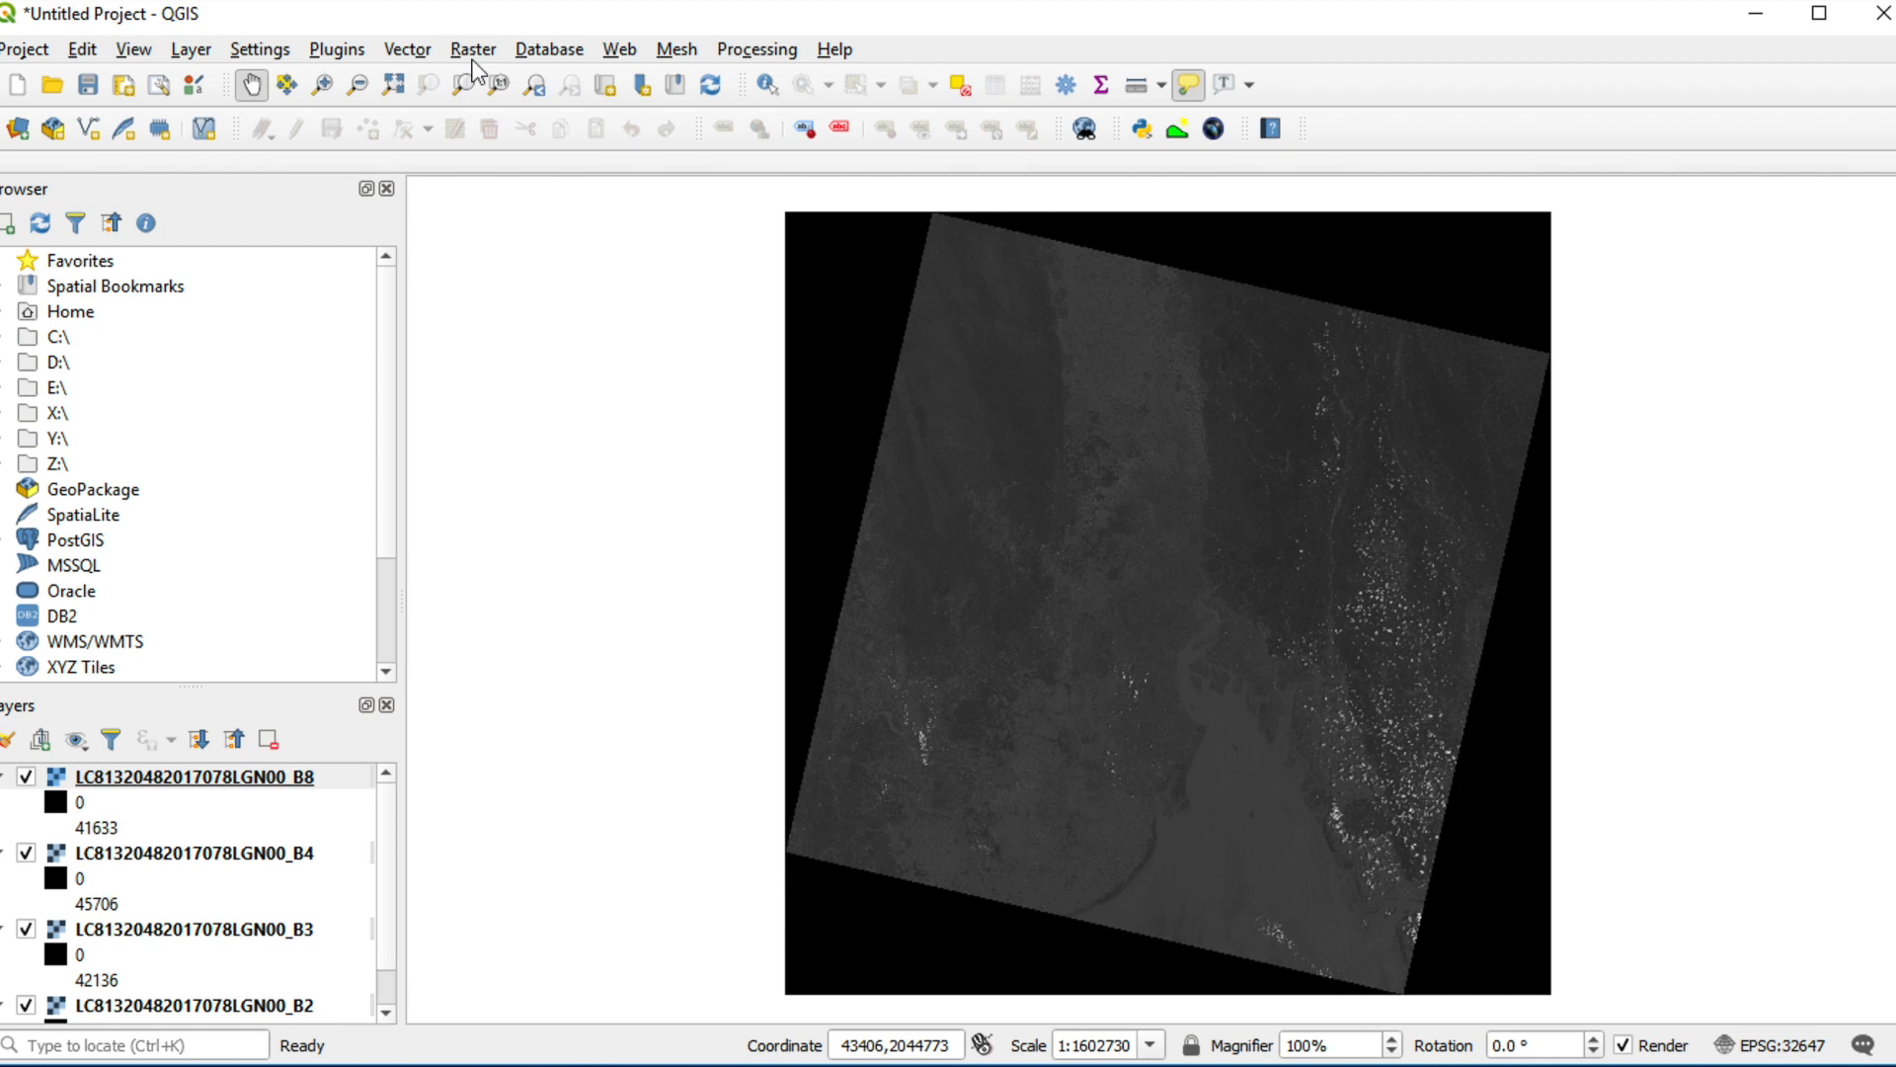
mouse_move(480, 67)
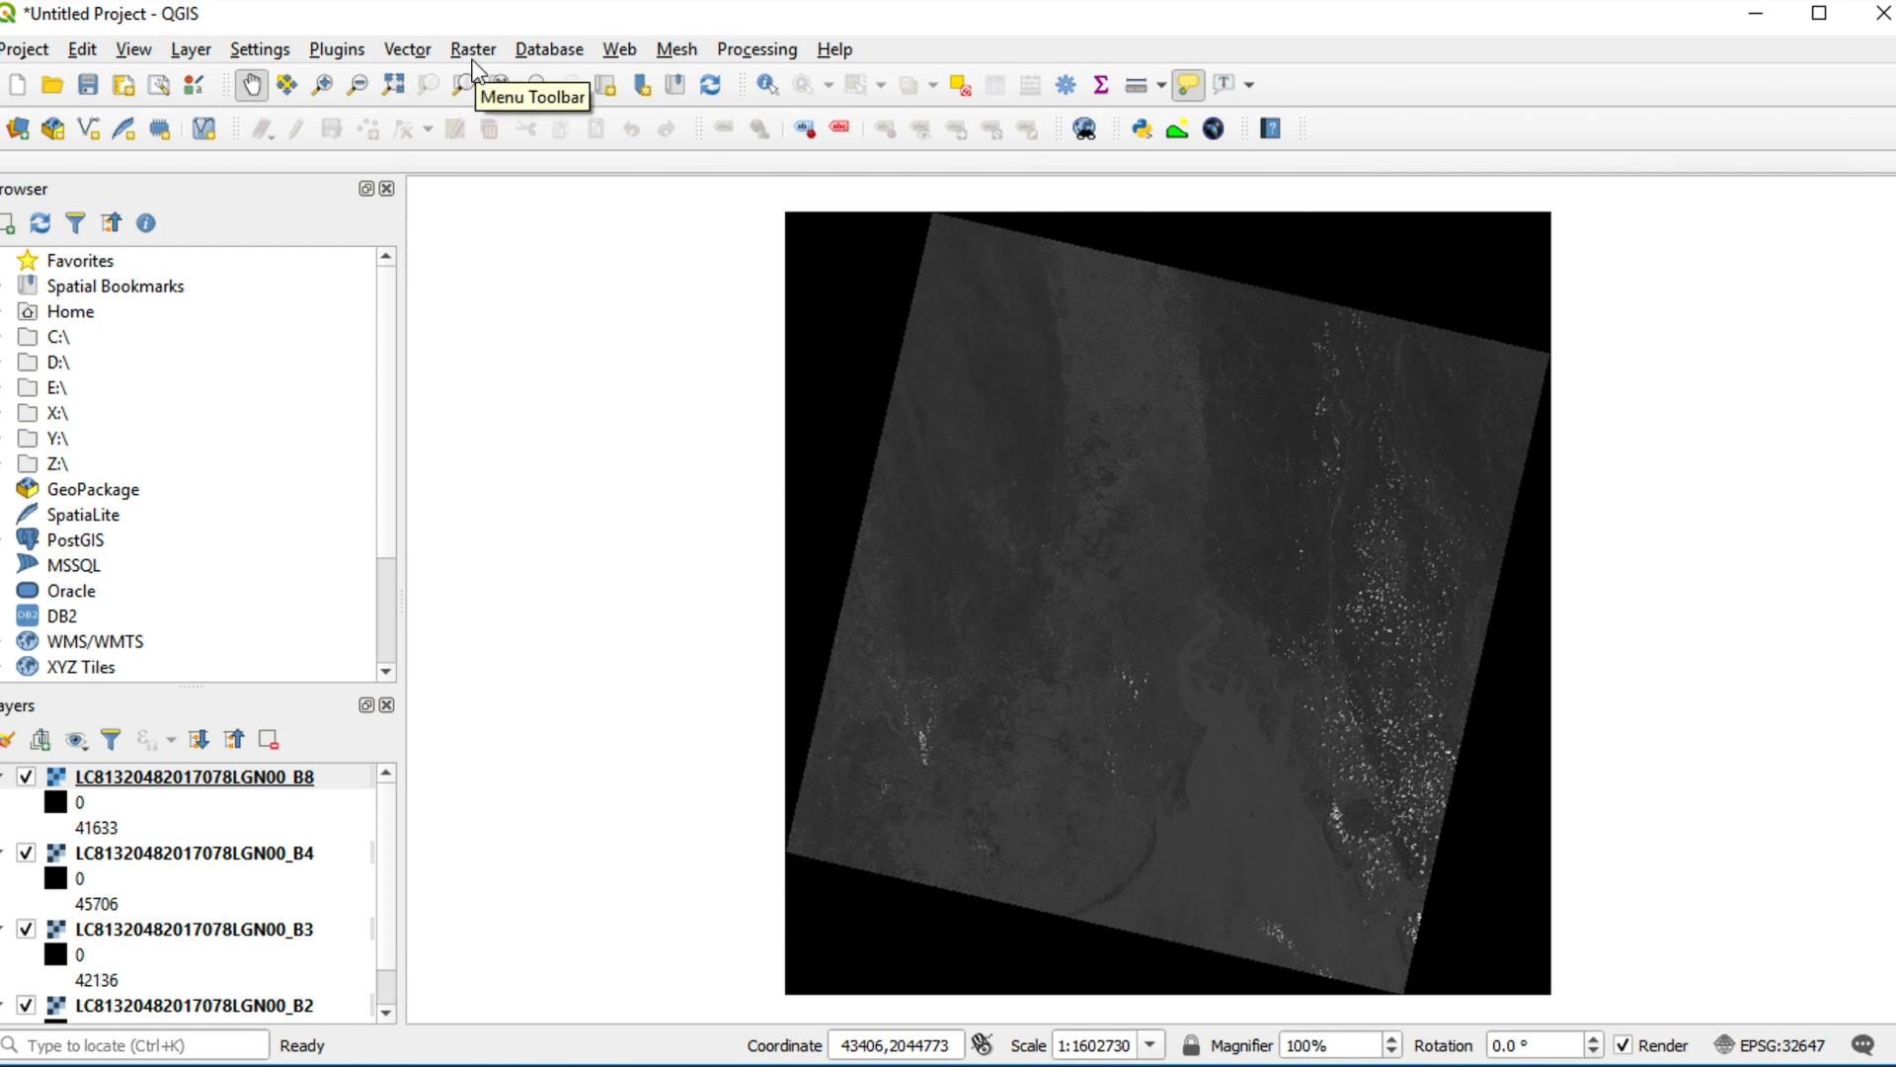
Launch Build Virtual Raster from the Raster > Miscellaneous menu.
left_click(474, 48)
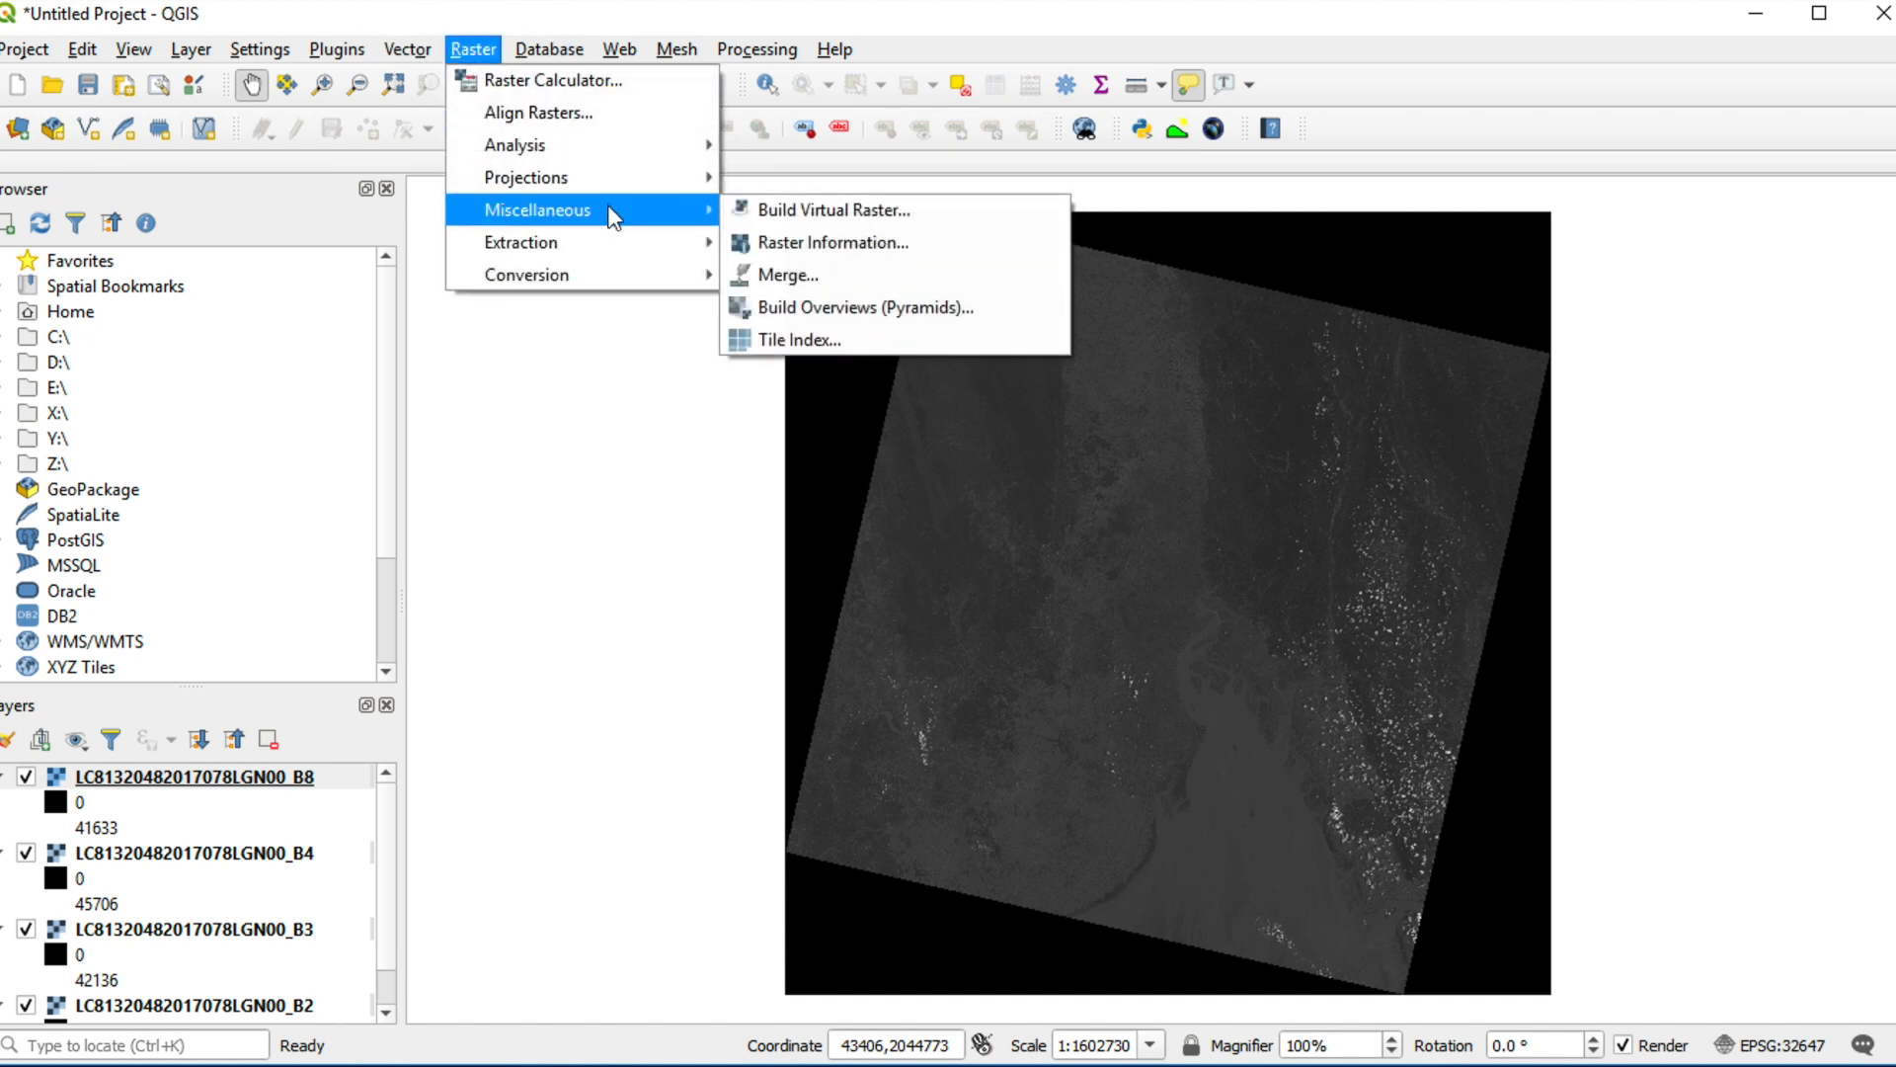
mouse_move(806, 210)
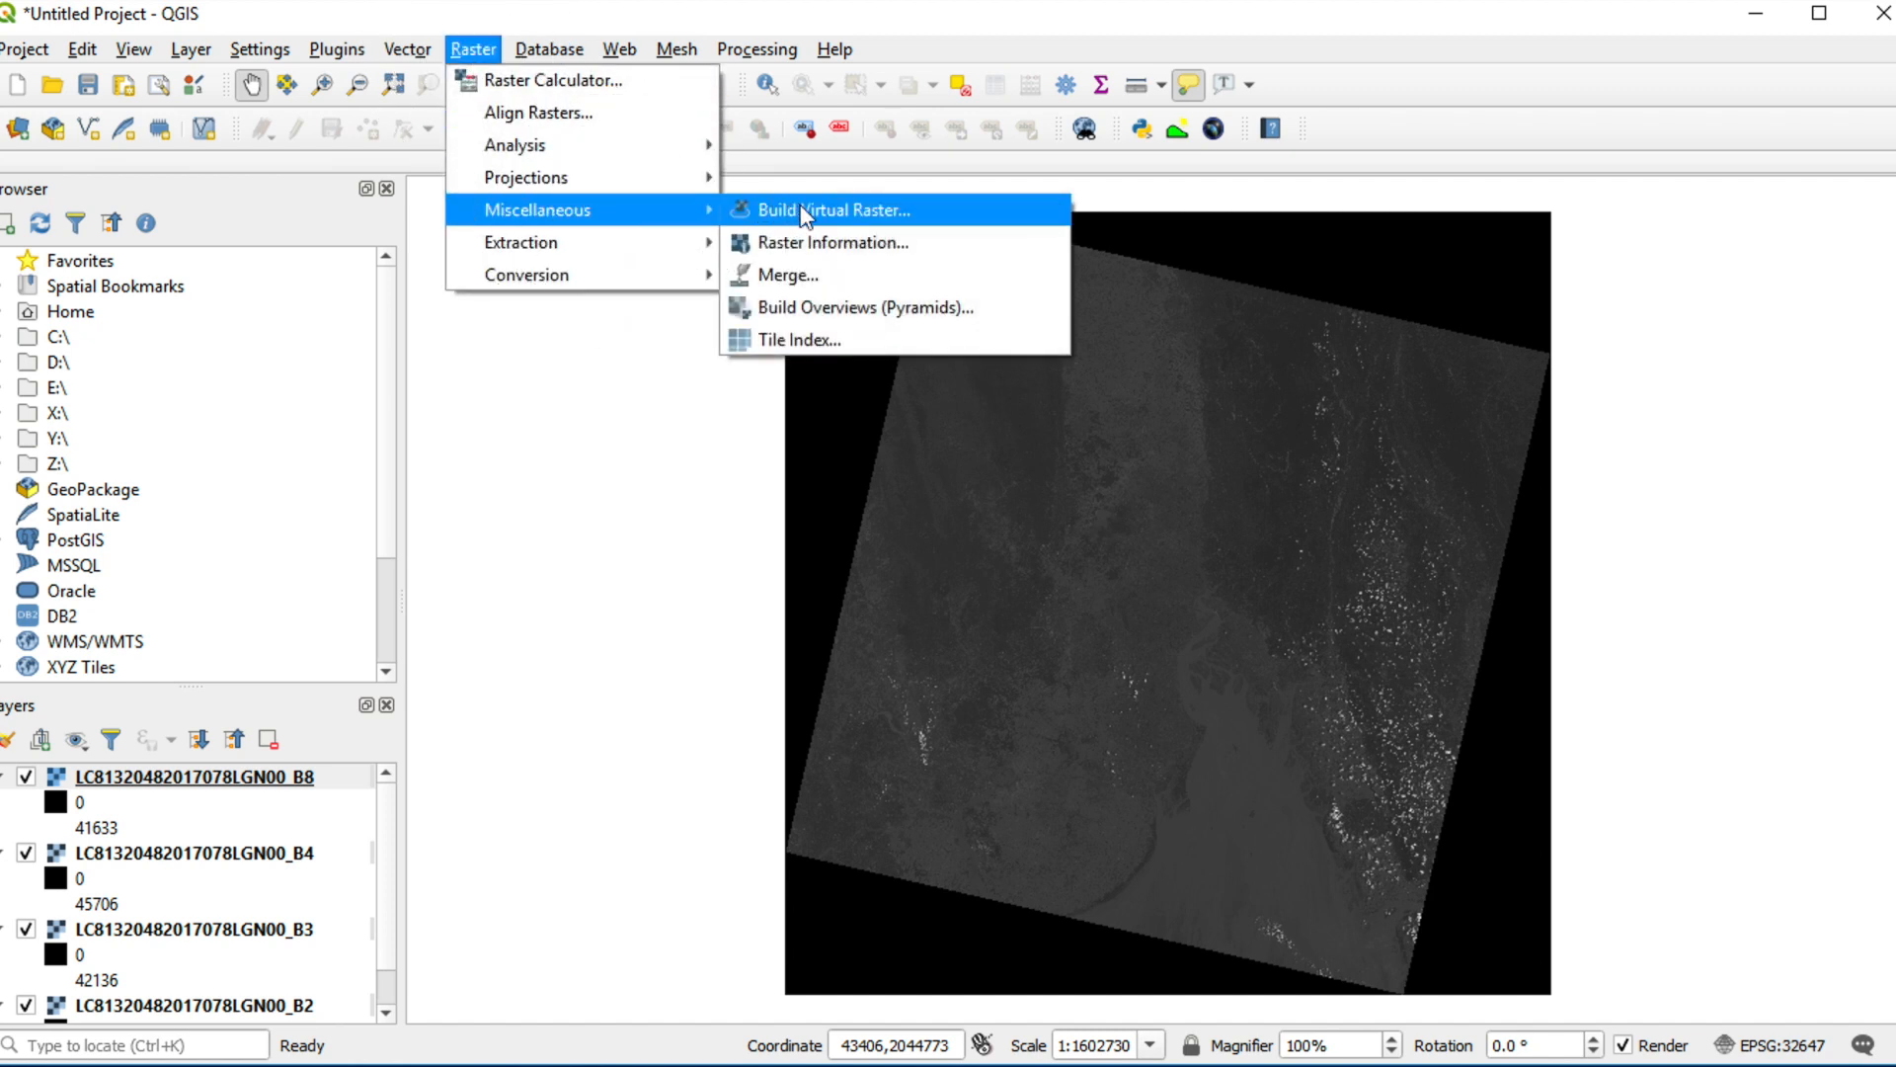
left_click(809, 210)
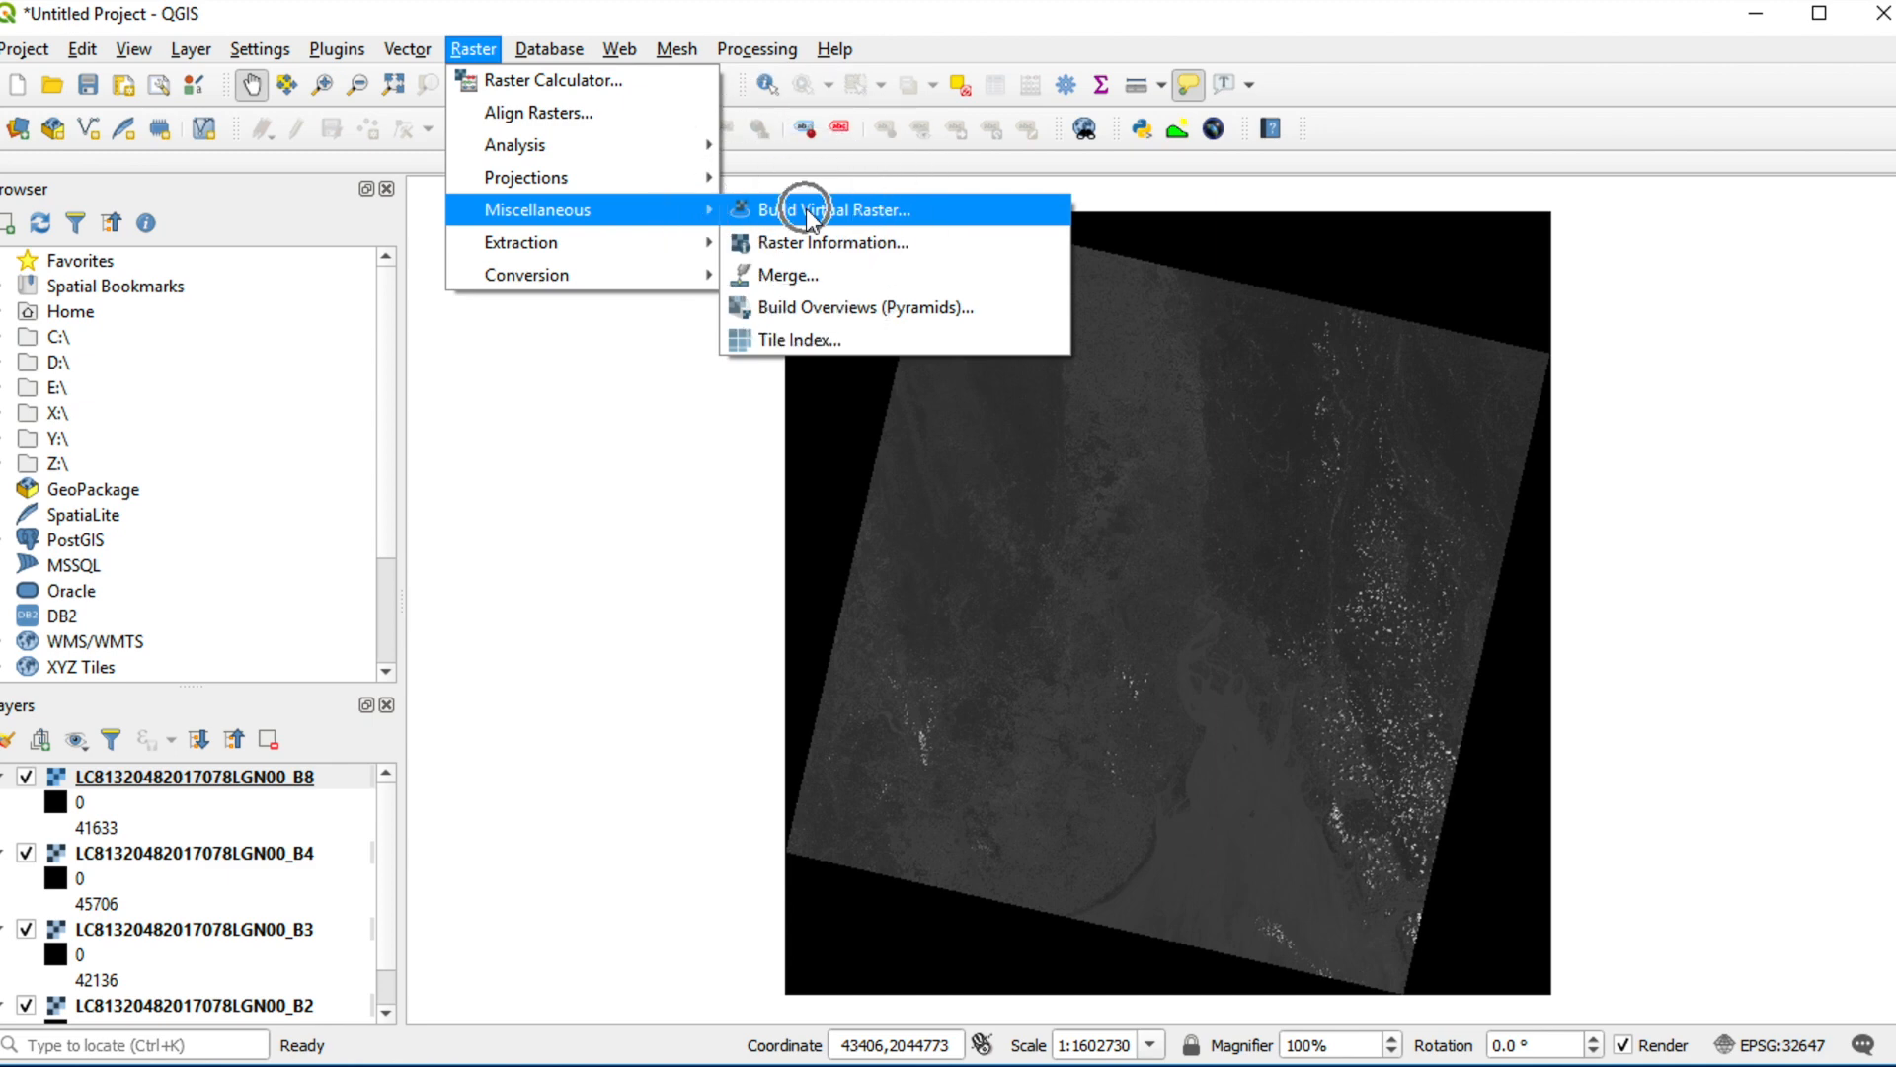
left_click(812, 209)
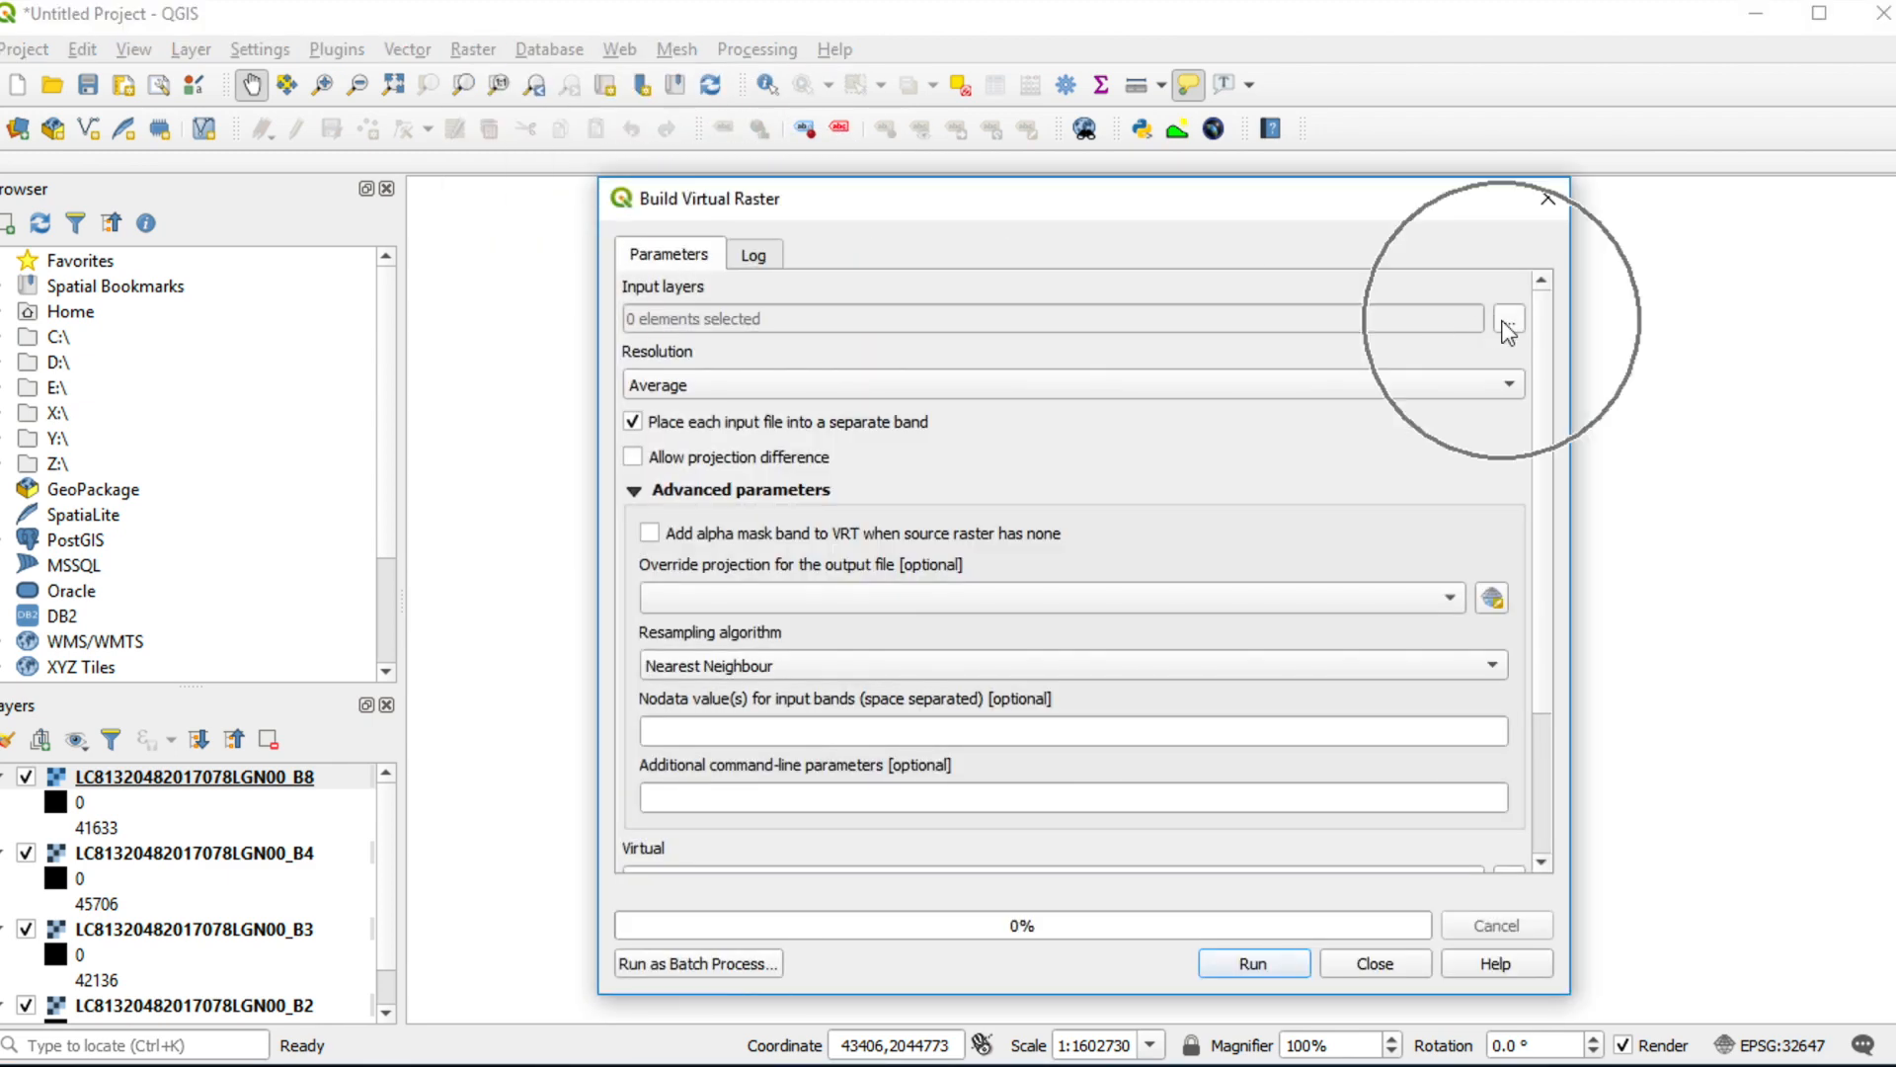
Tick bands B2, B3 and B4 as the virtual raster's input layers and confirm.
left_click(1509, 322)
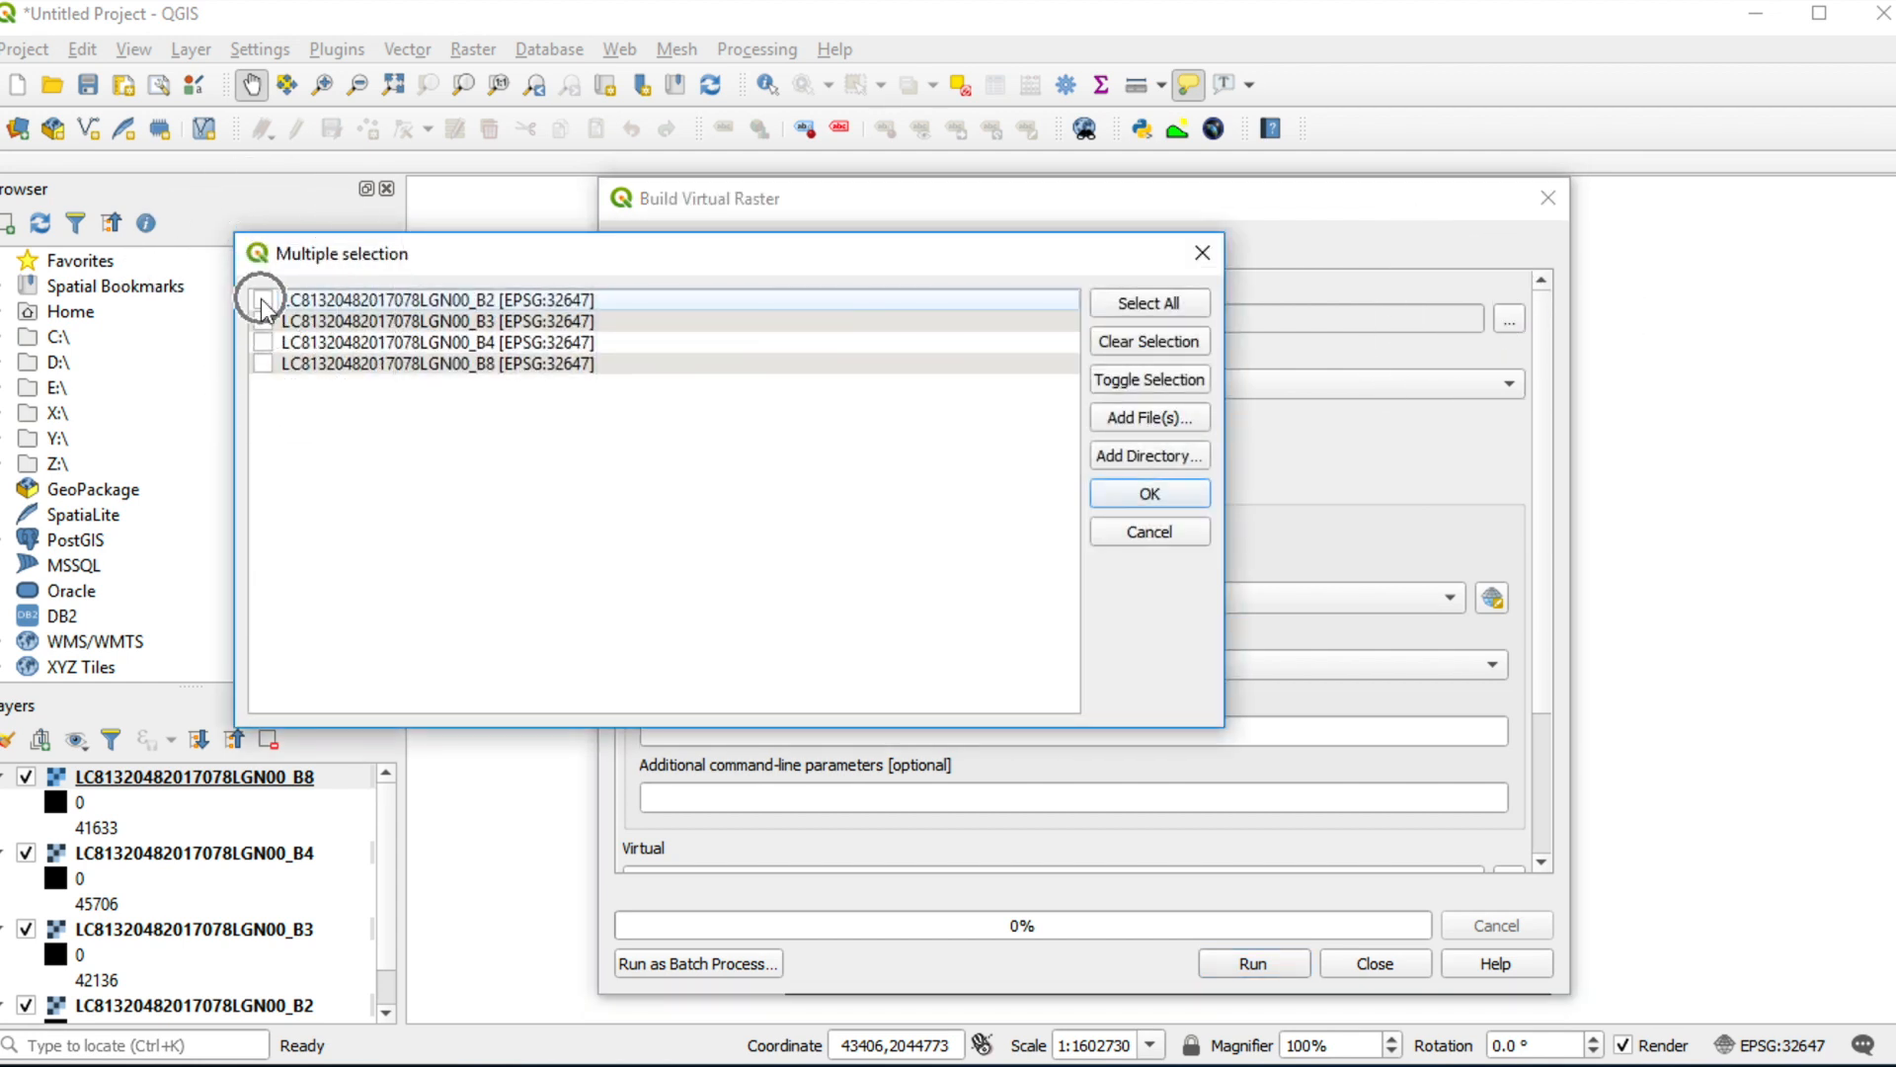
left_click(263, 300)
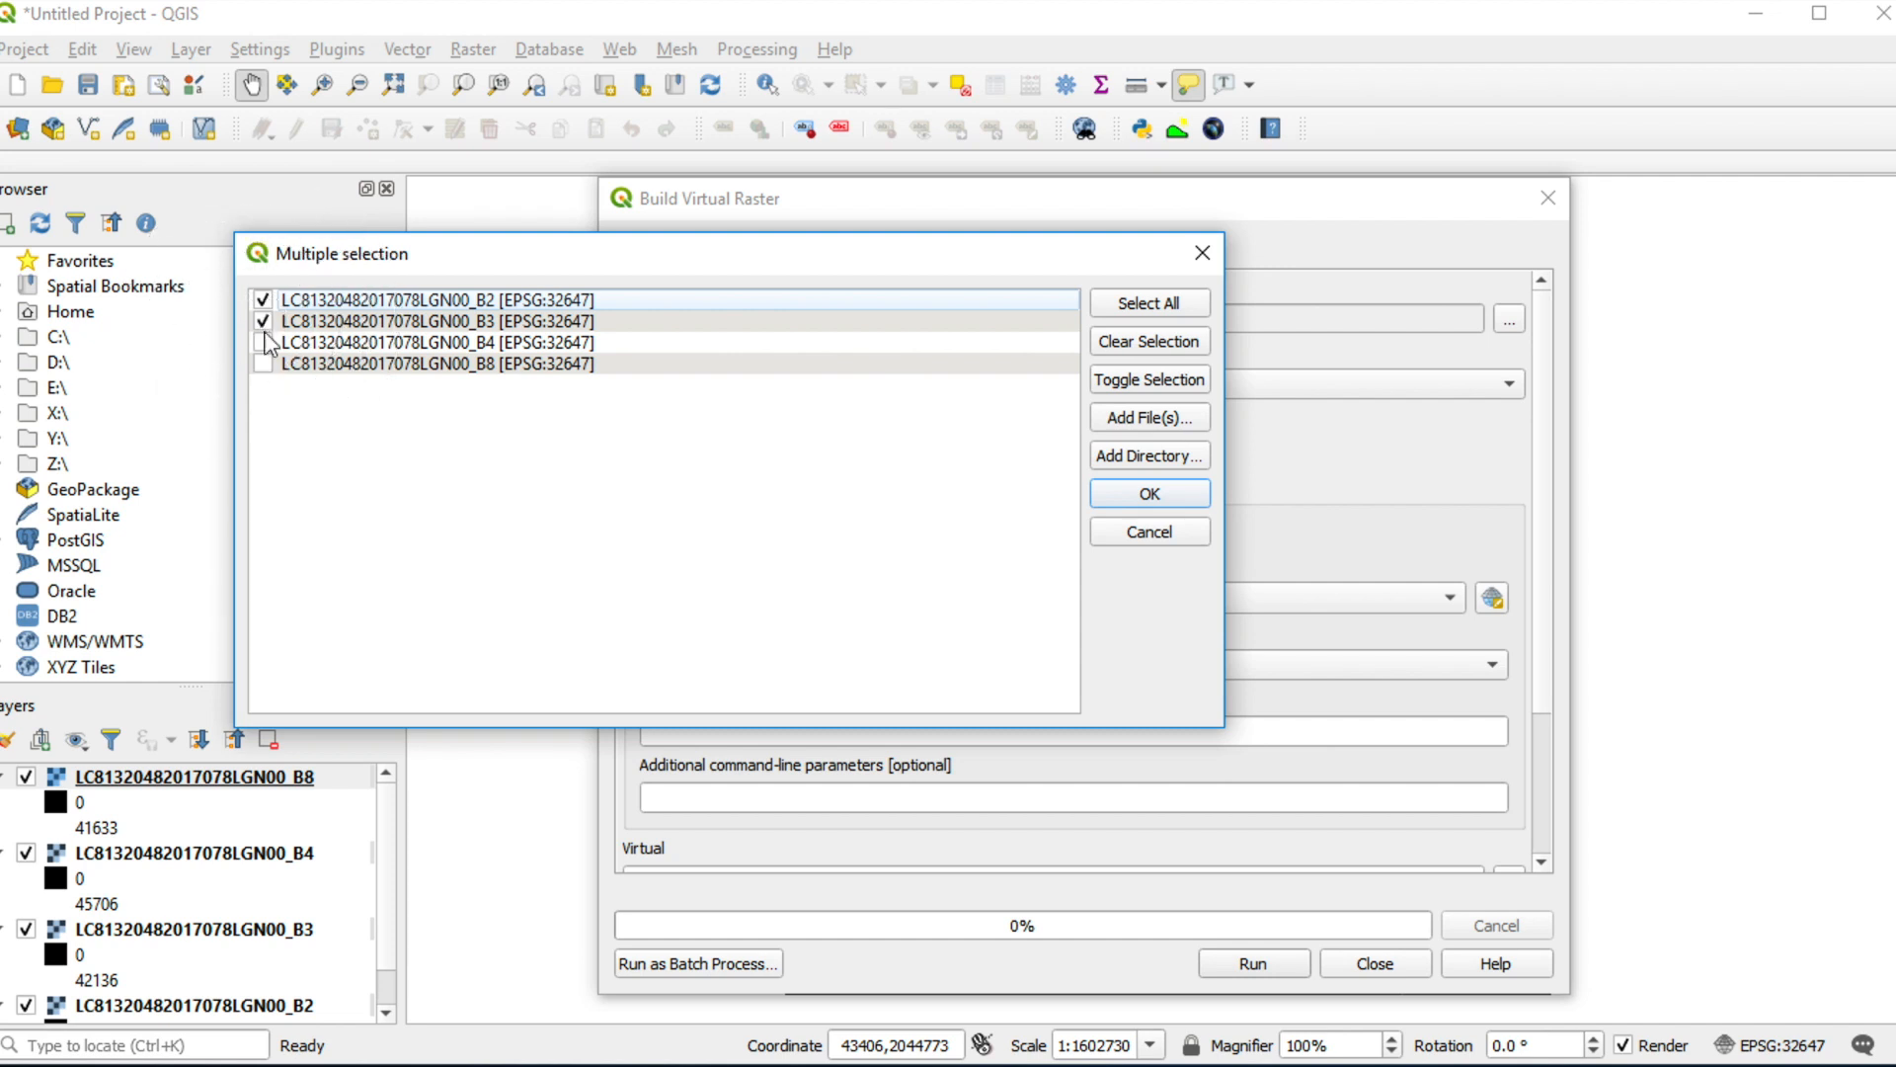
left_click(263, 344)
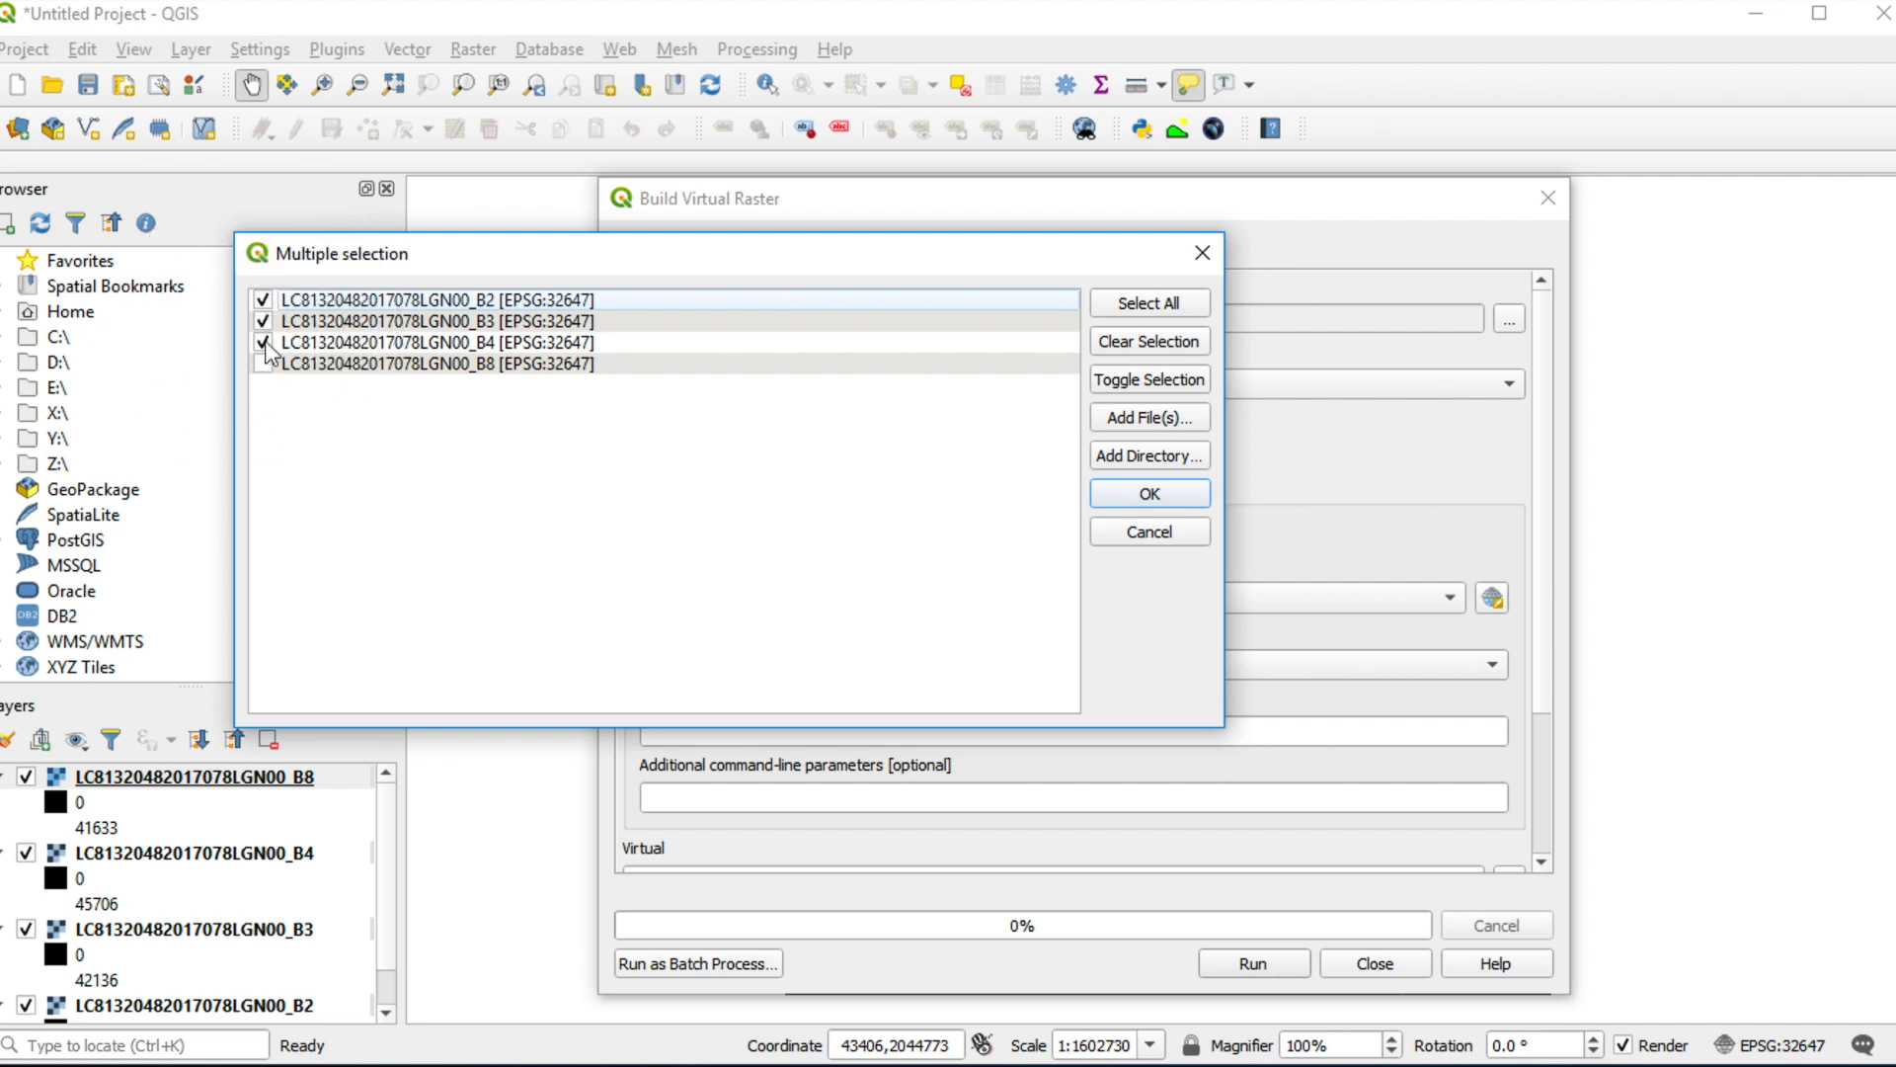
left_click(263, 364)
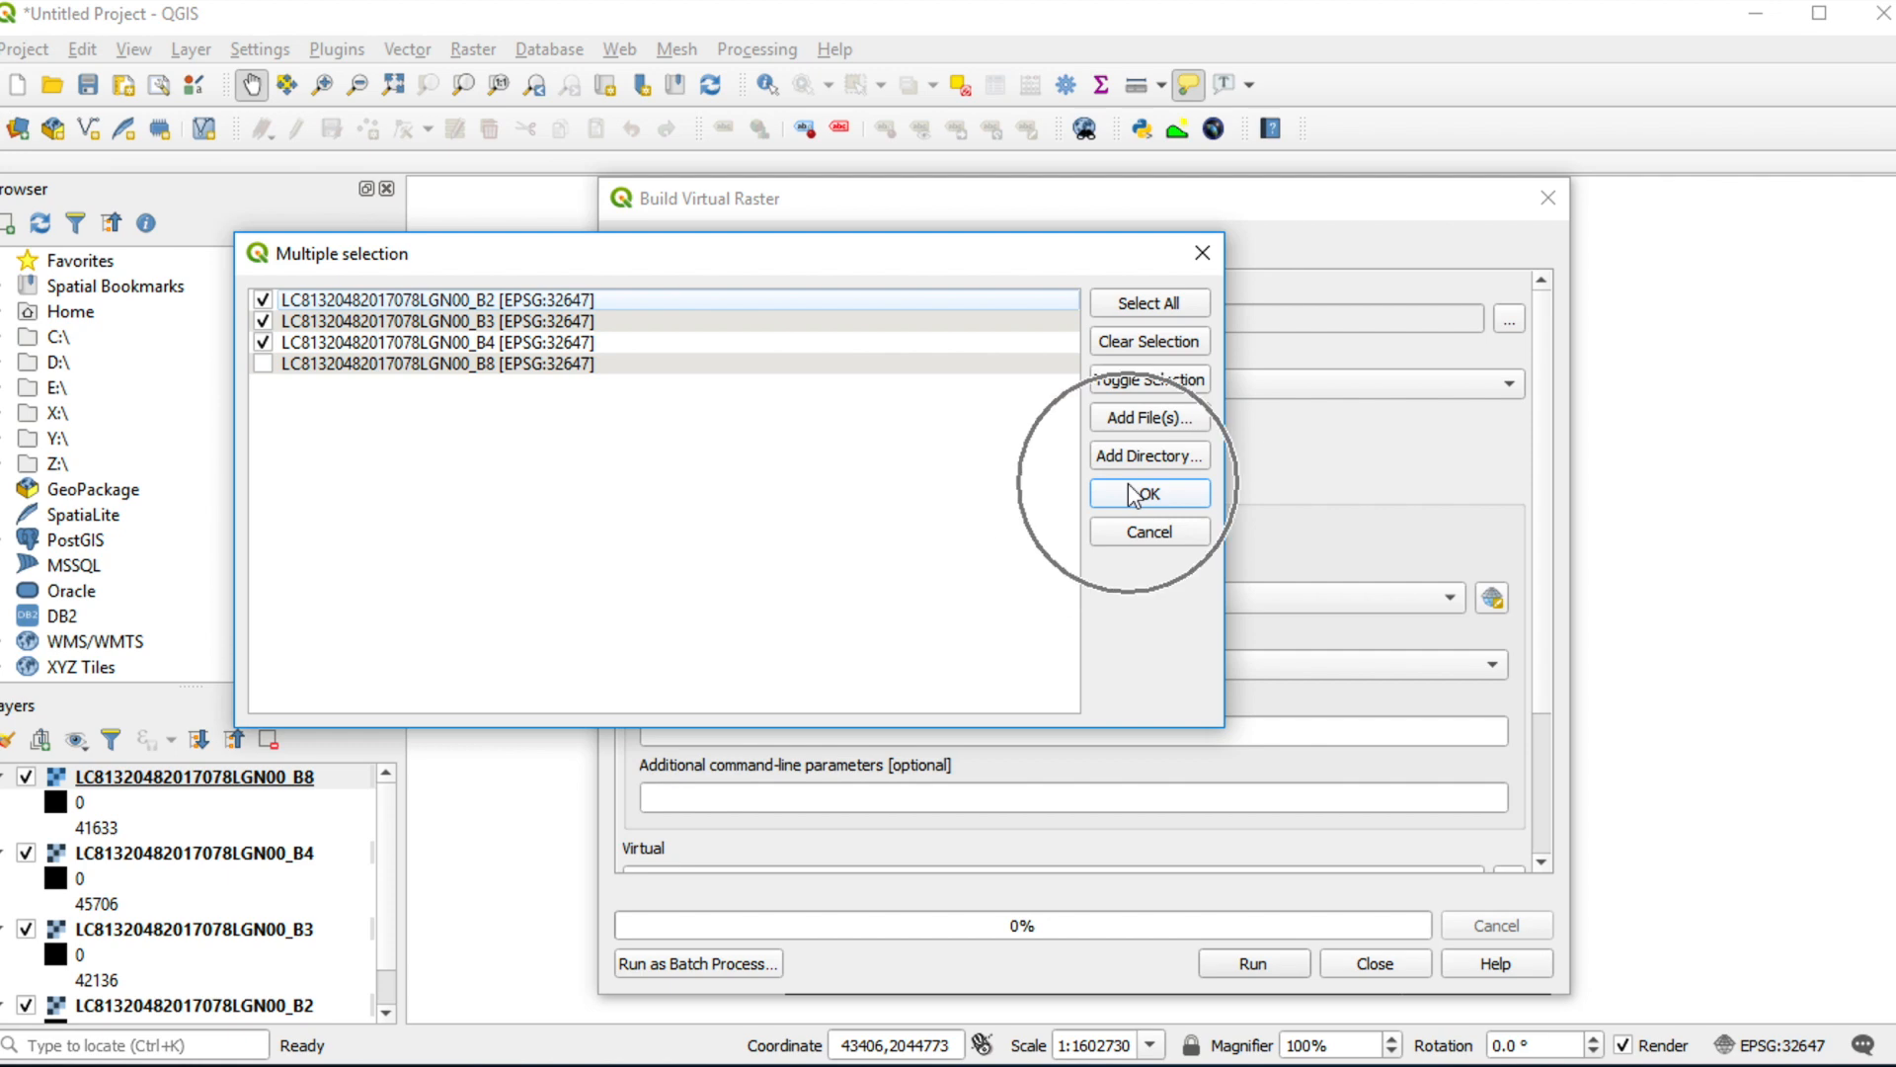
left_click(1149, 493)
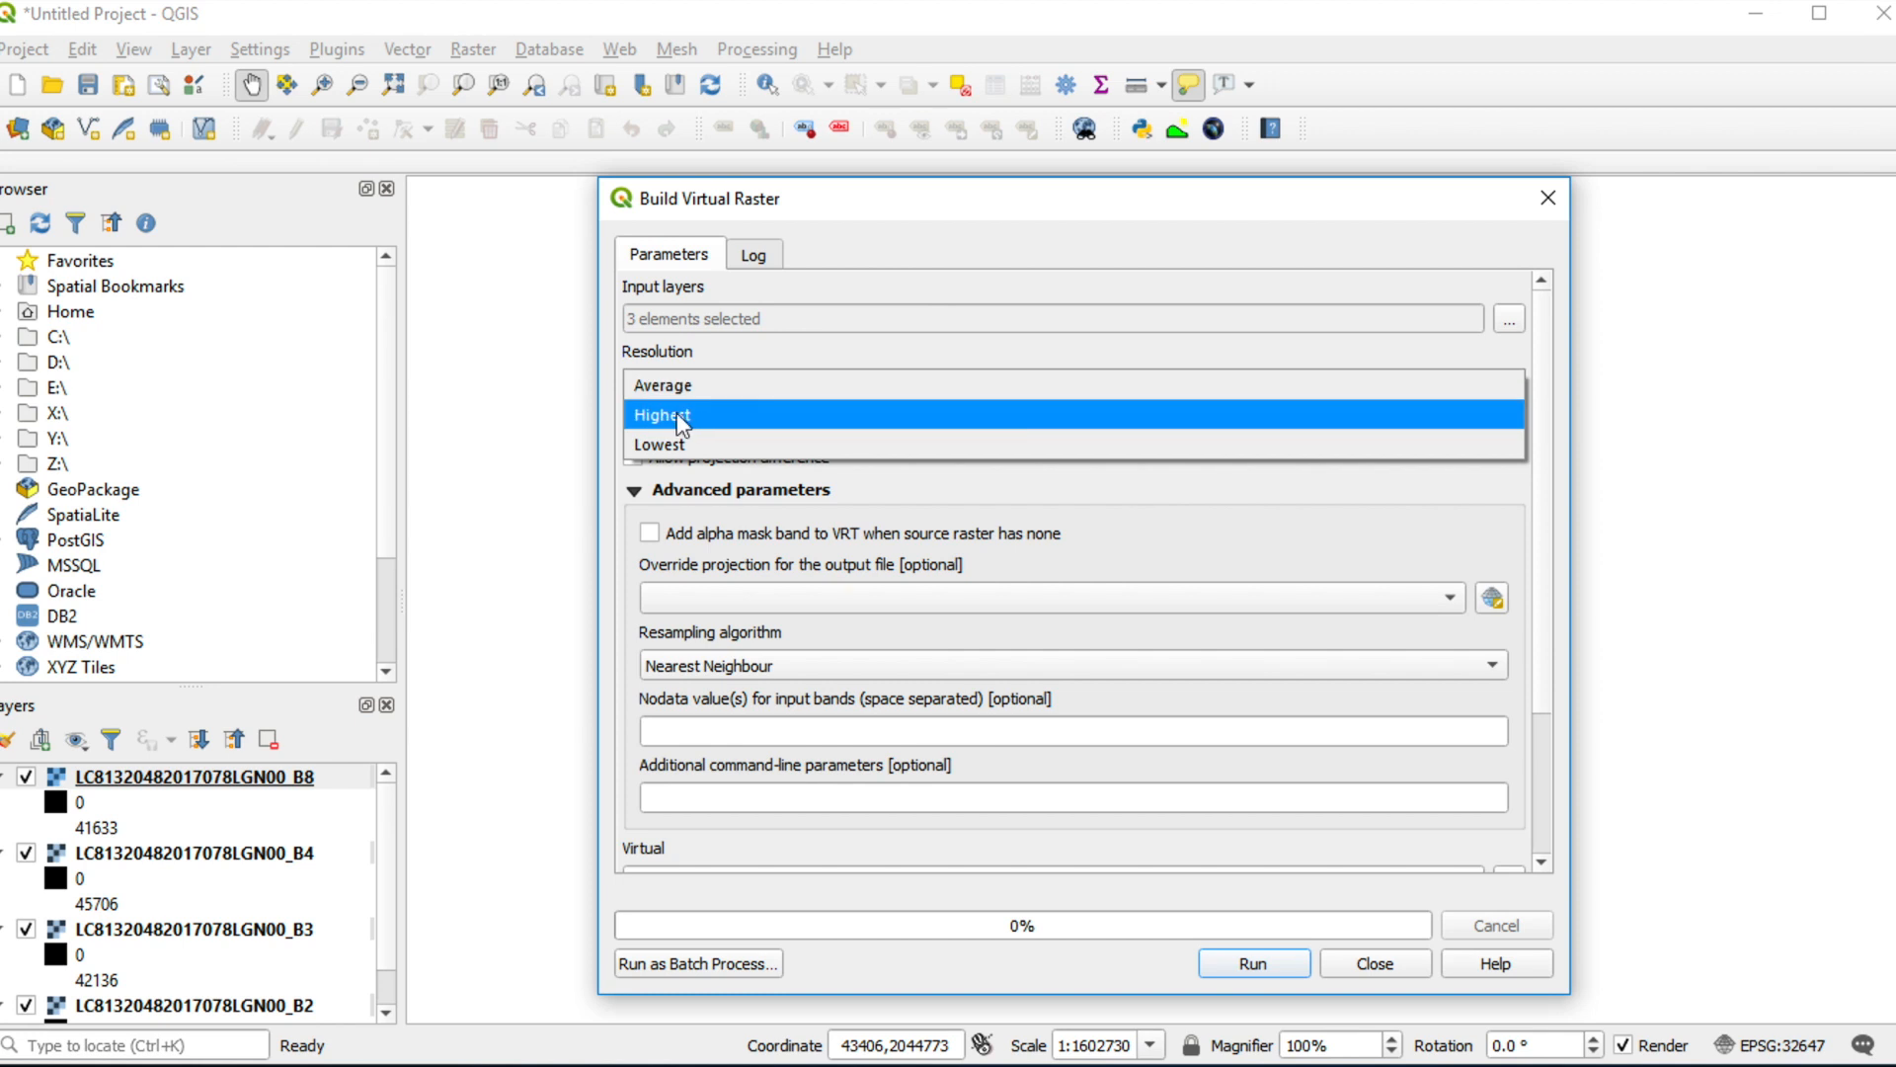
Set Resolution to Highest, Resampling to Cubic Convolution and Nodata value to 0.
left_click(664, 414)
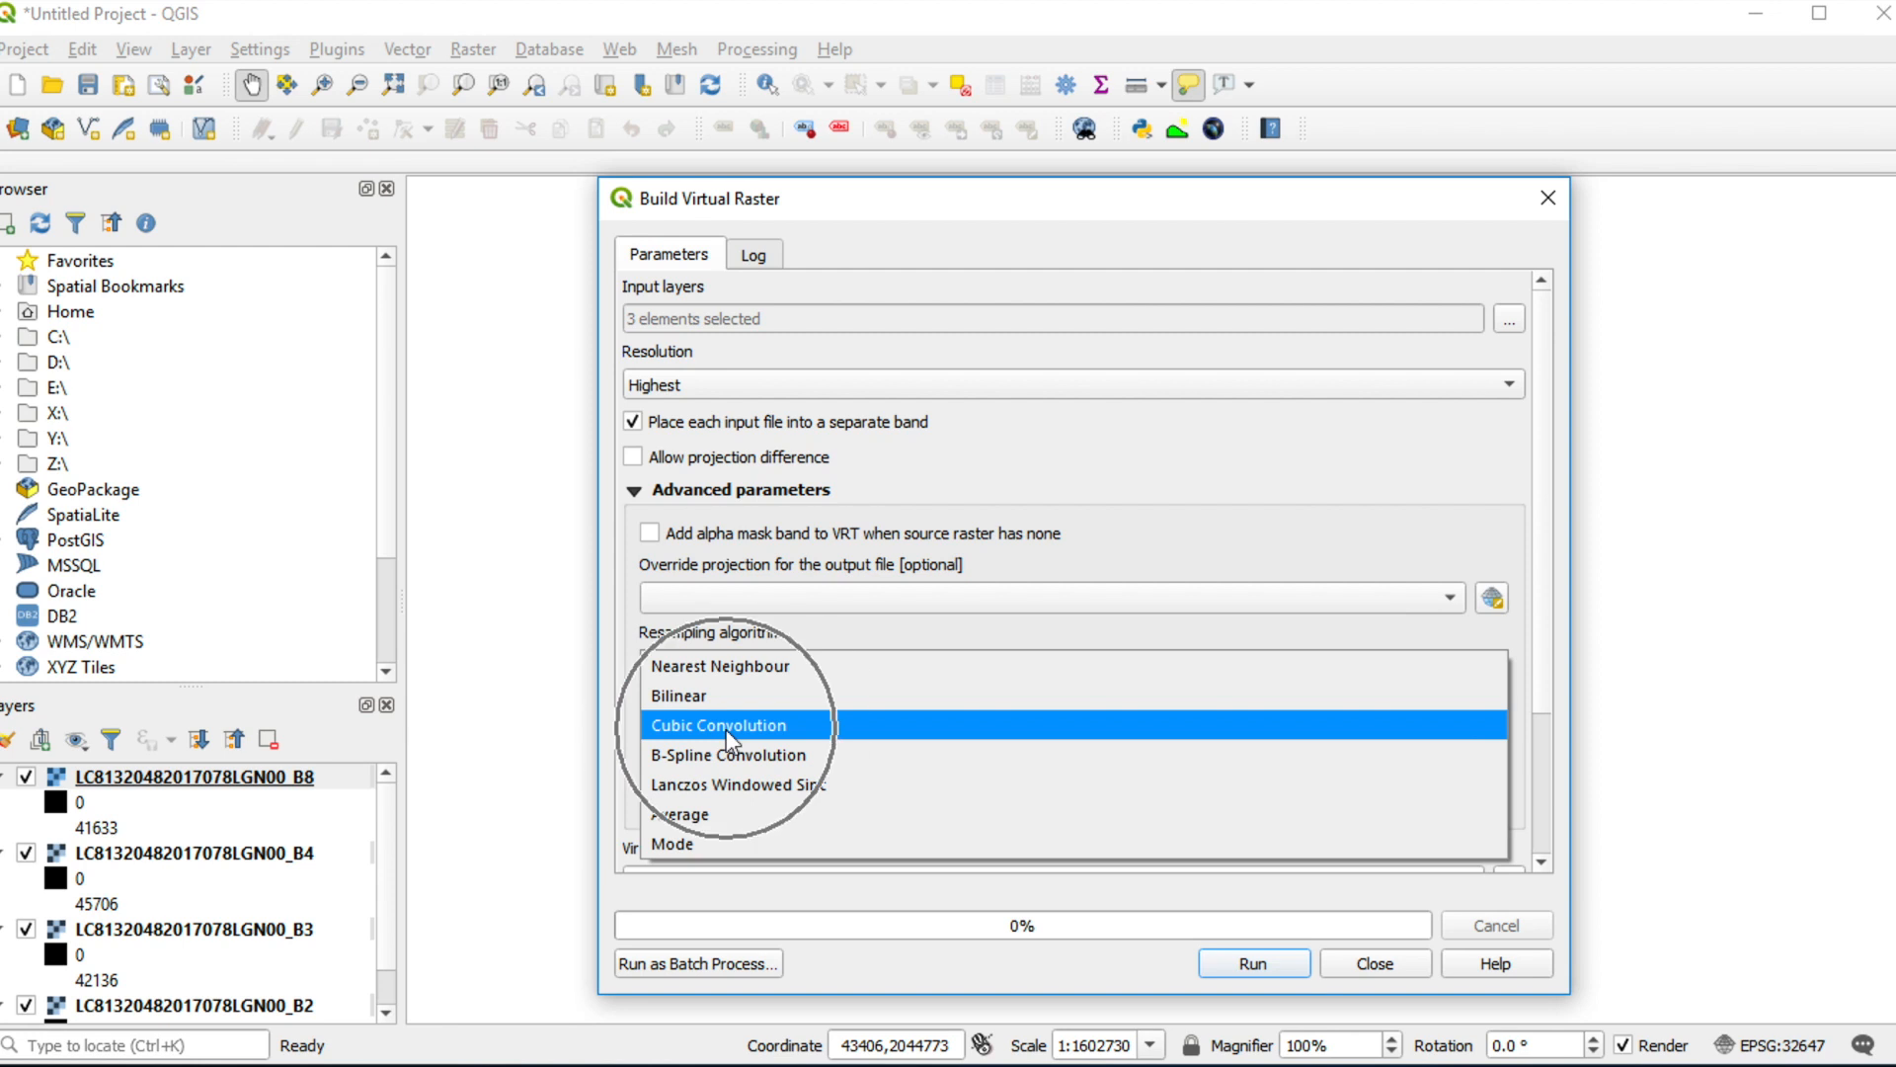
left_click(719, 725)
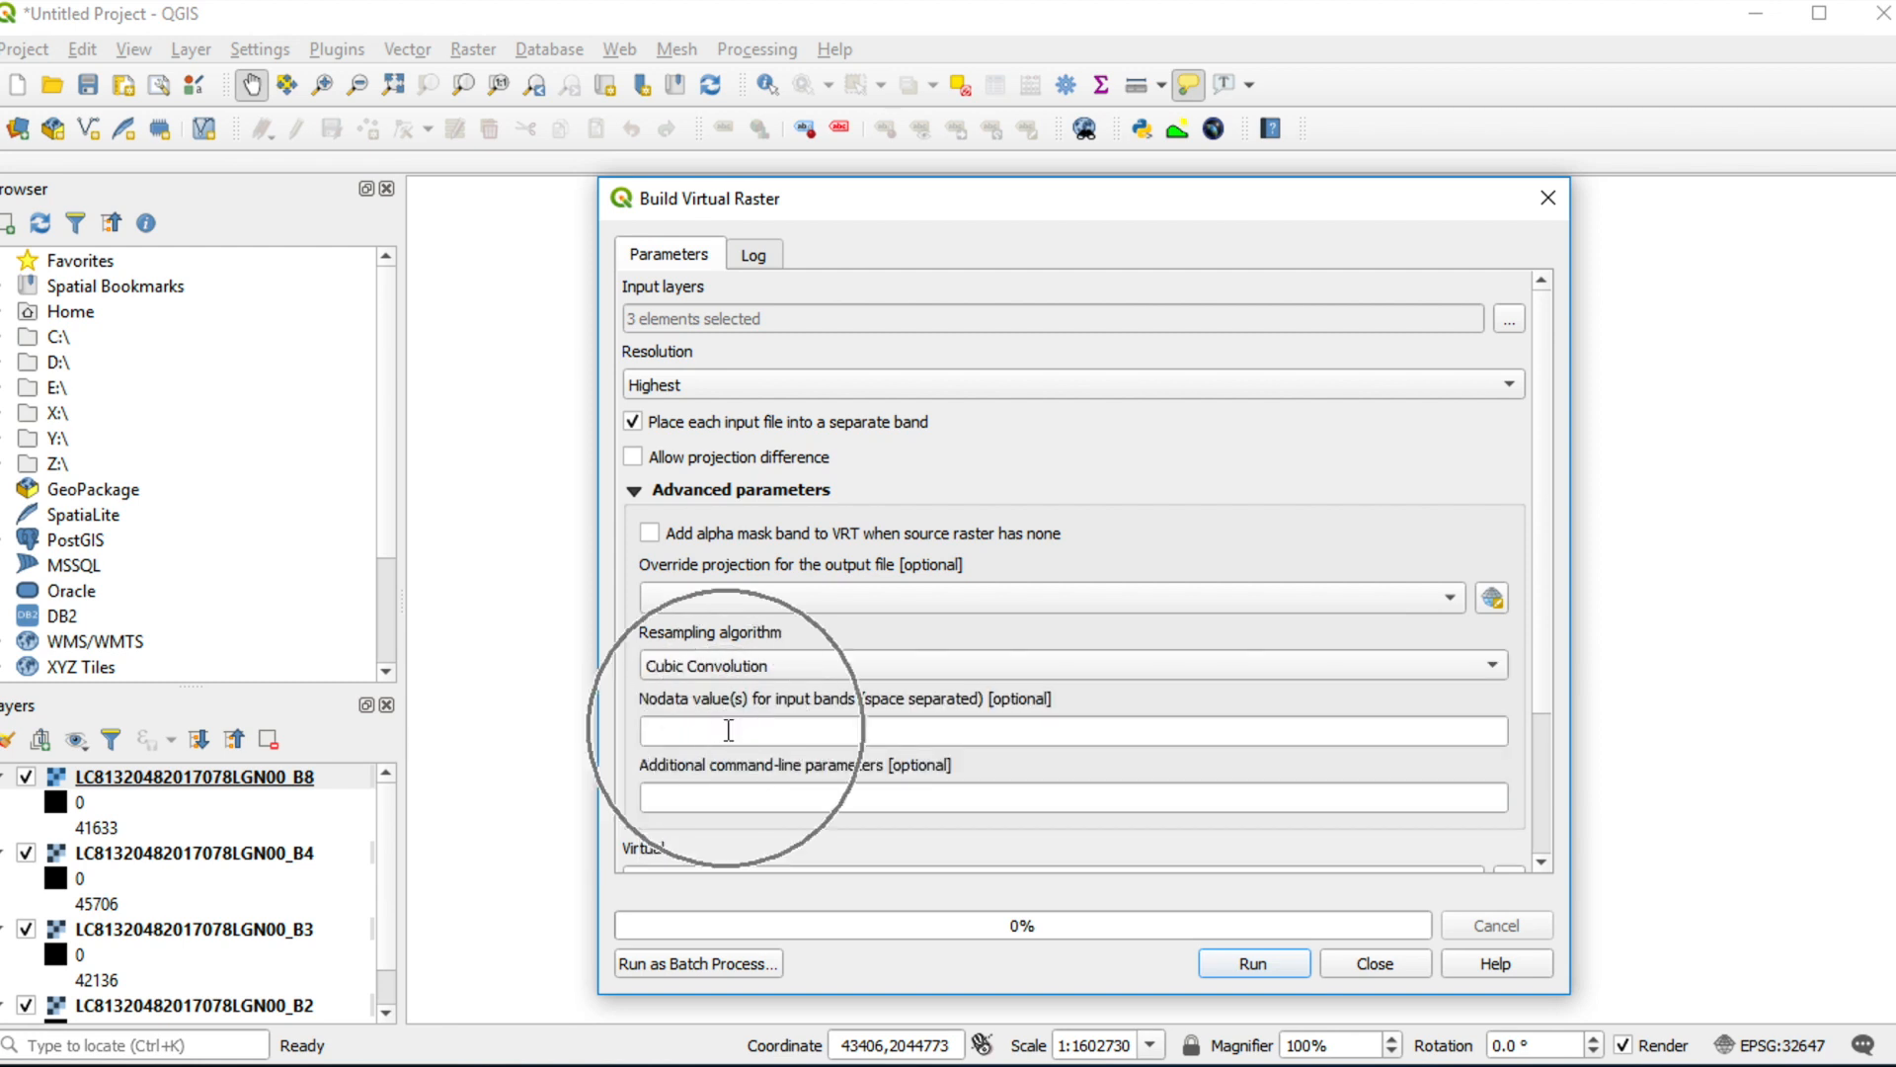
type("0")
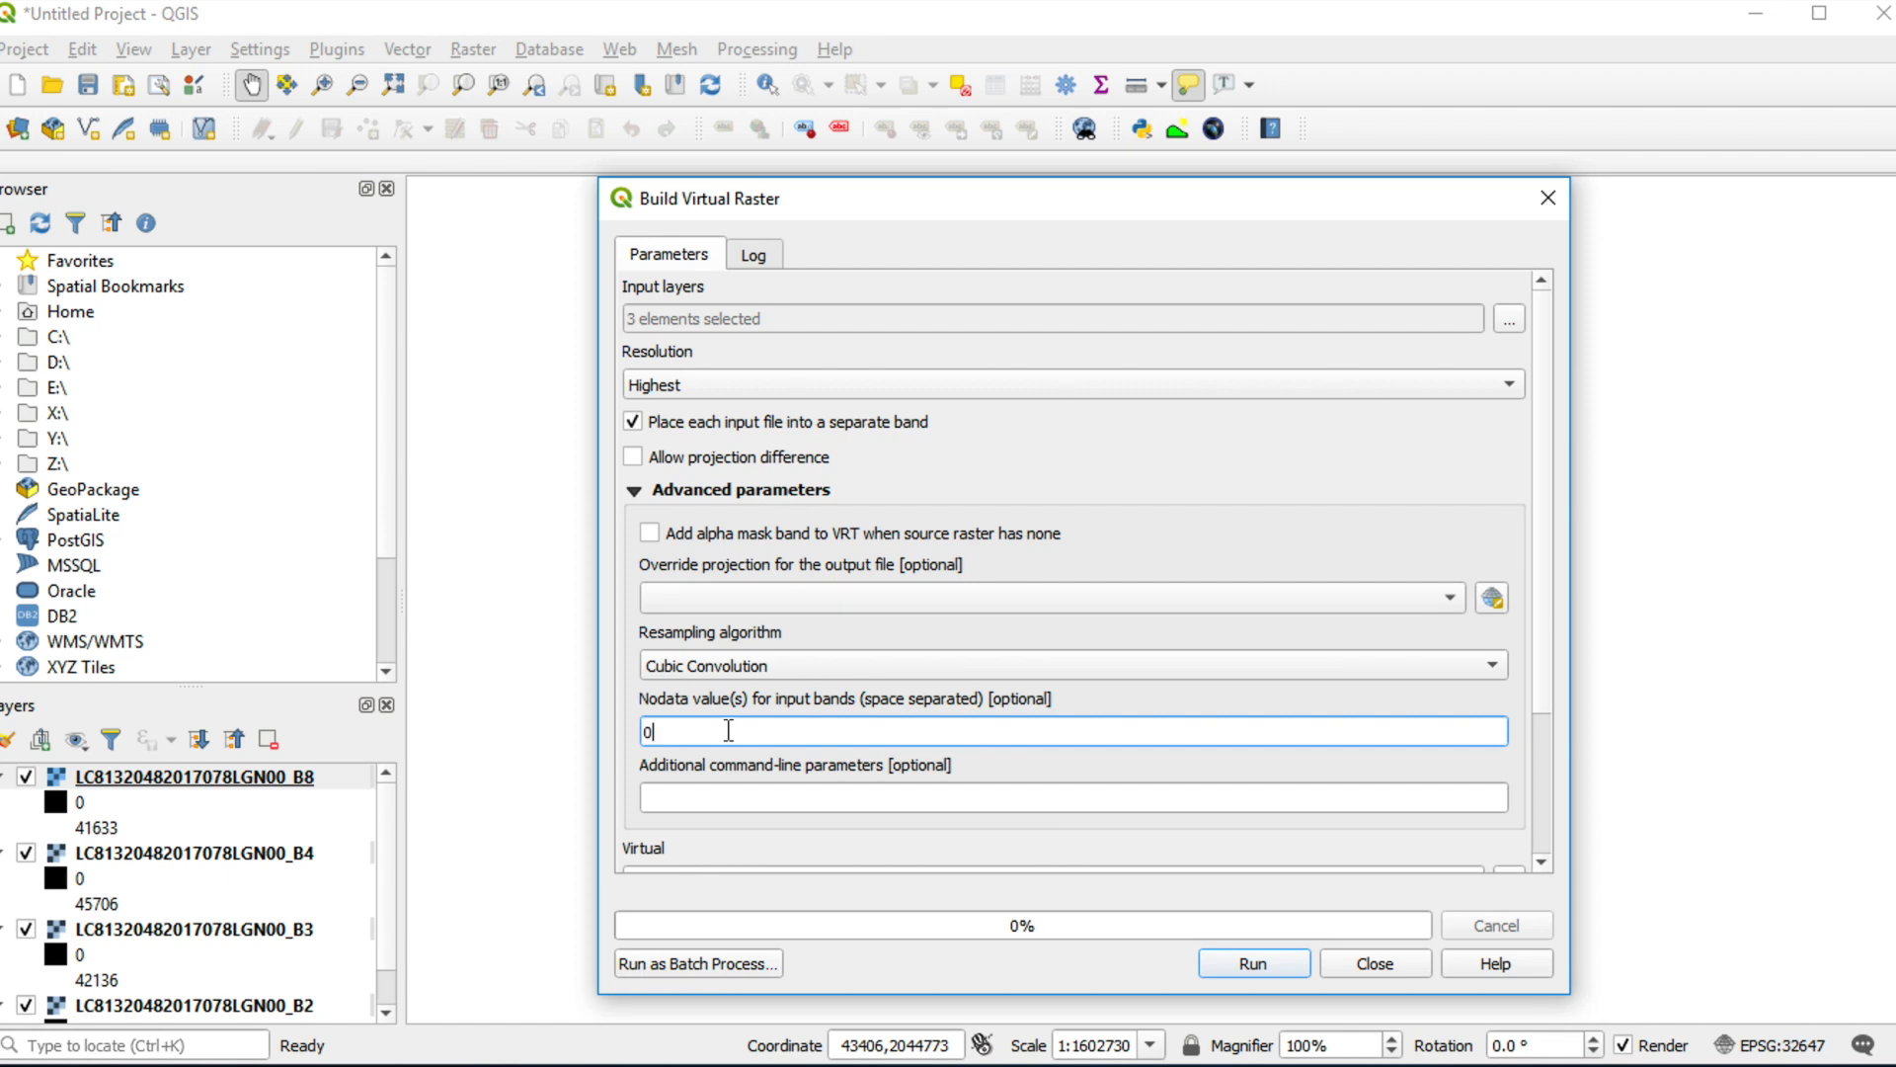
left_click(1256, 963)
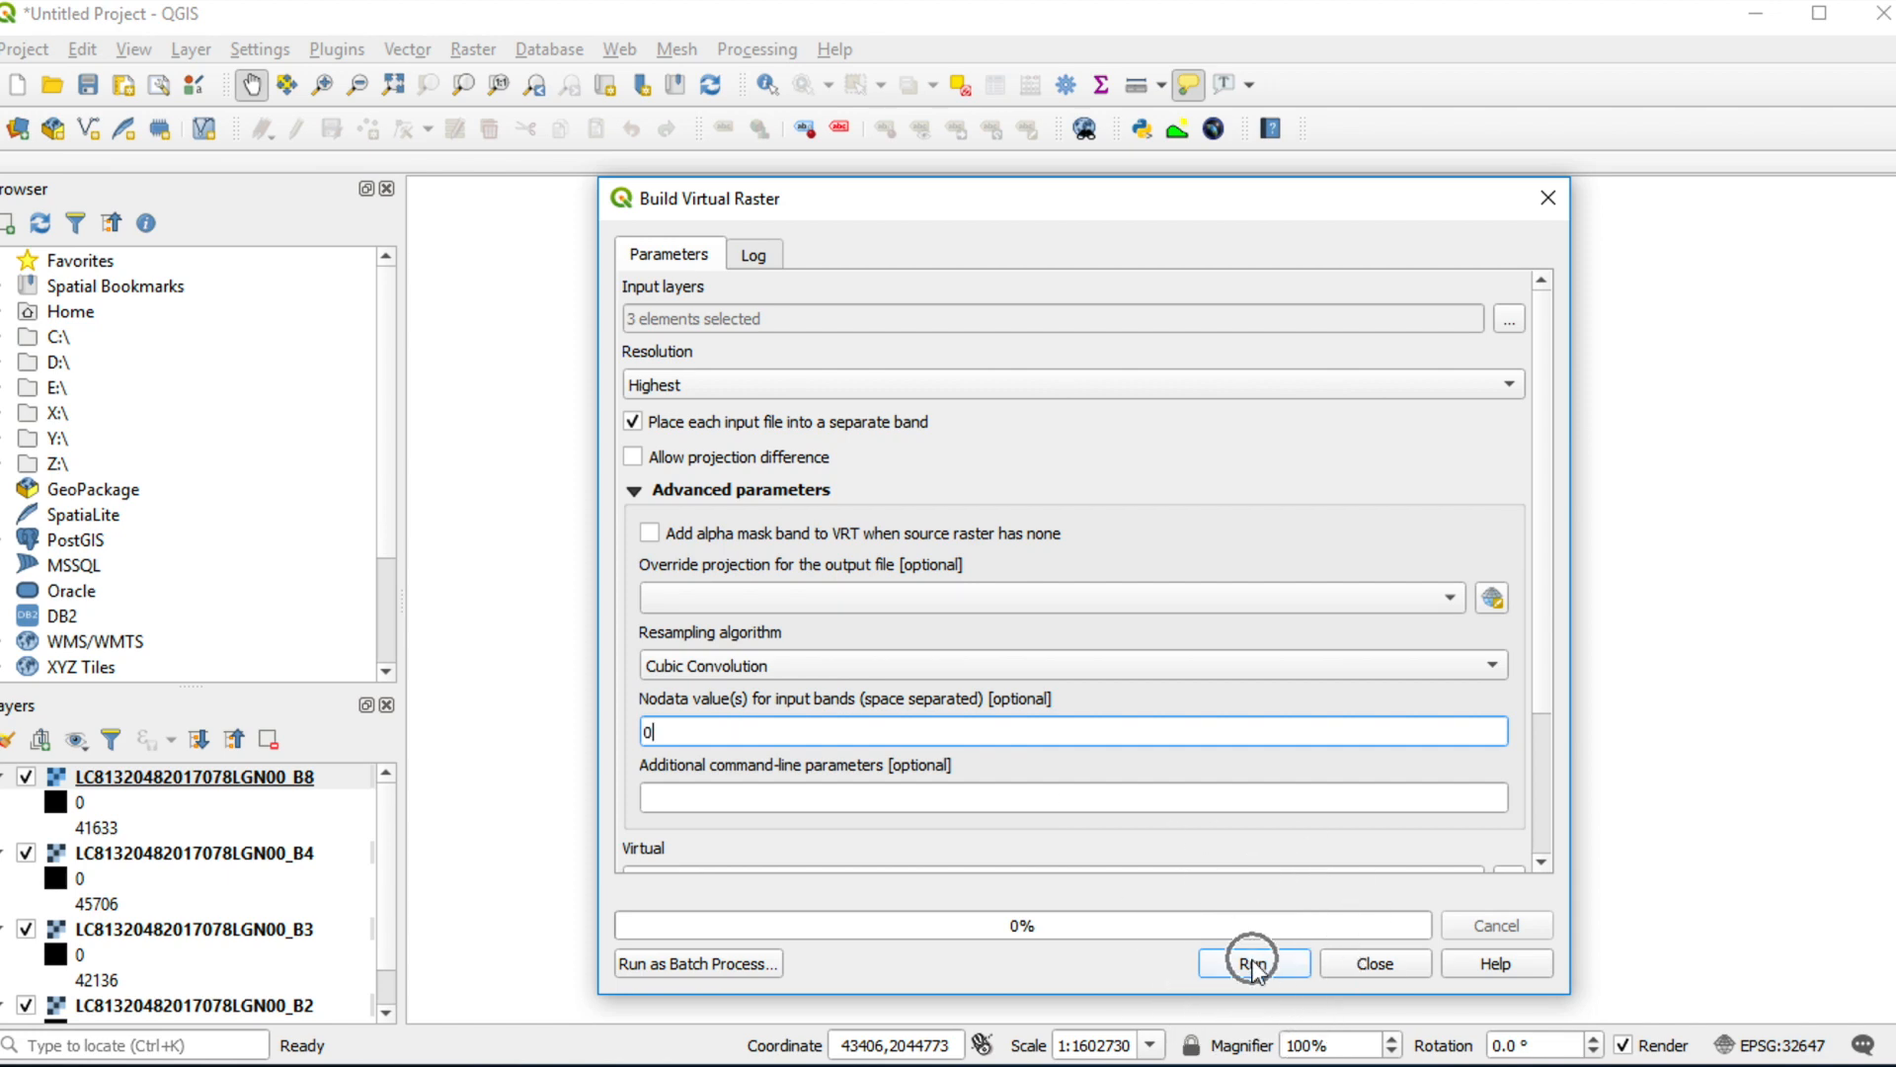
Run the tool to build the Virtual composite layer, then close it.
left_click(1248, 964)
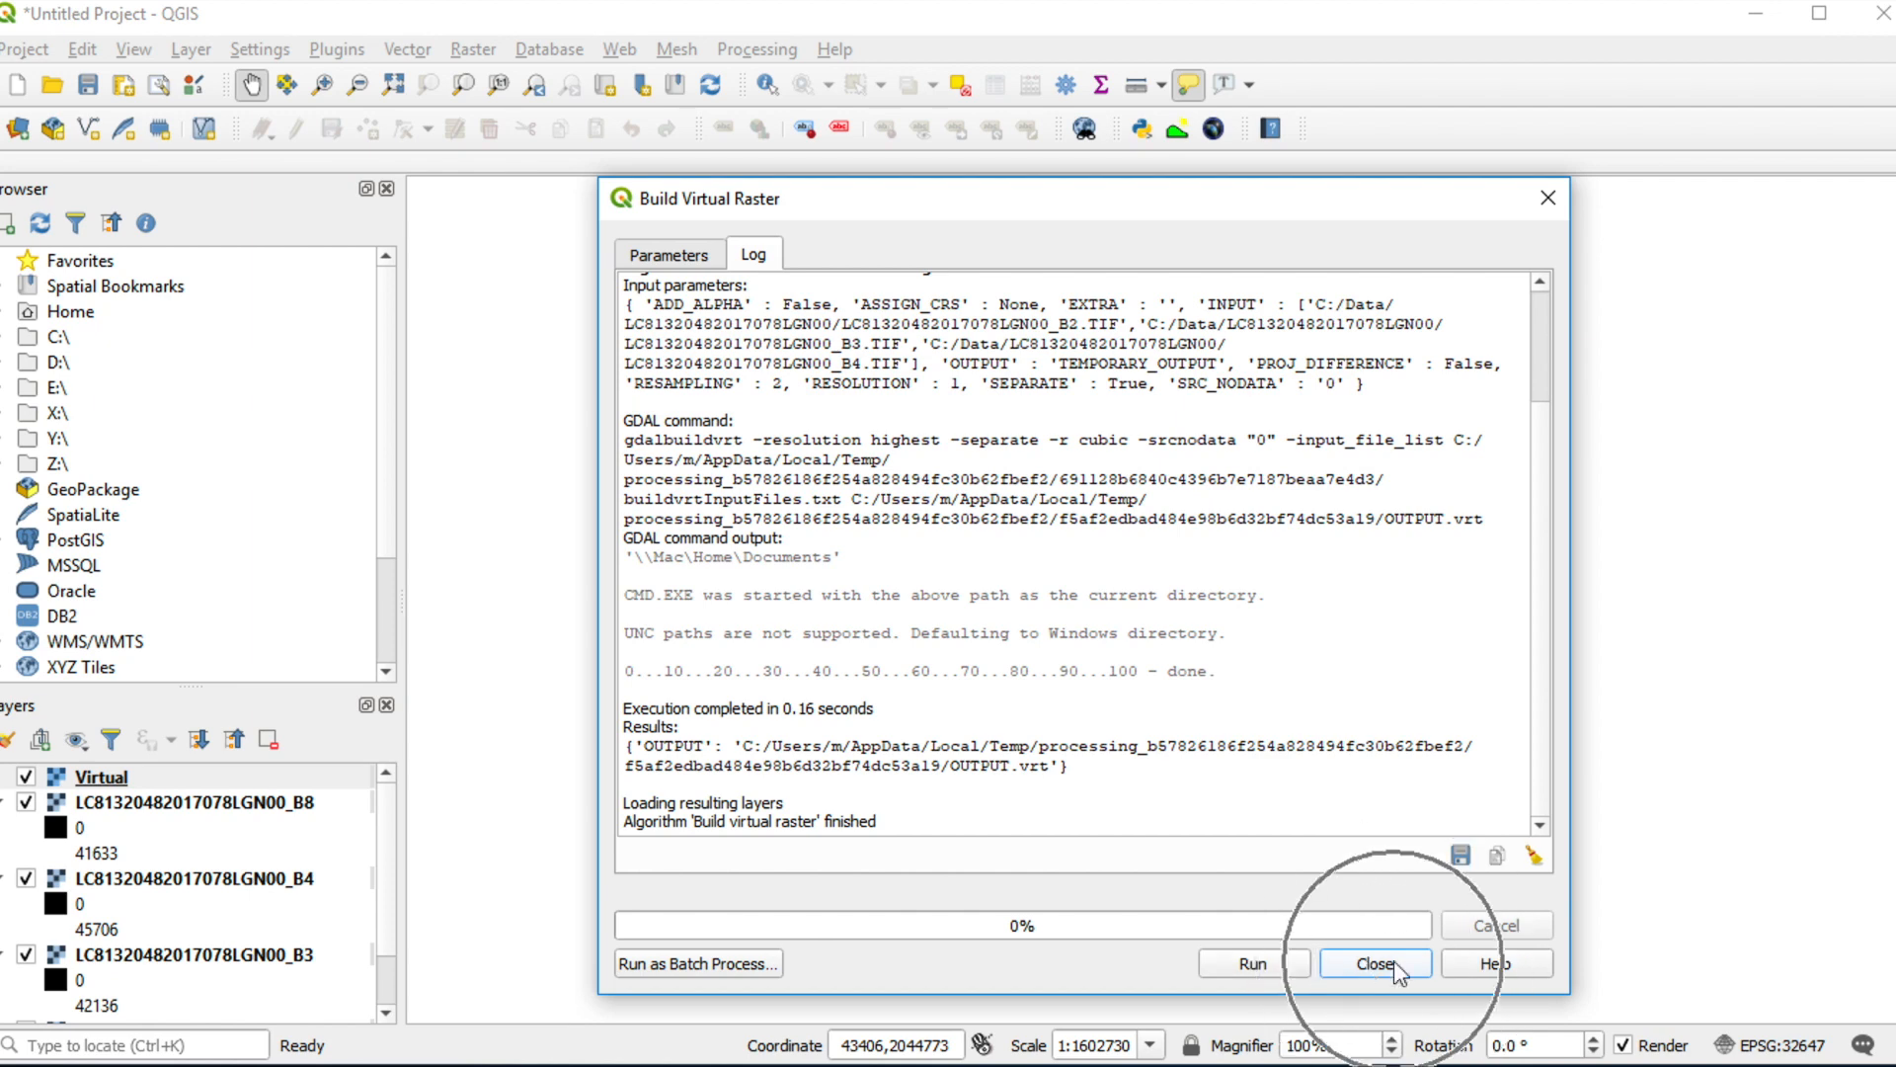
left_click(1375, 964)
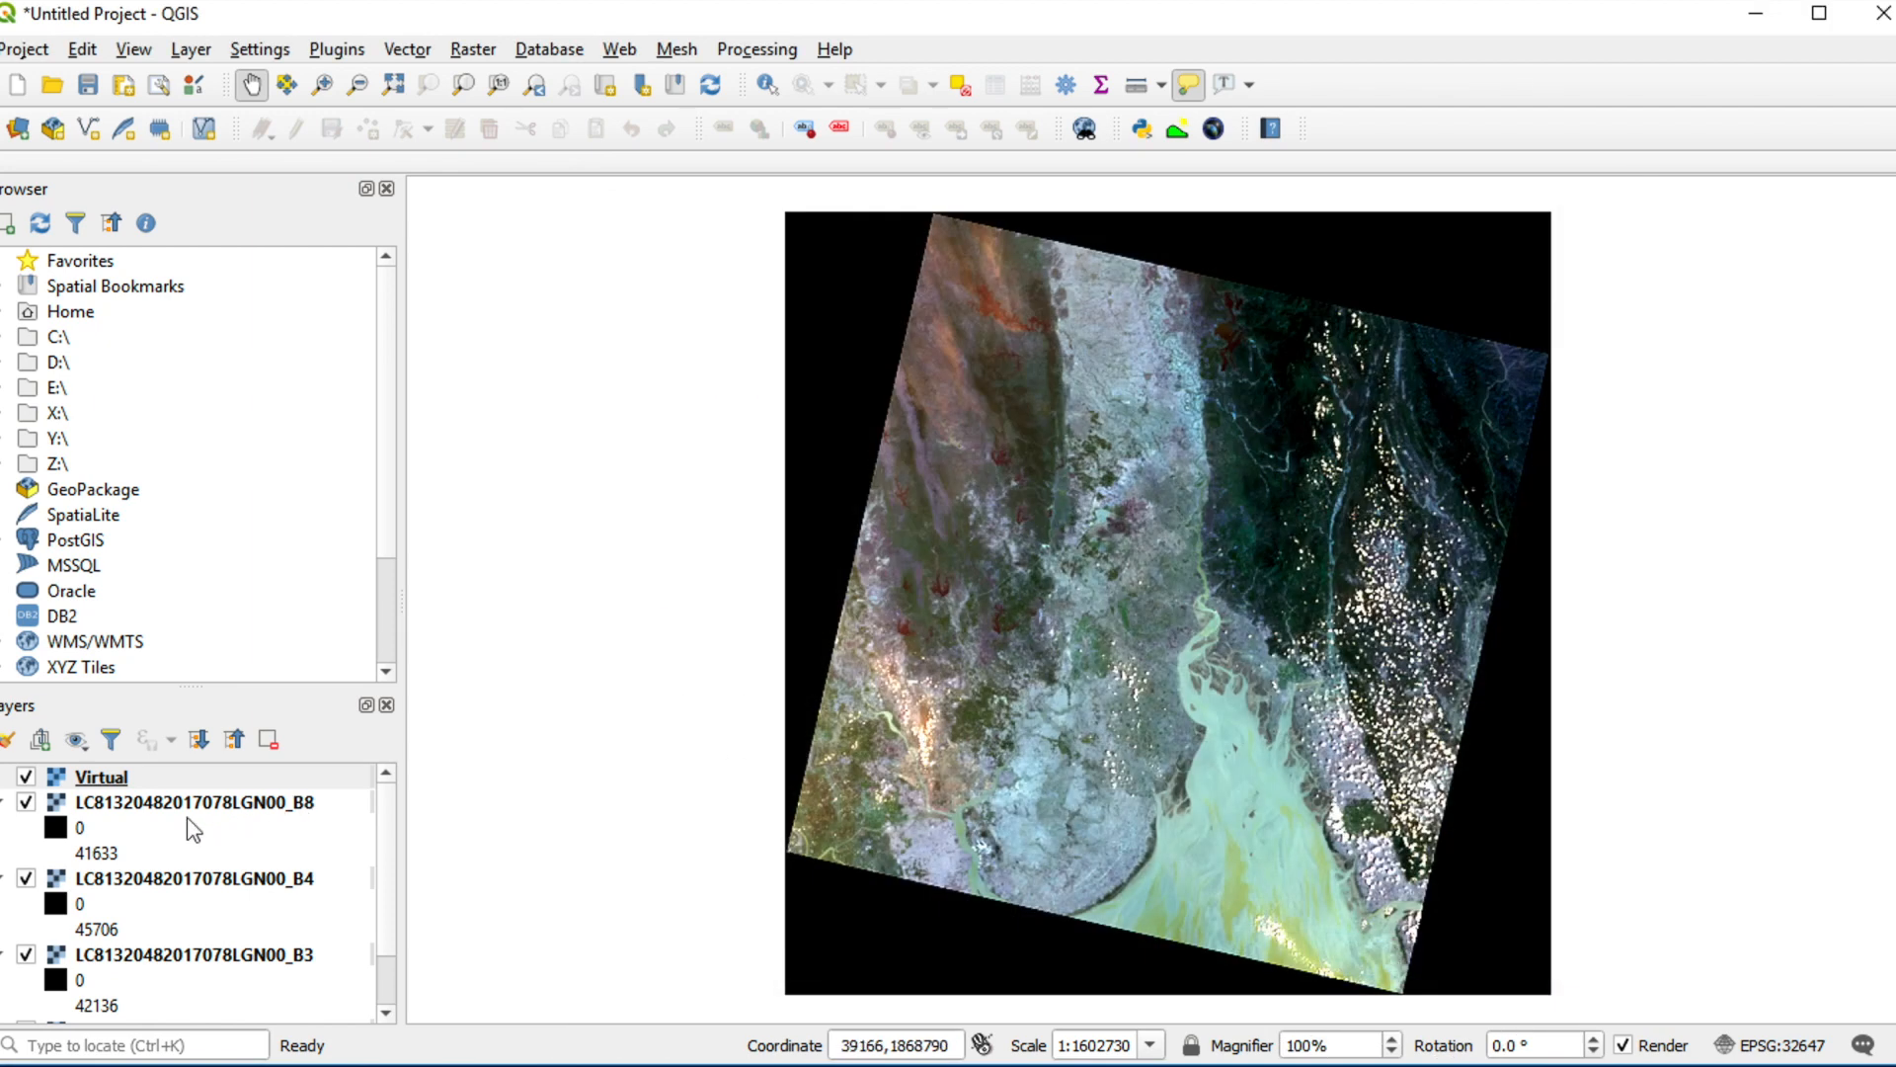
mouse_move(219, 895)
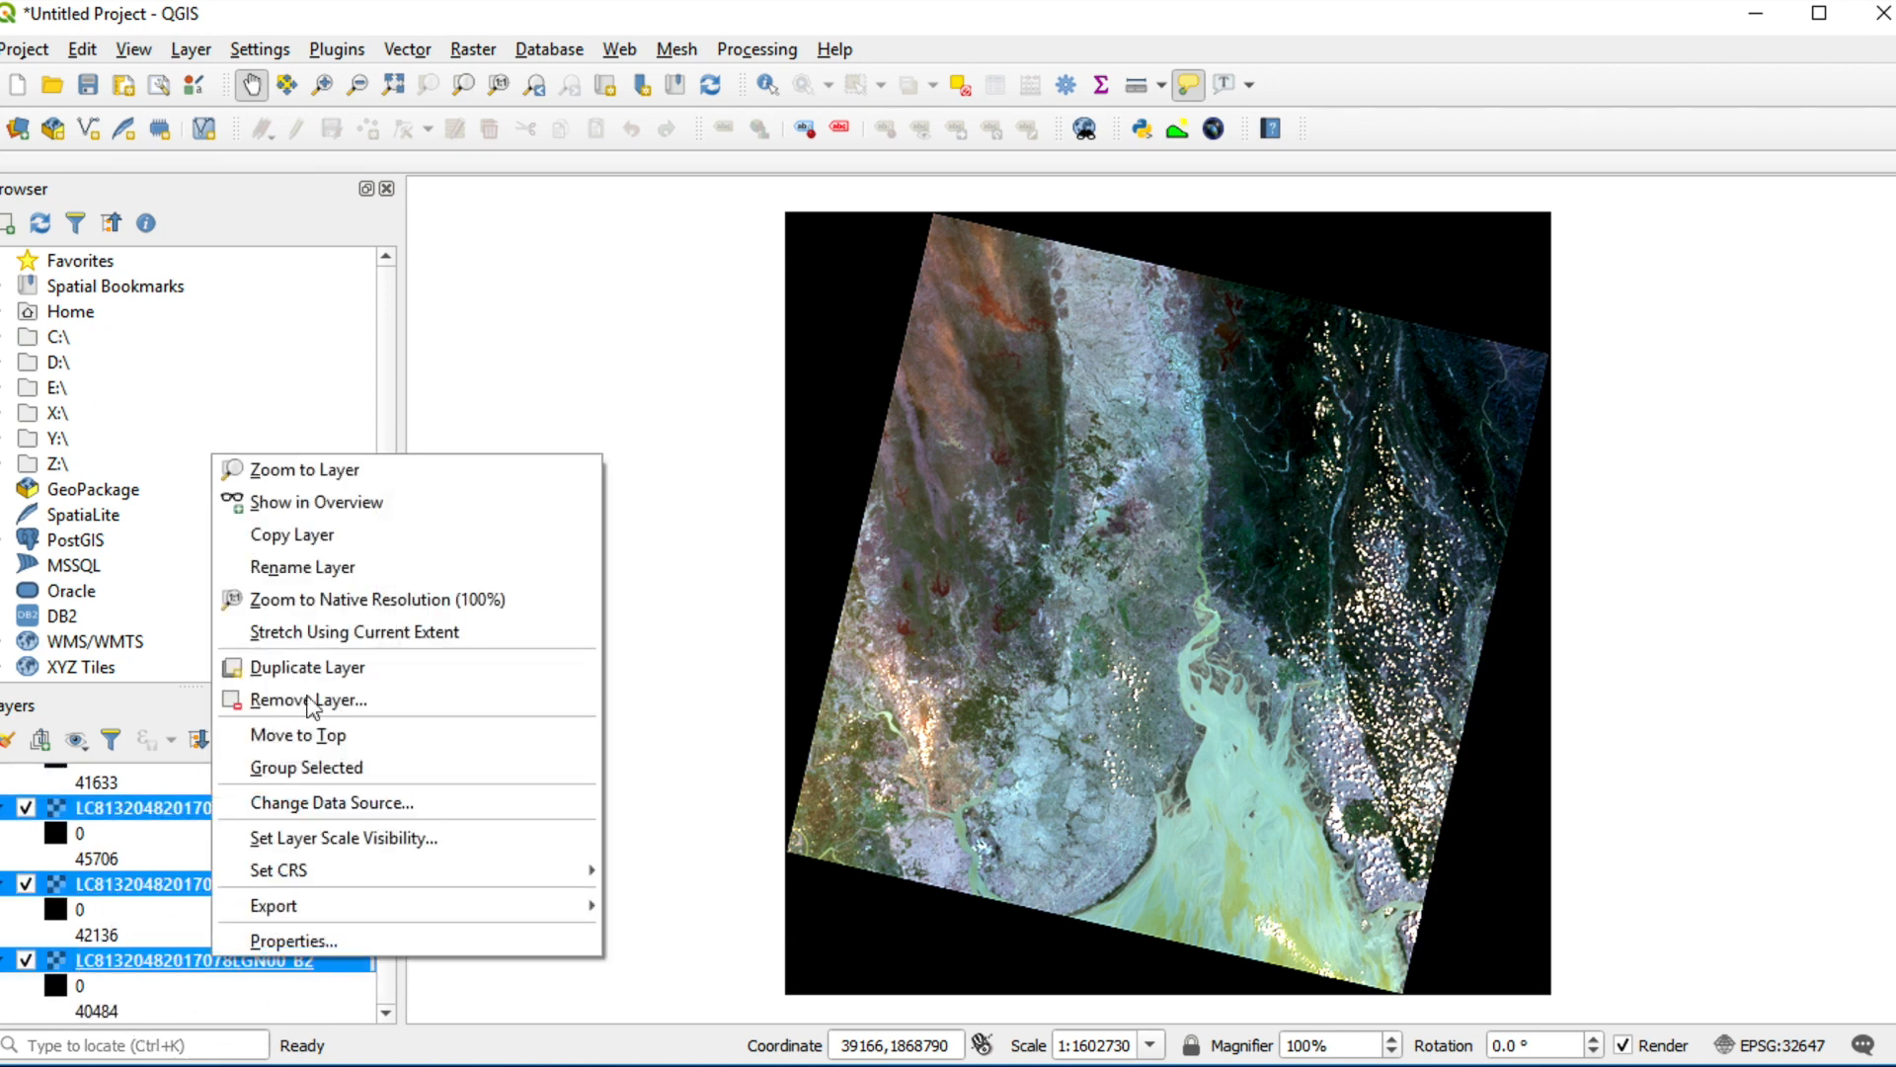
Remove the B2, B3 and B4 layers and confirm deleting the three legend entries.
left_click(310, 699)
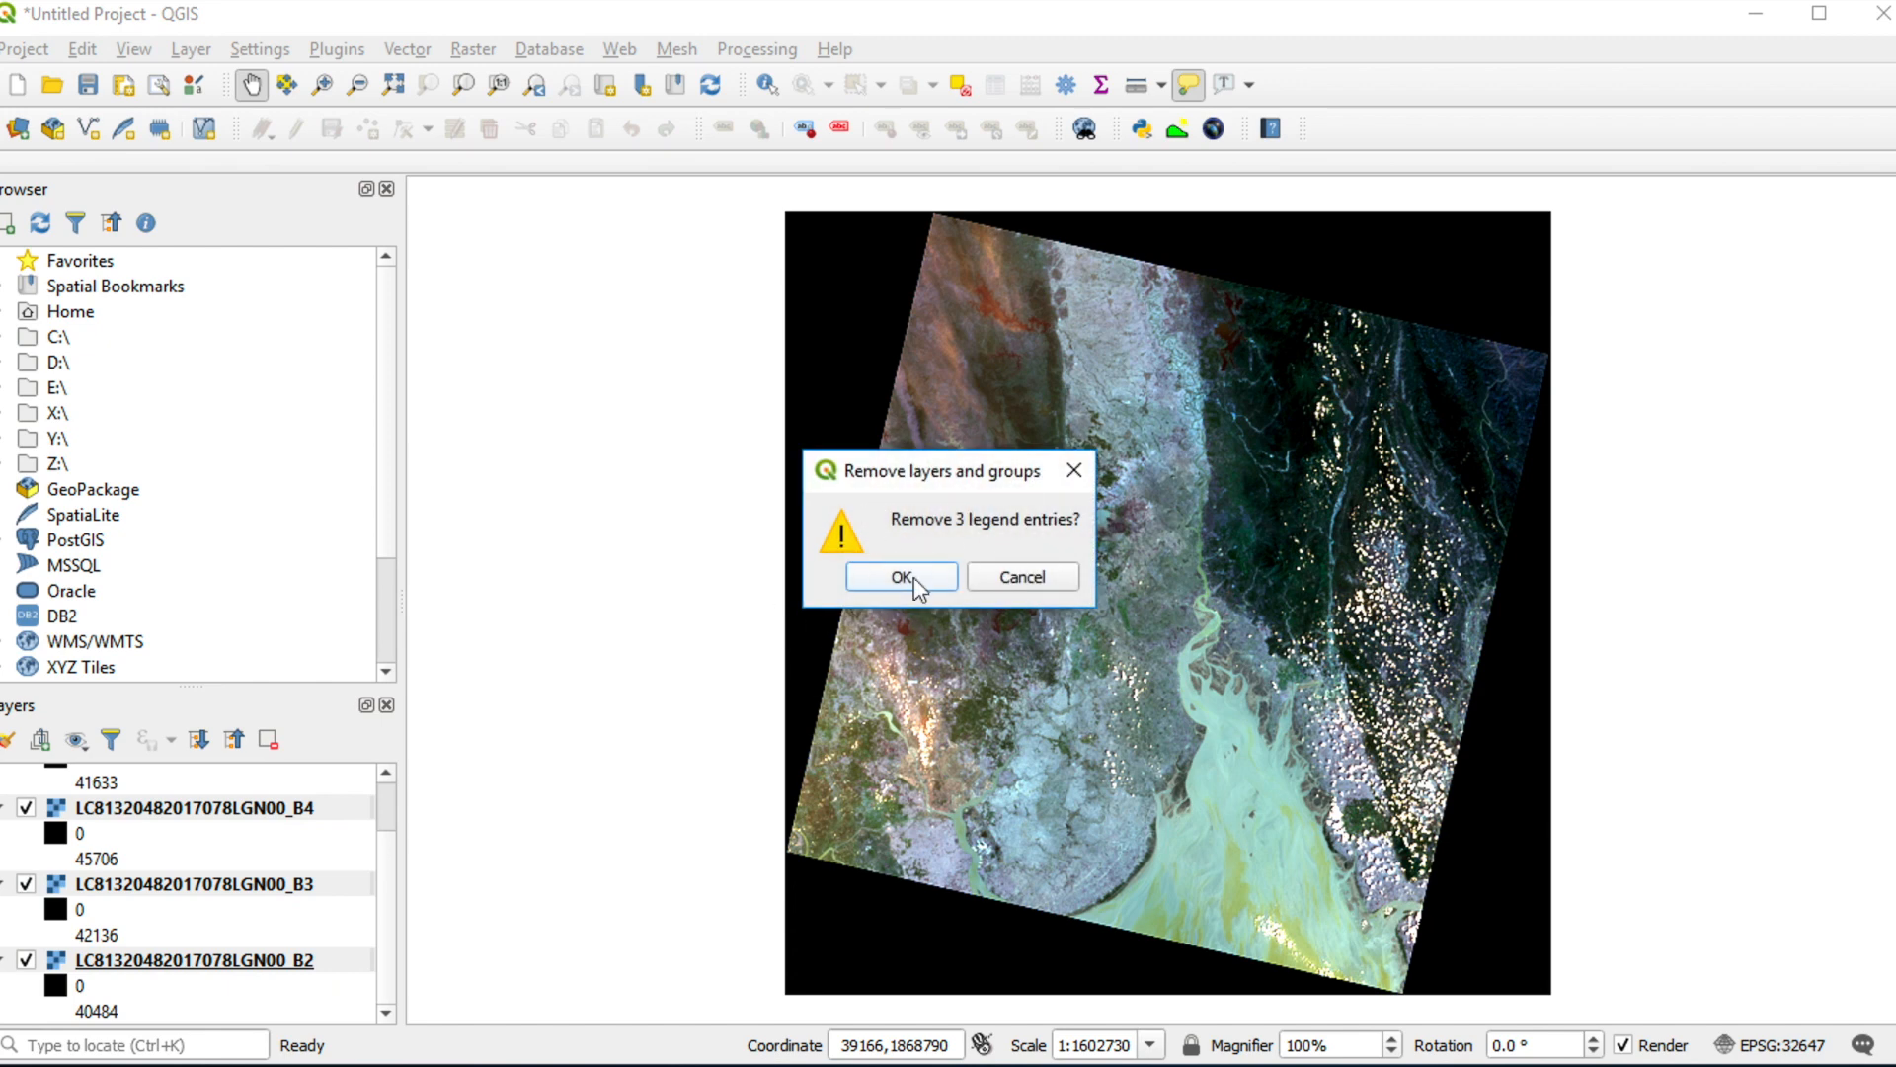
left_click(901, 576)
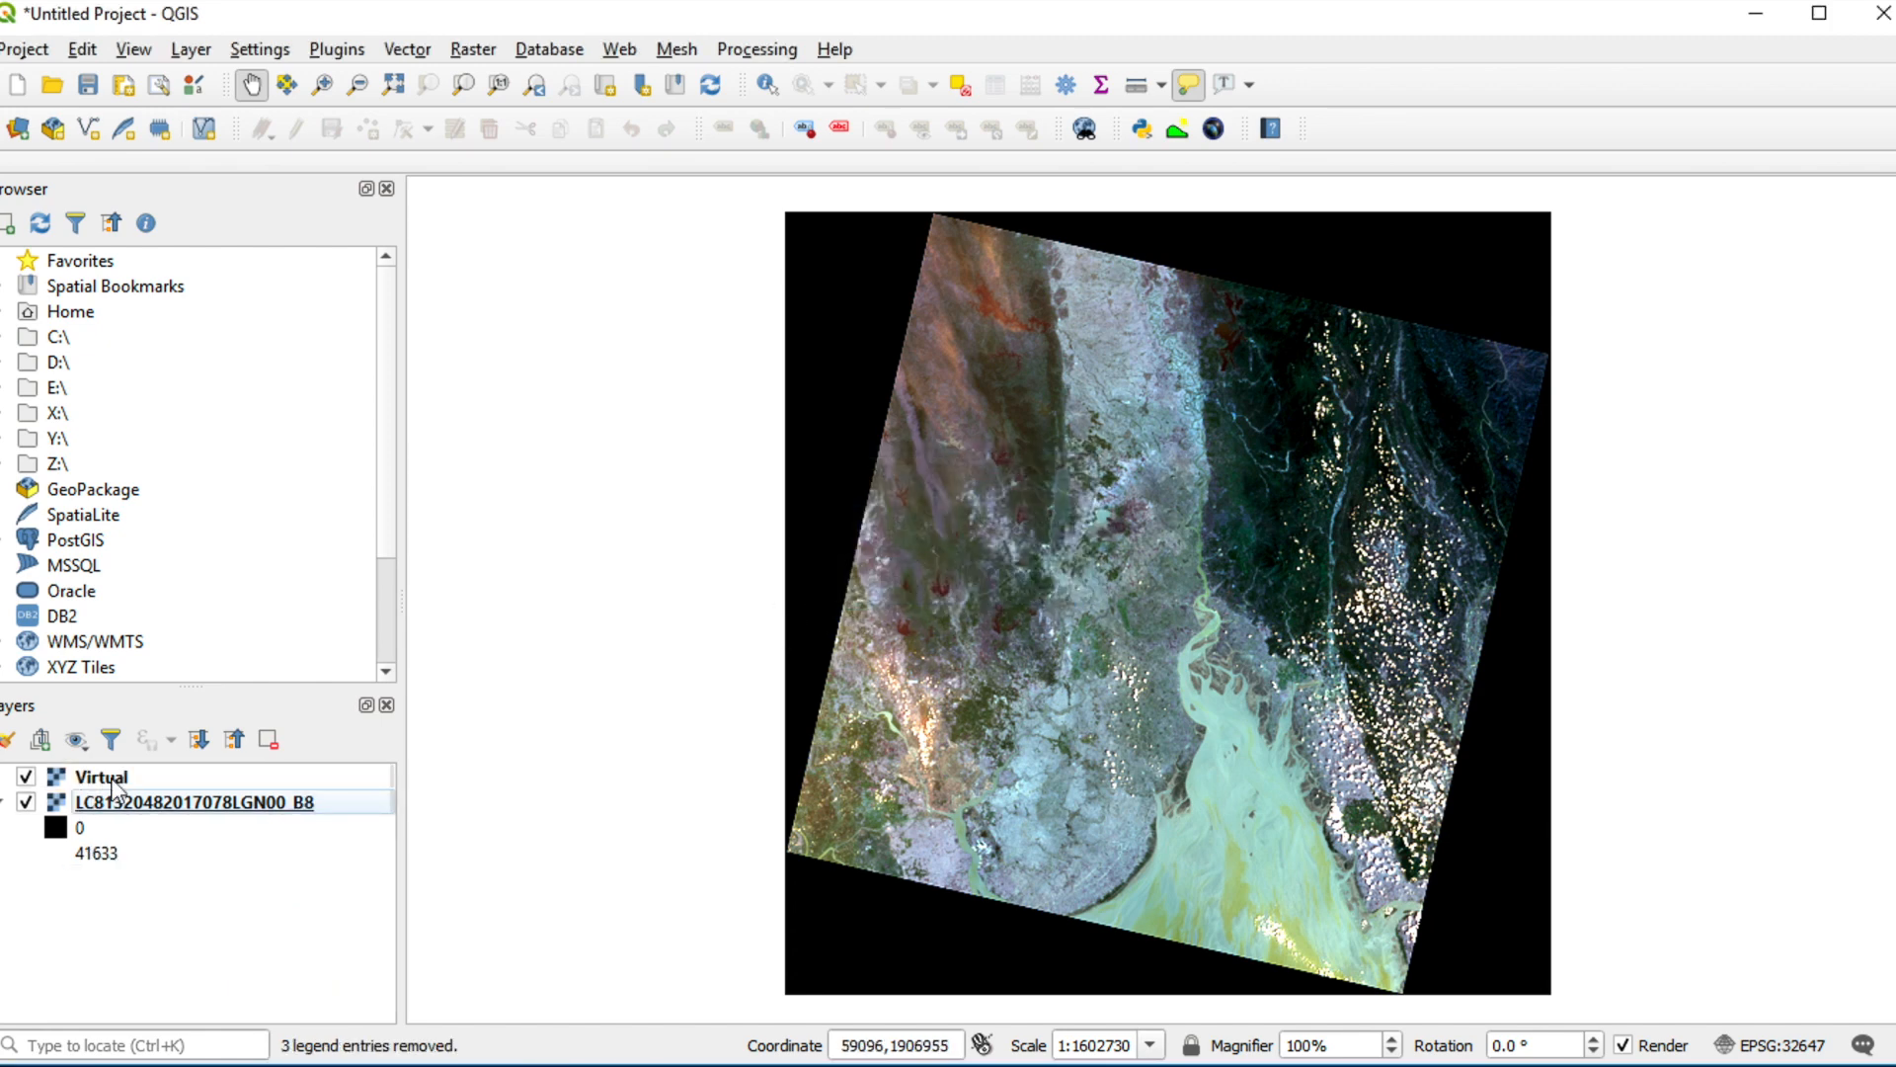
left_click(95, 778)
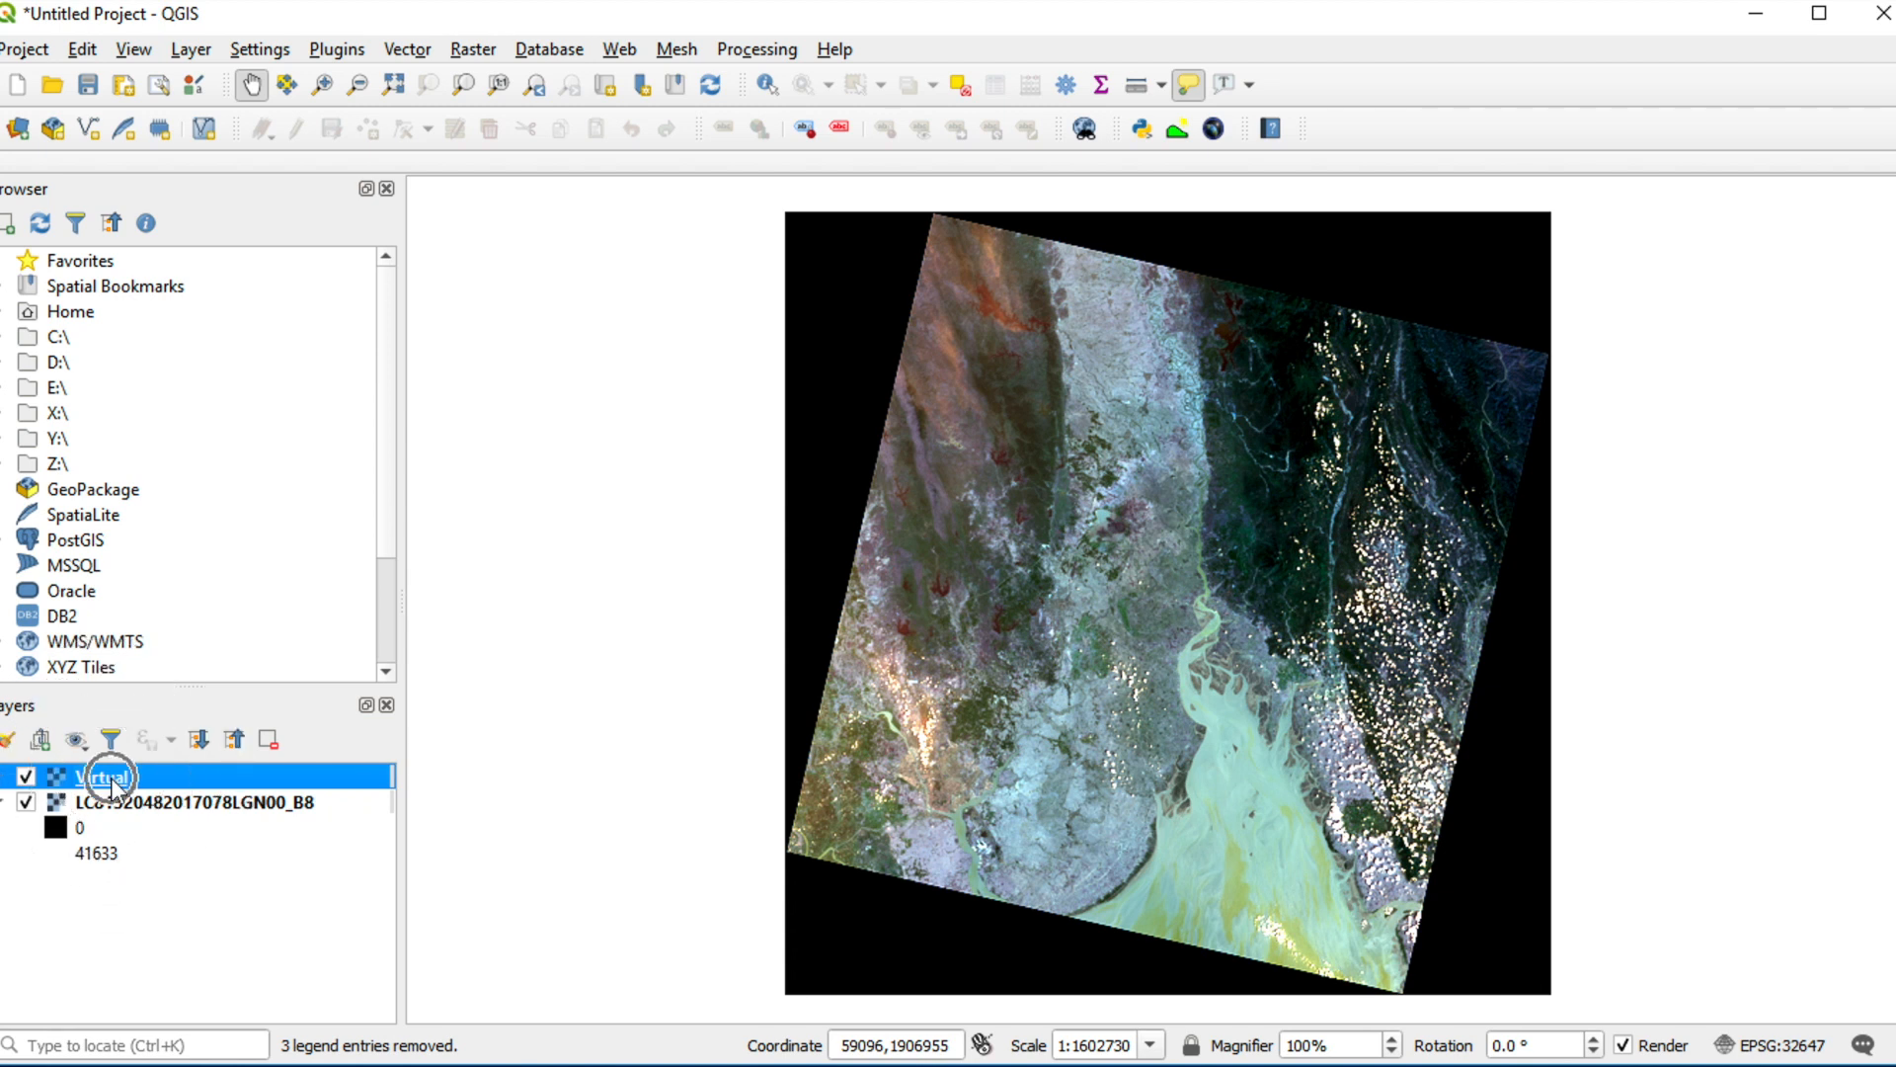
right_click(95, 776)
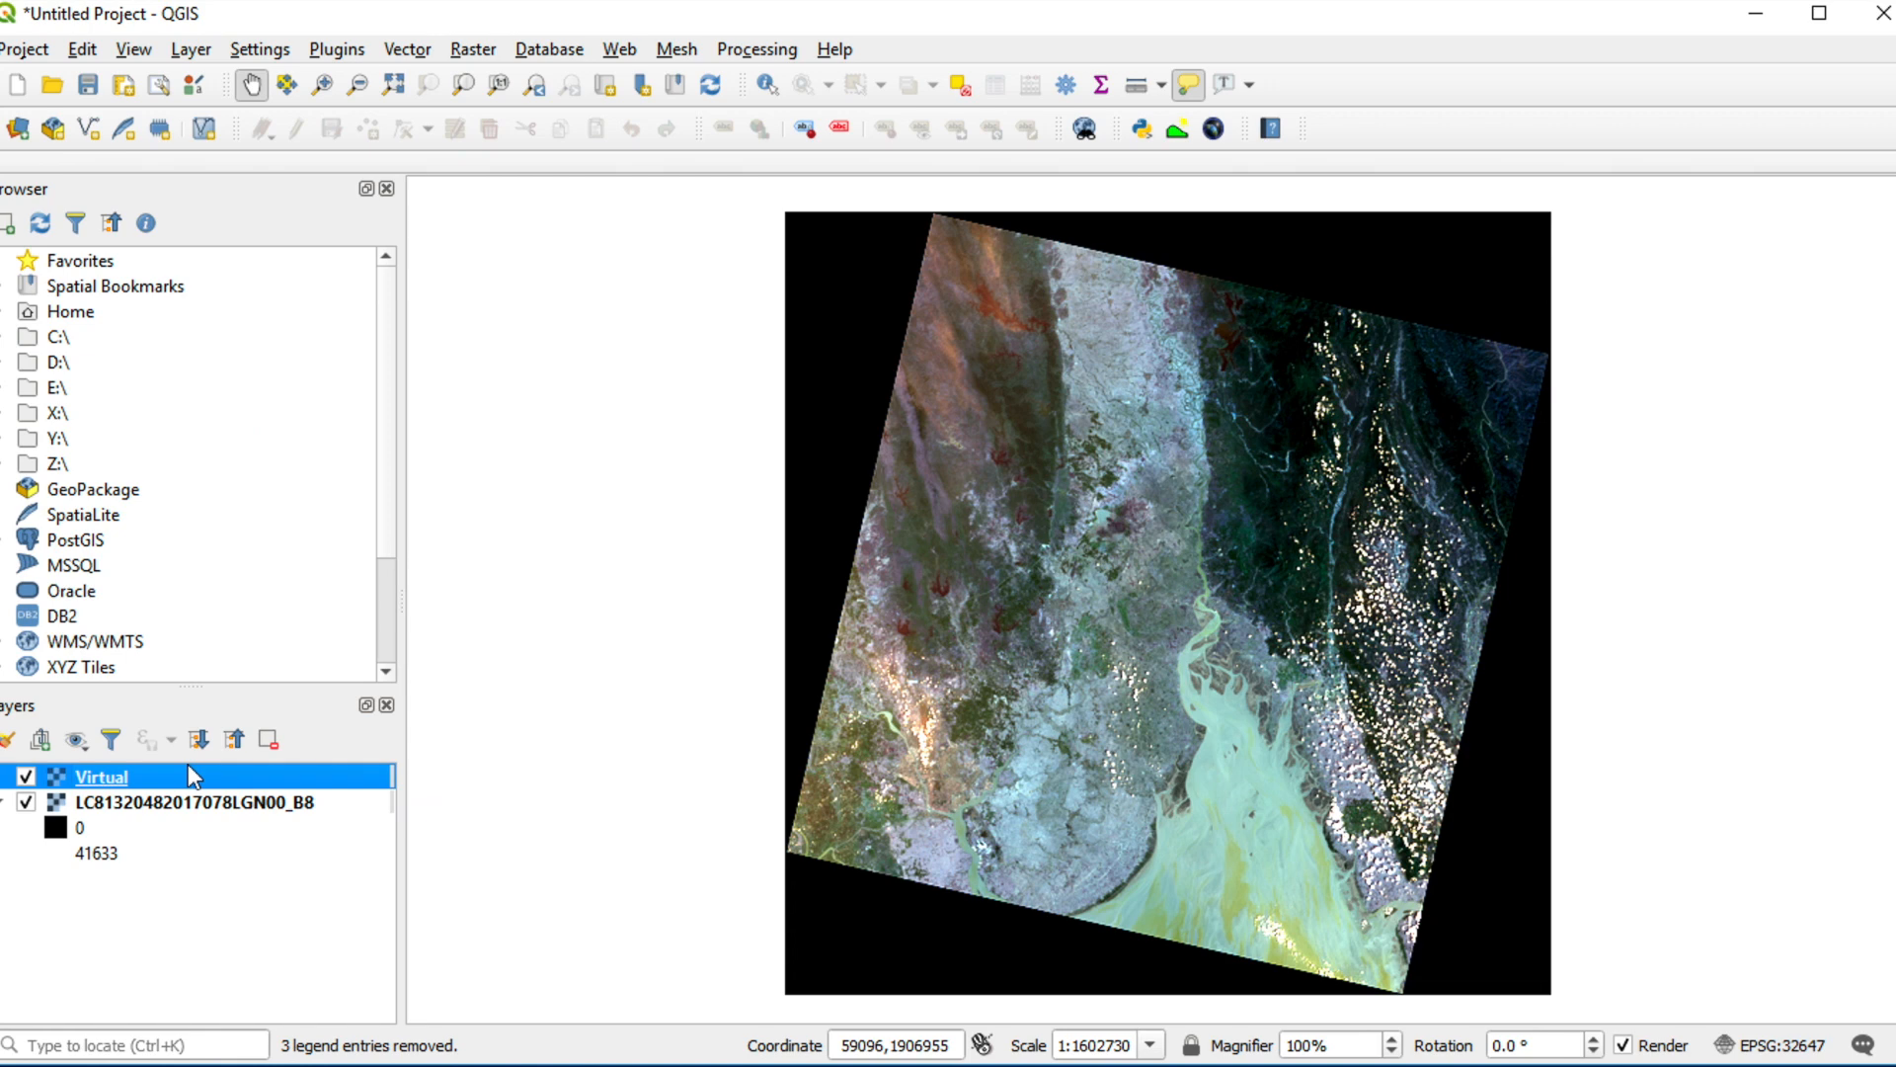
double_click(99, 778)
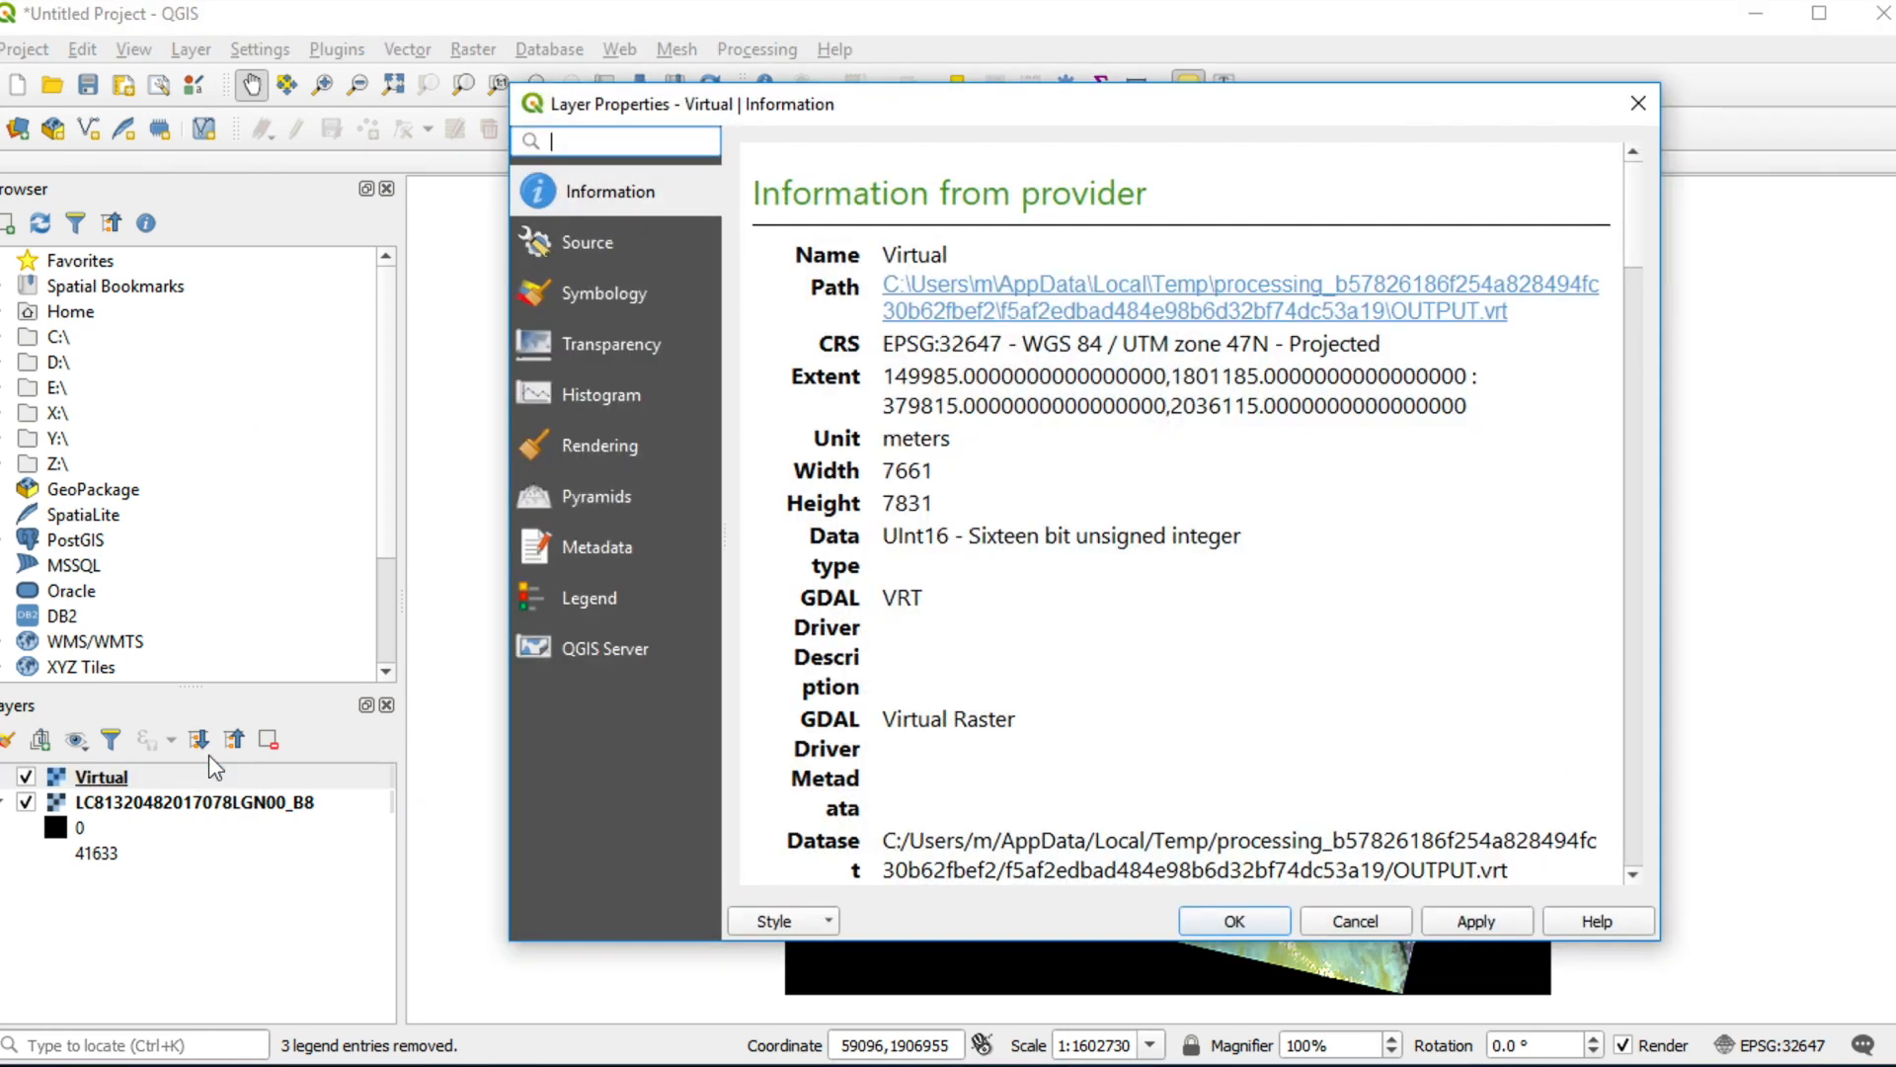
mouse_move(1639, 267)
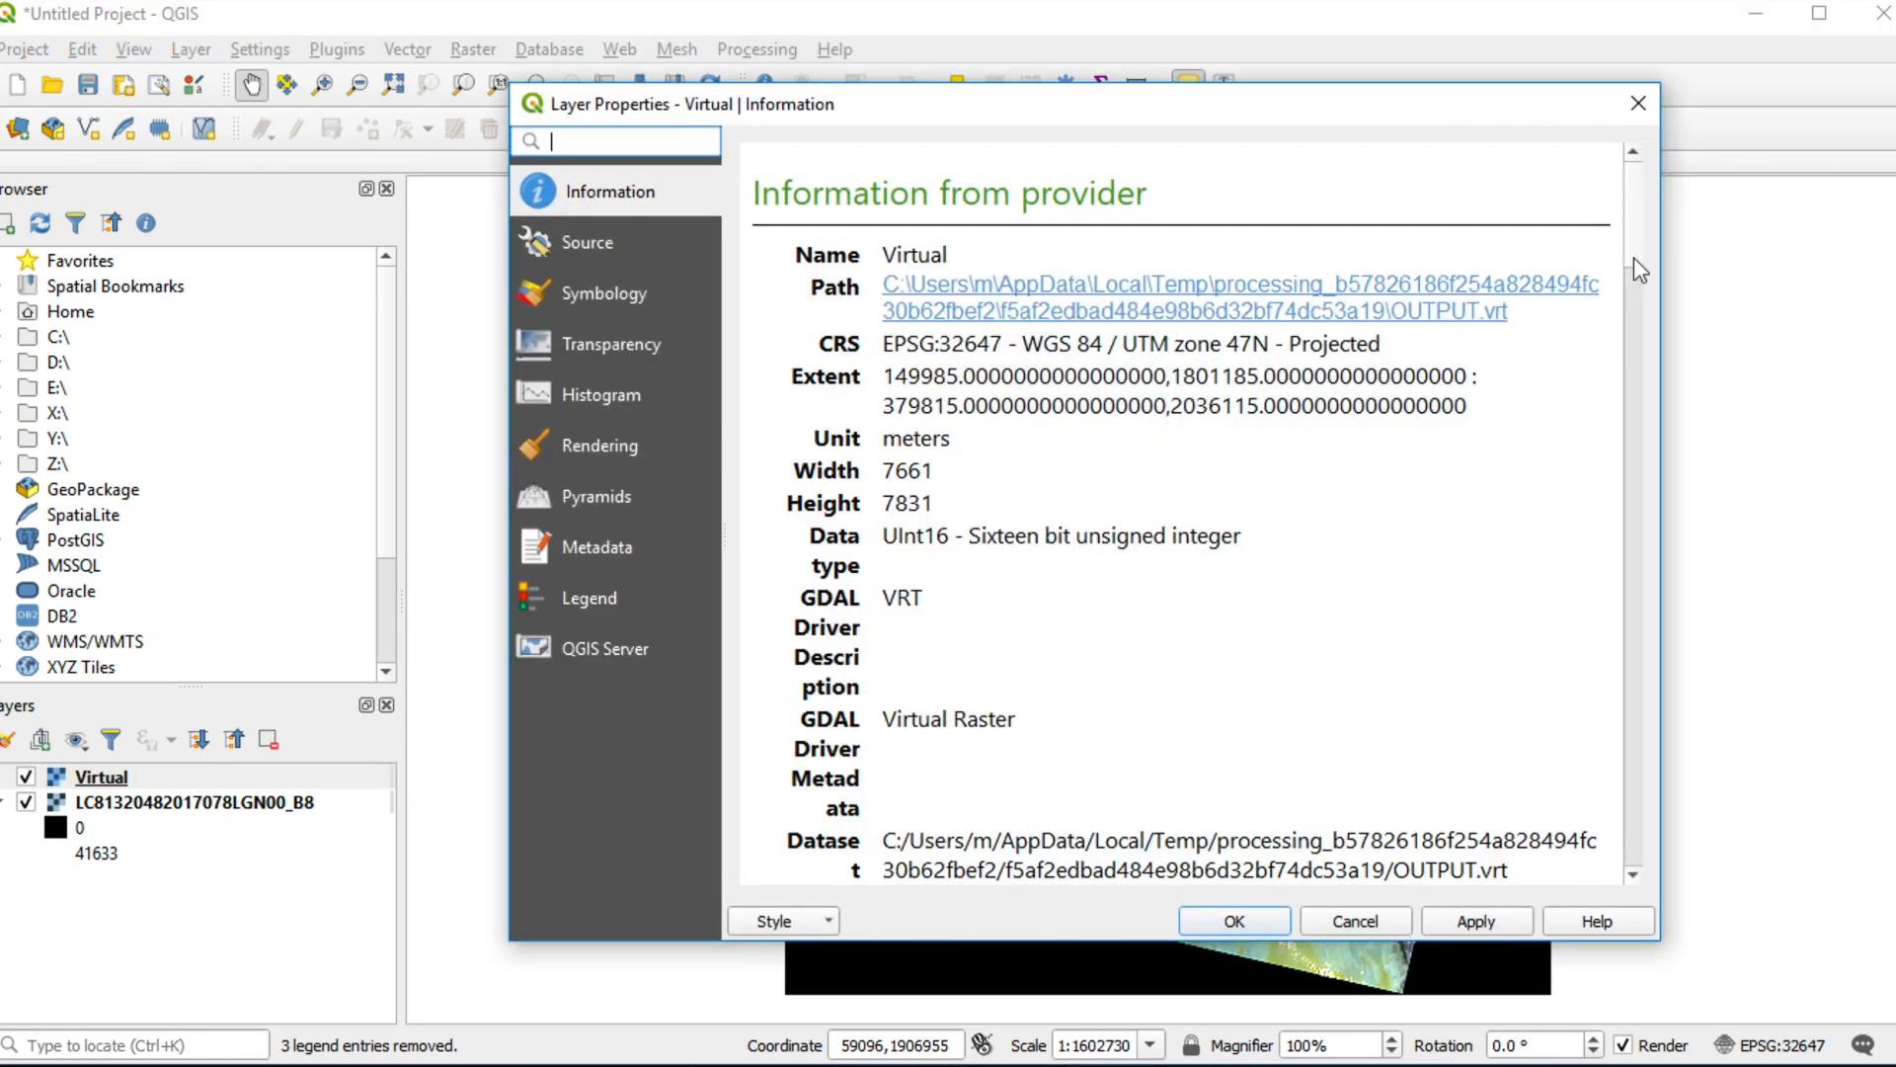
scroll("down", 3)
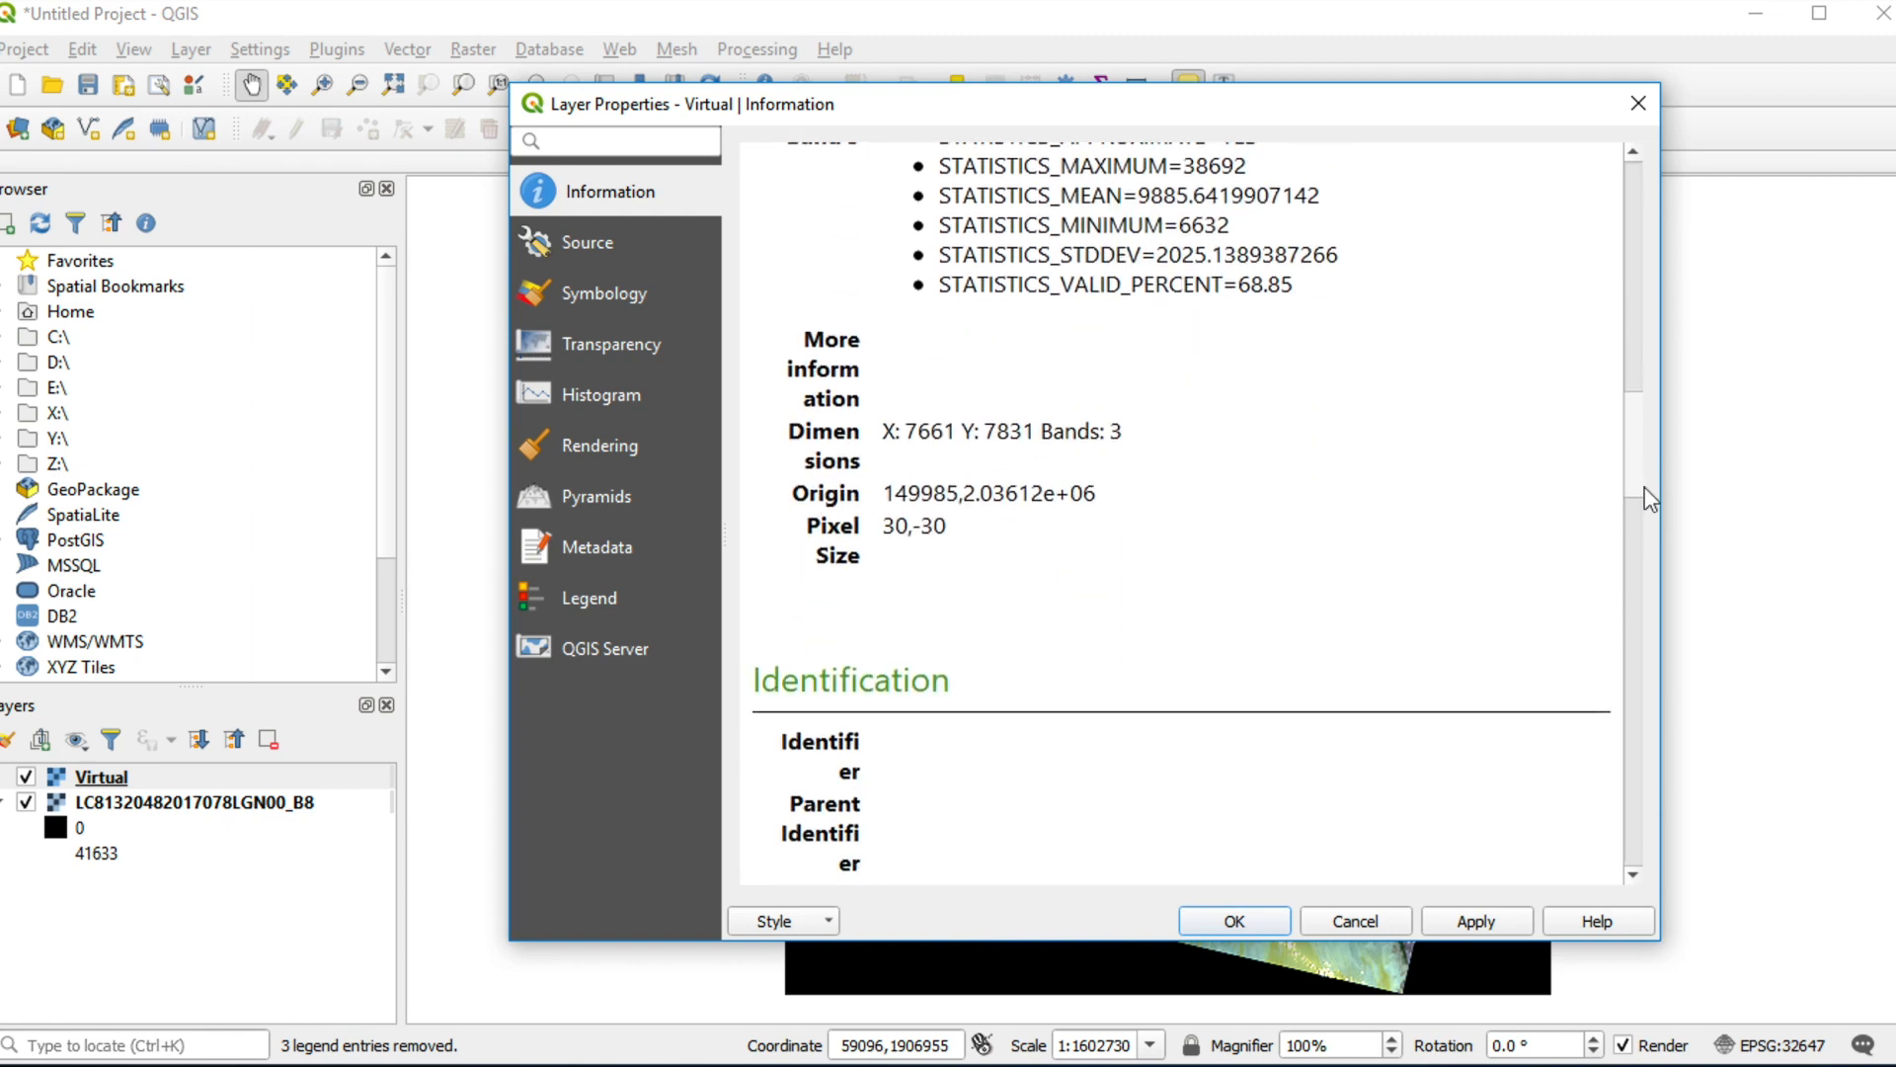
mouse_move(928, 538)
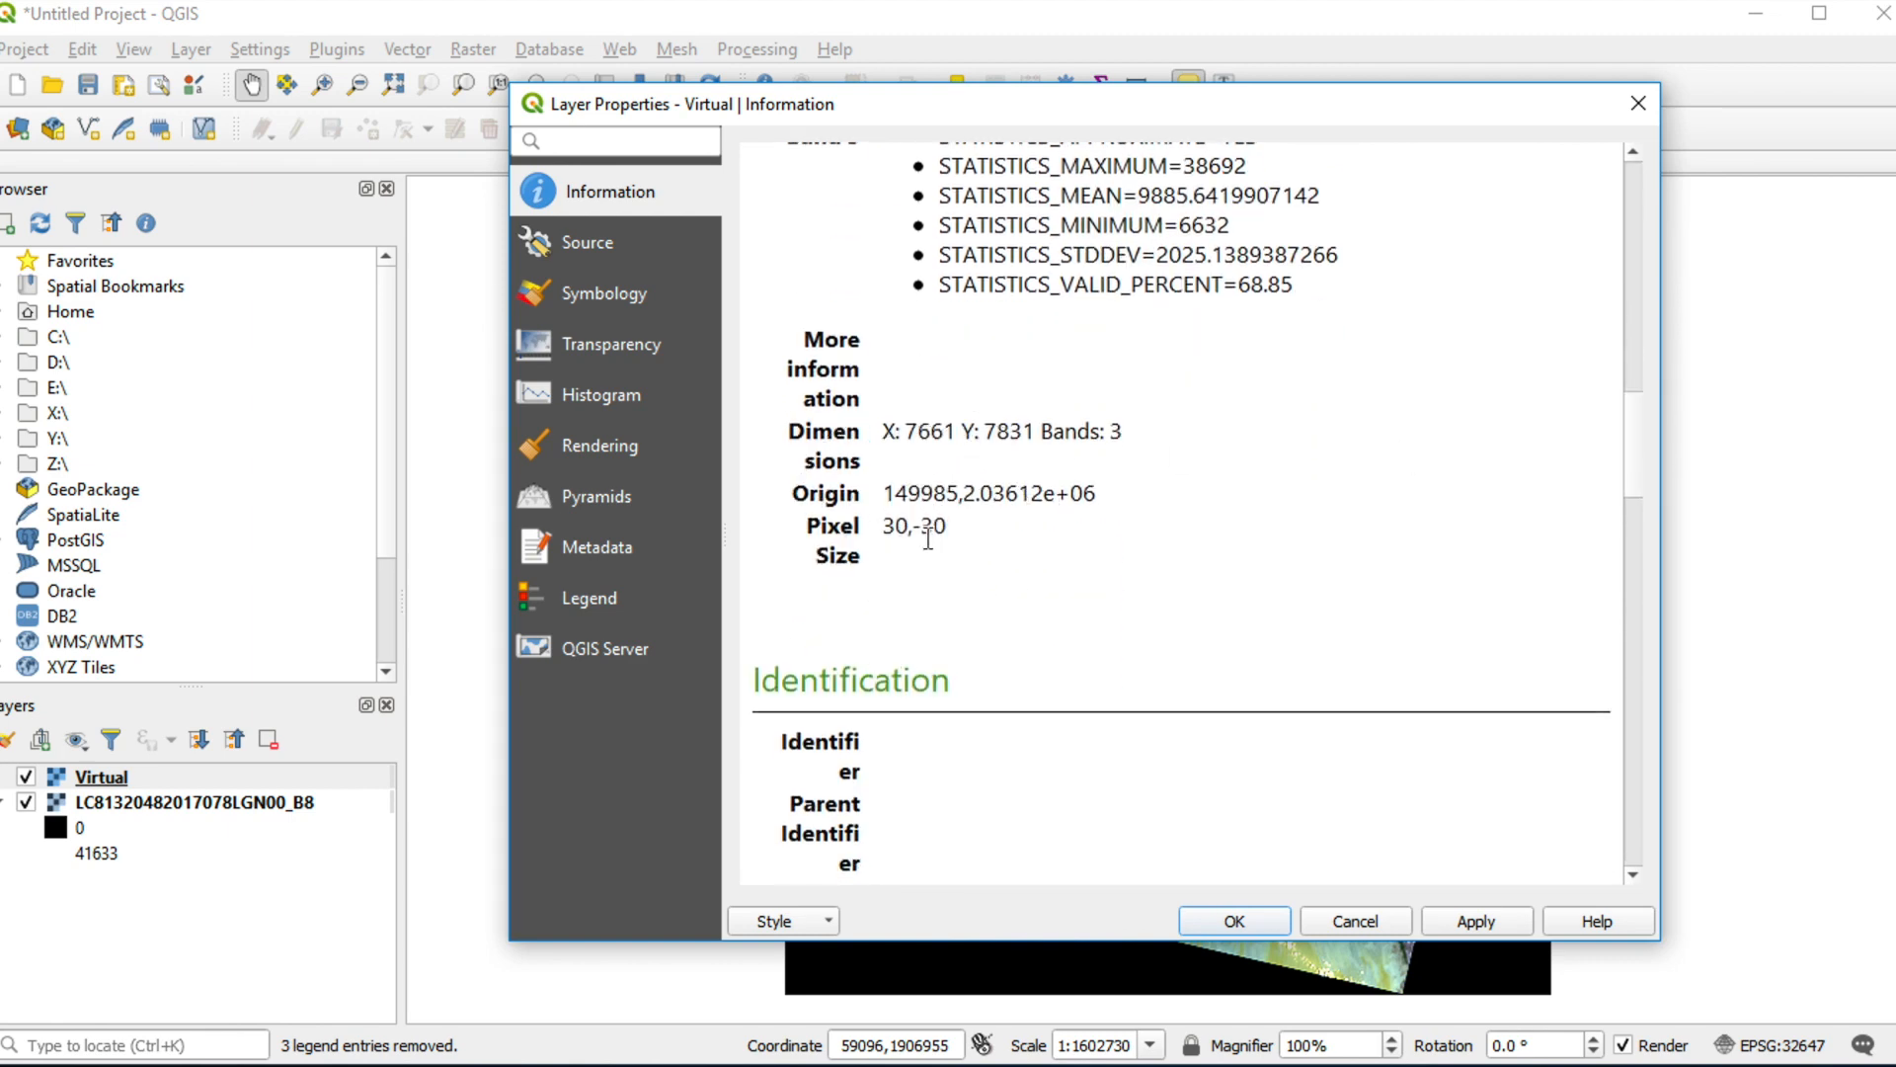
mouse_move(1387, 865)
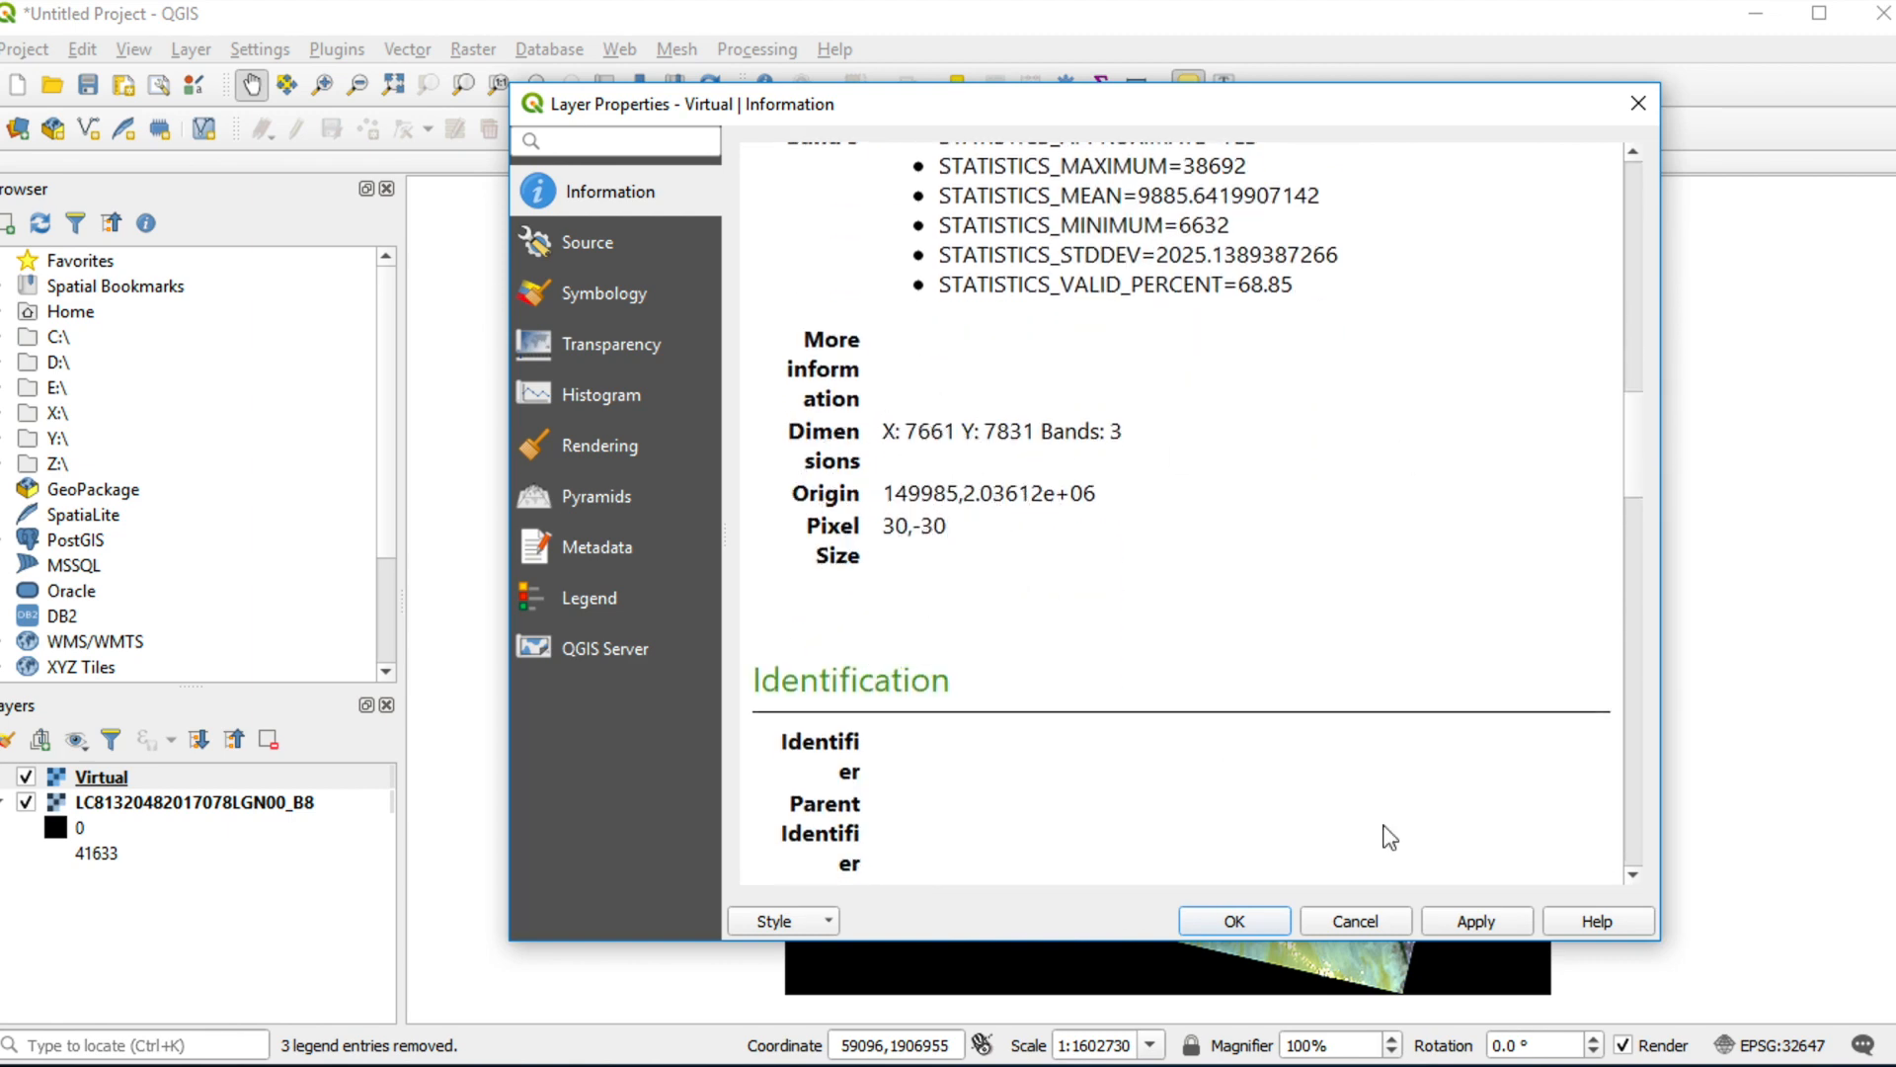
mouse_move(1378, 933)
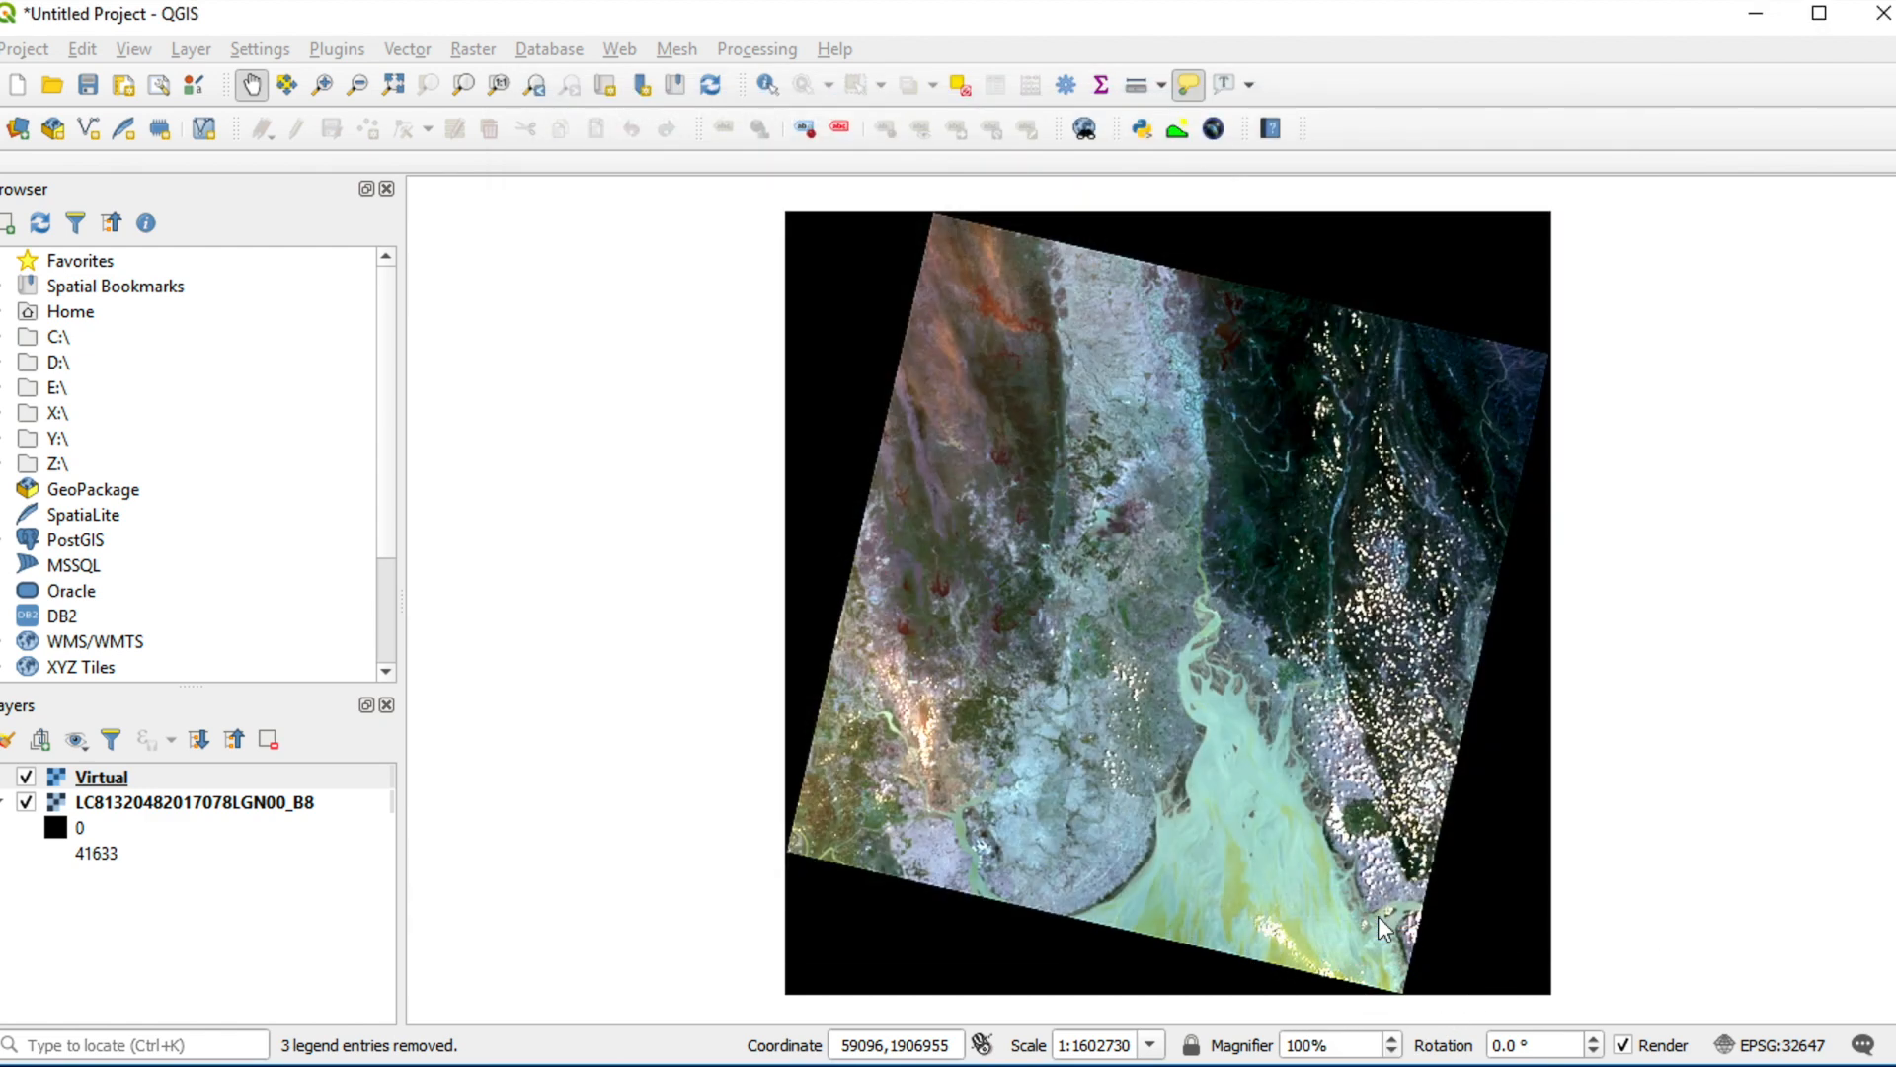
Search the locator bar for 'pan' to find the Pansharpening algorithm.
left_click(95, 777)
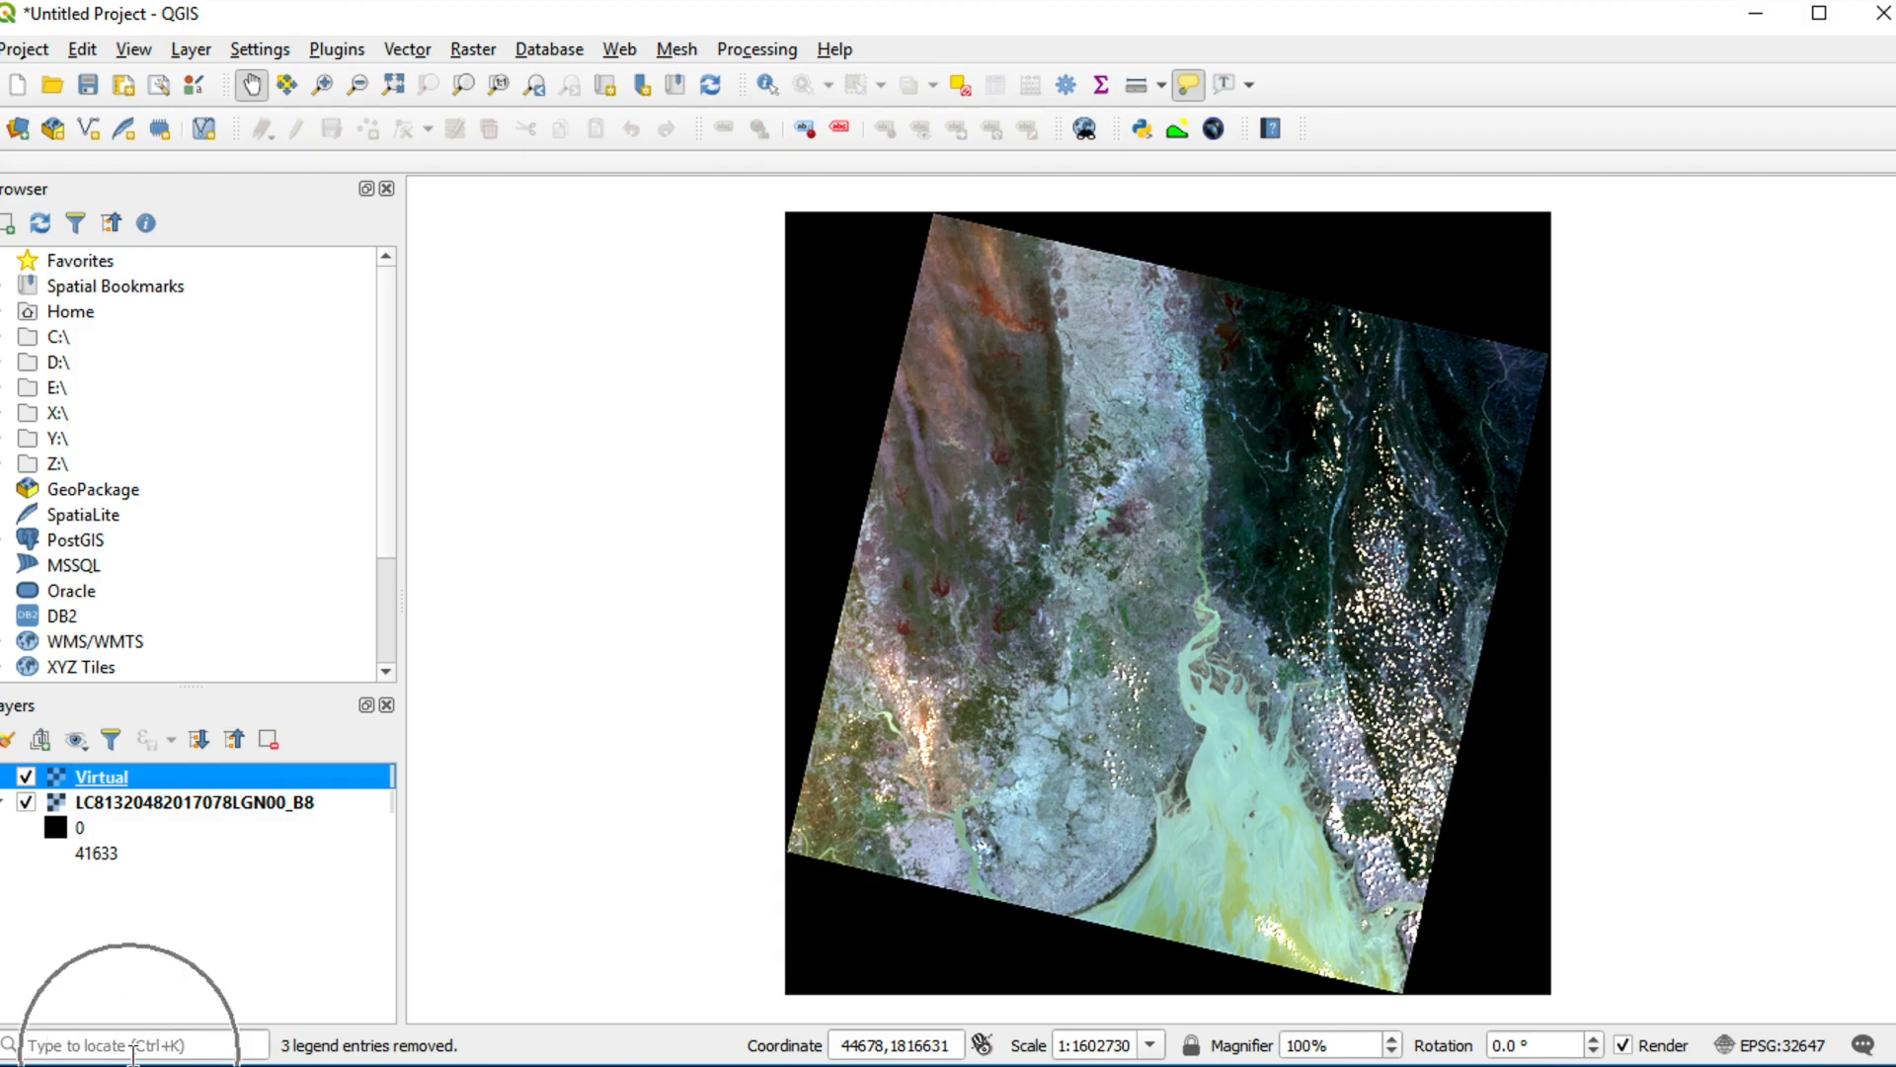
left_click(118, 1043)
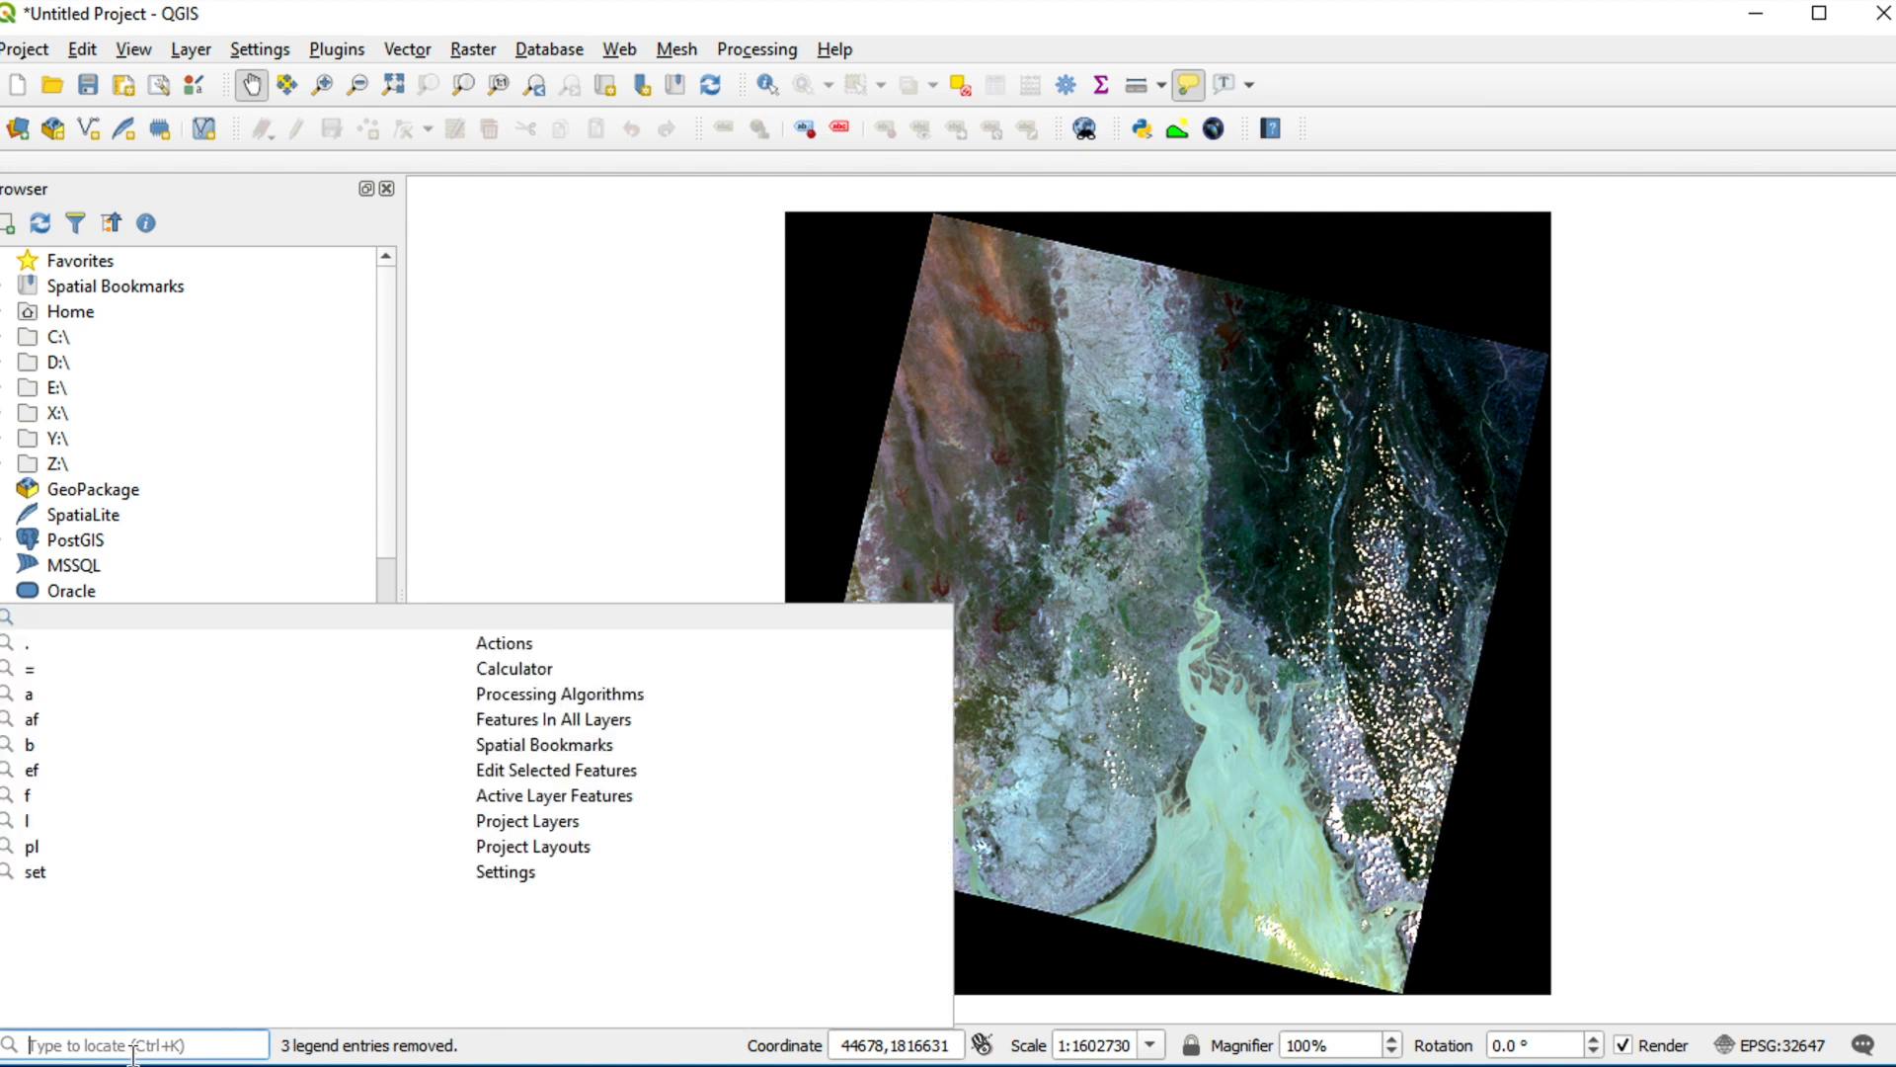
type("pans")
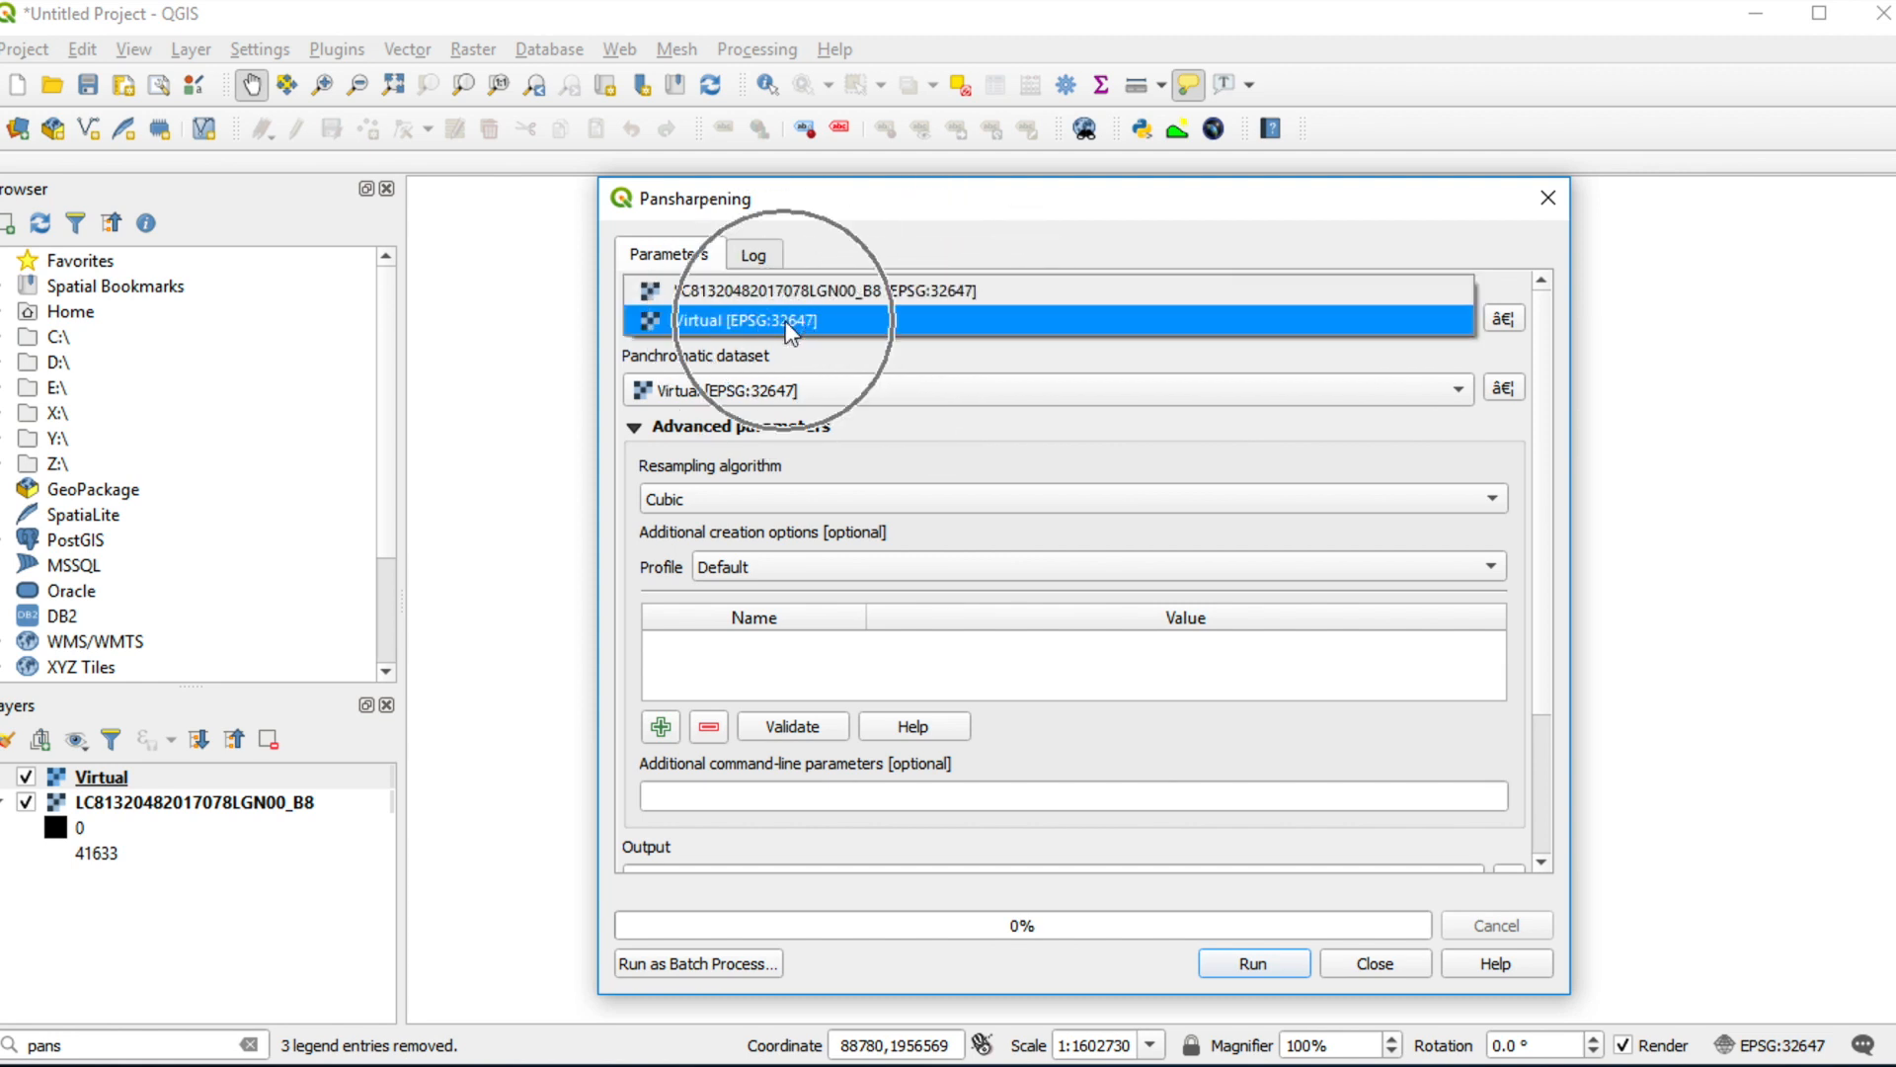
Choose Virtual as spectral dataset, LC8 B8 as panchromatic dataset, and keep Cubic resampling.
left_click(786, 320)
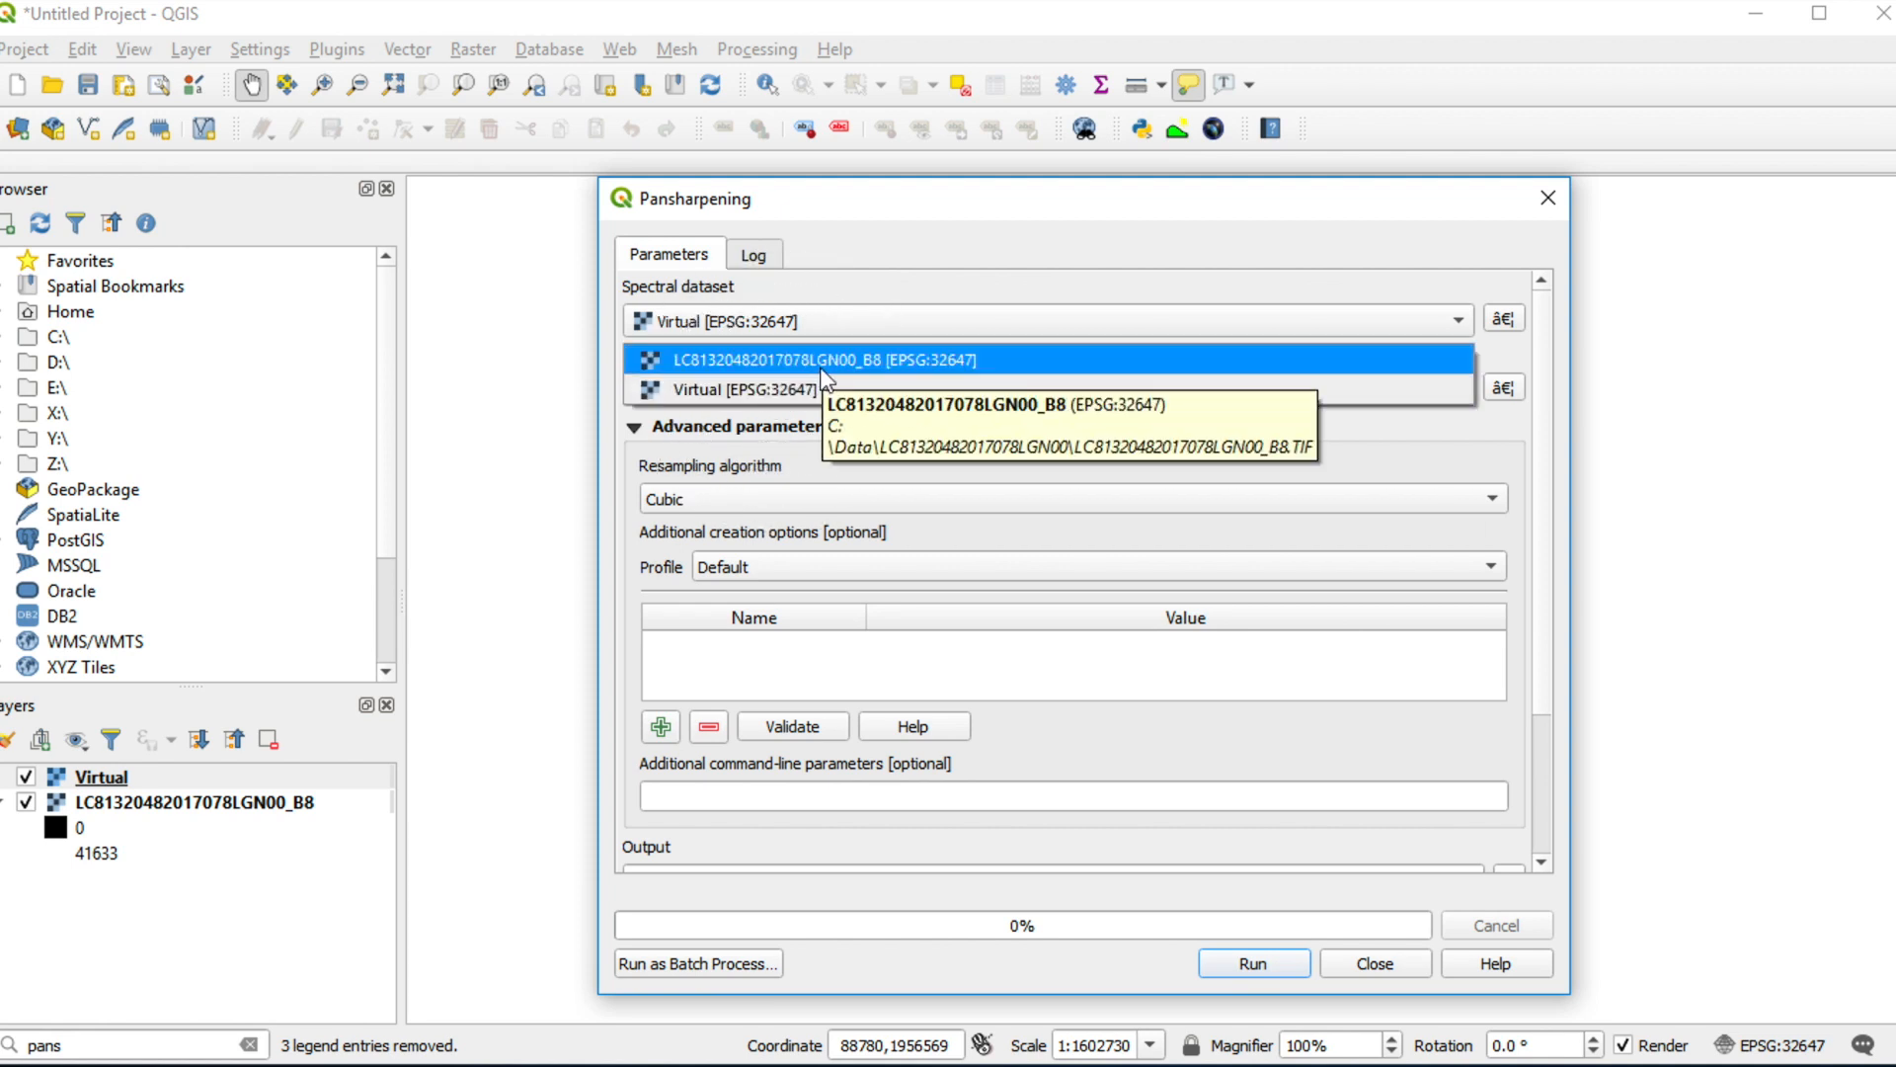
left_click(818, 359)
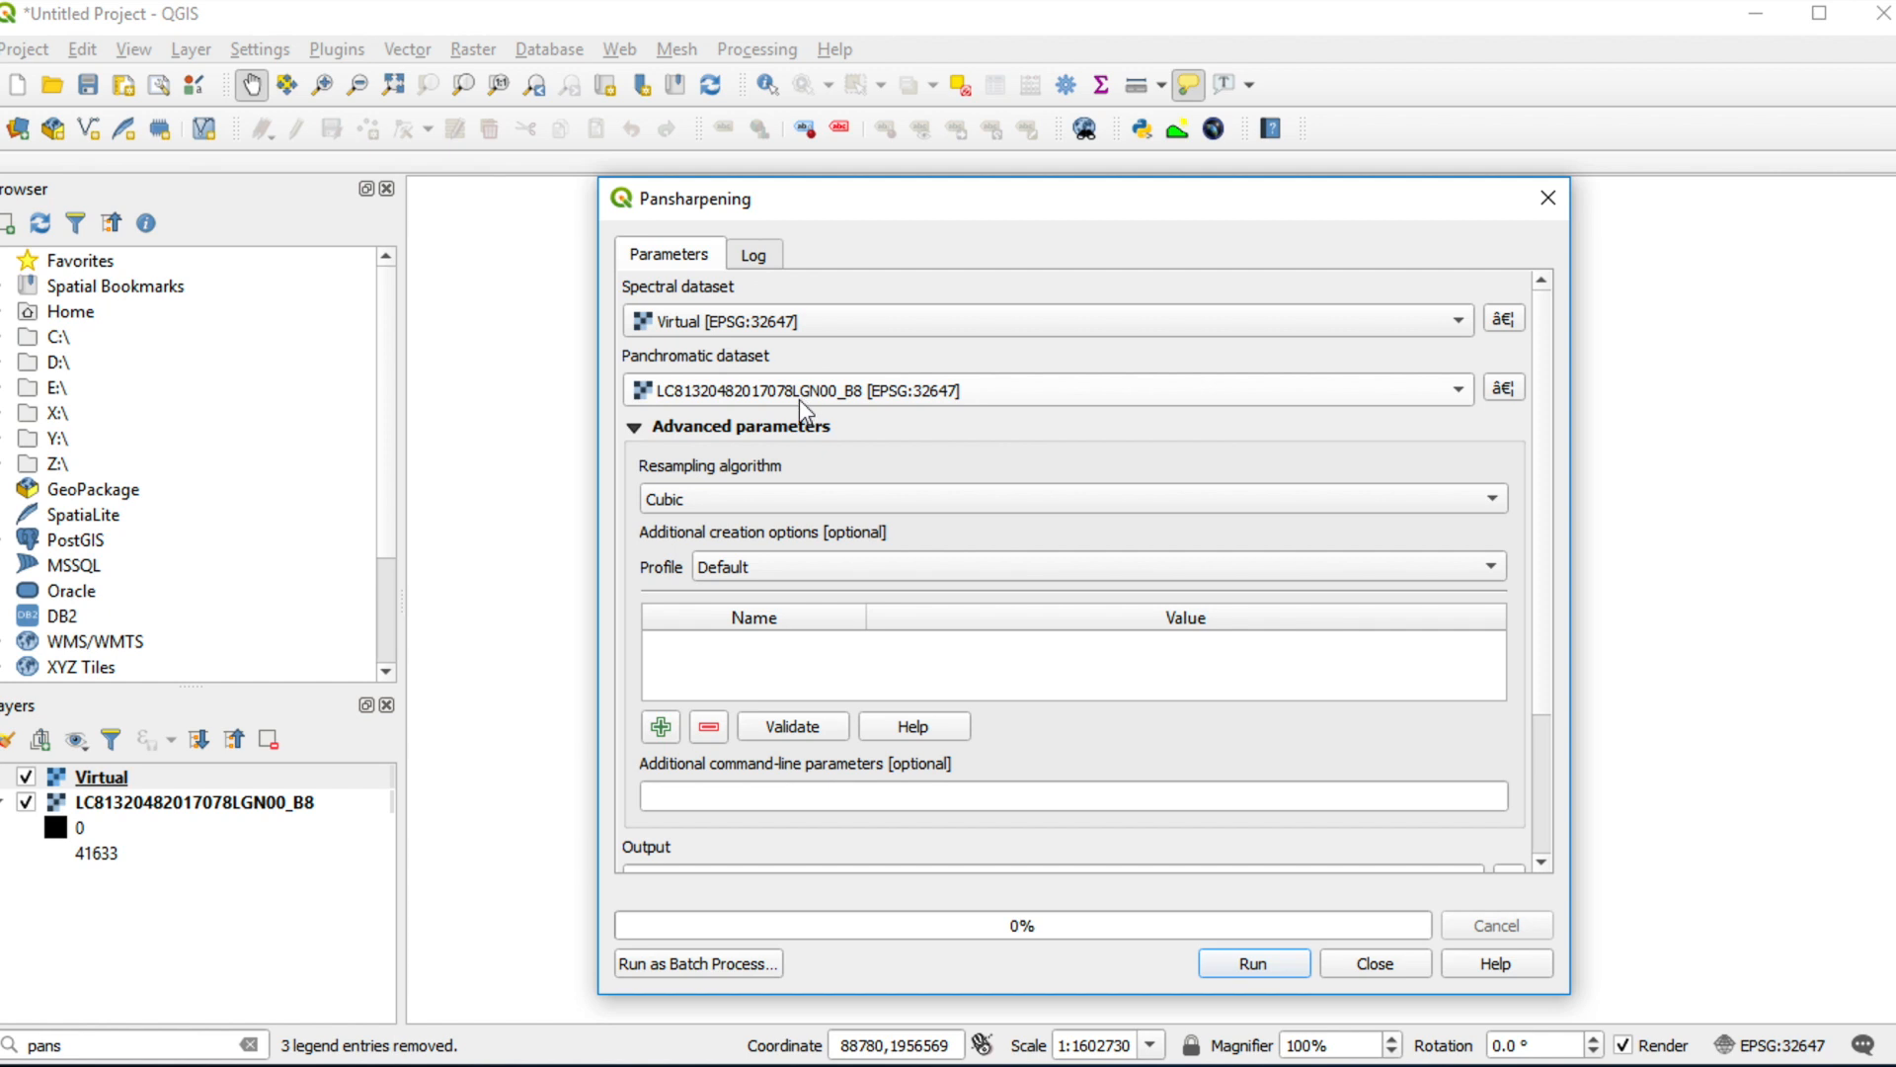
mouse_move(704, 443)
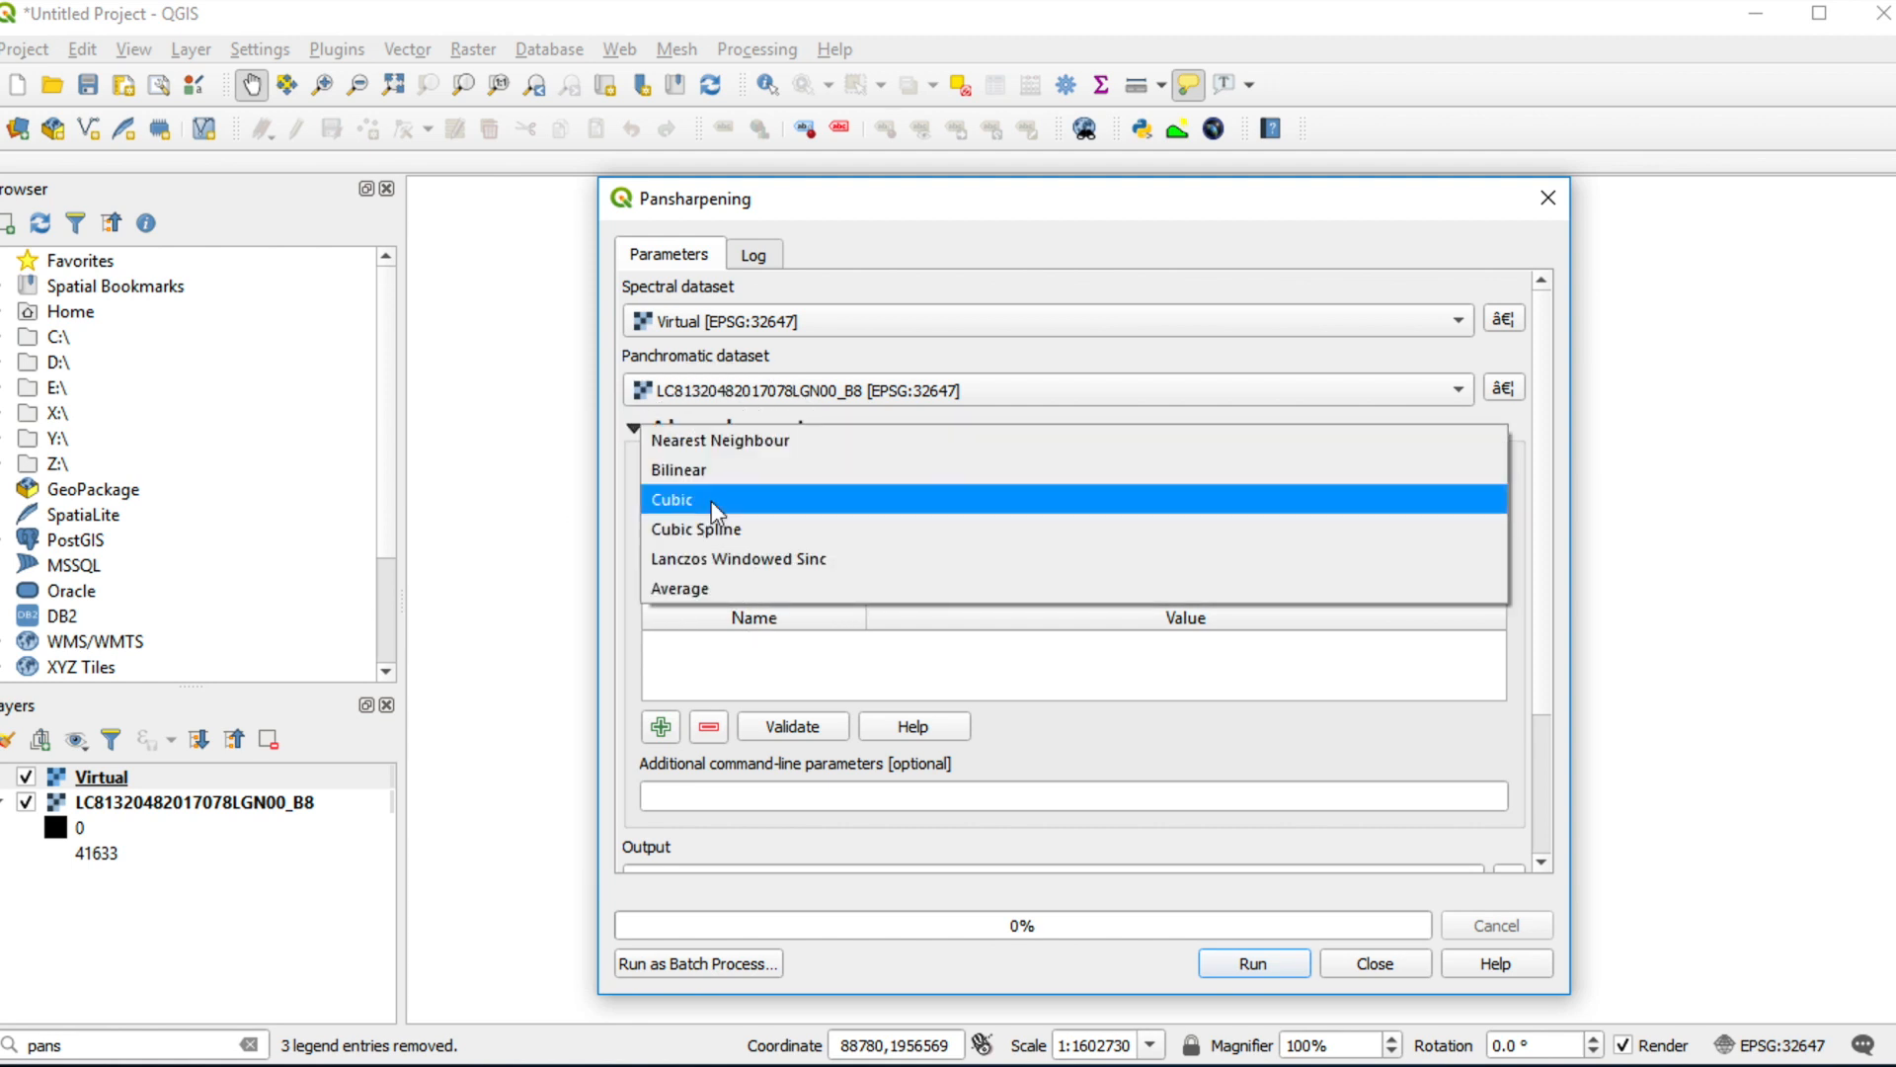
left_click(671, 498)
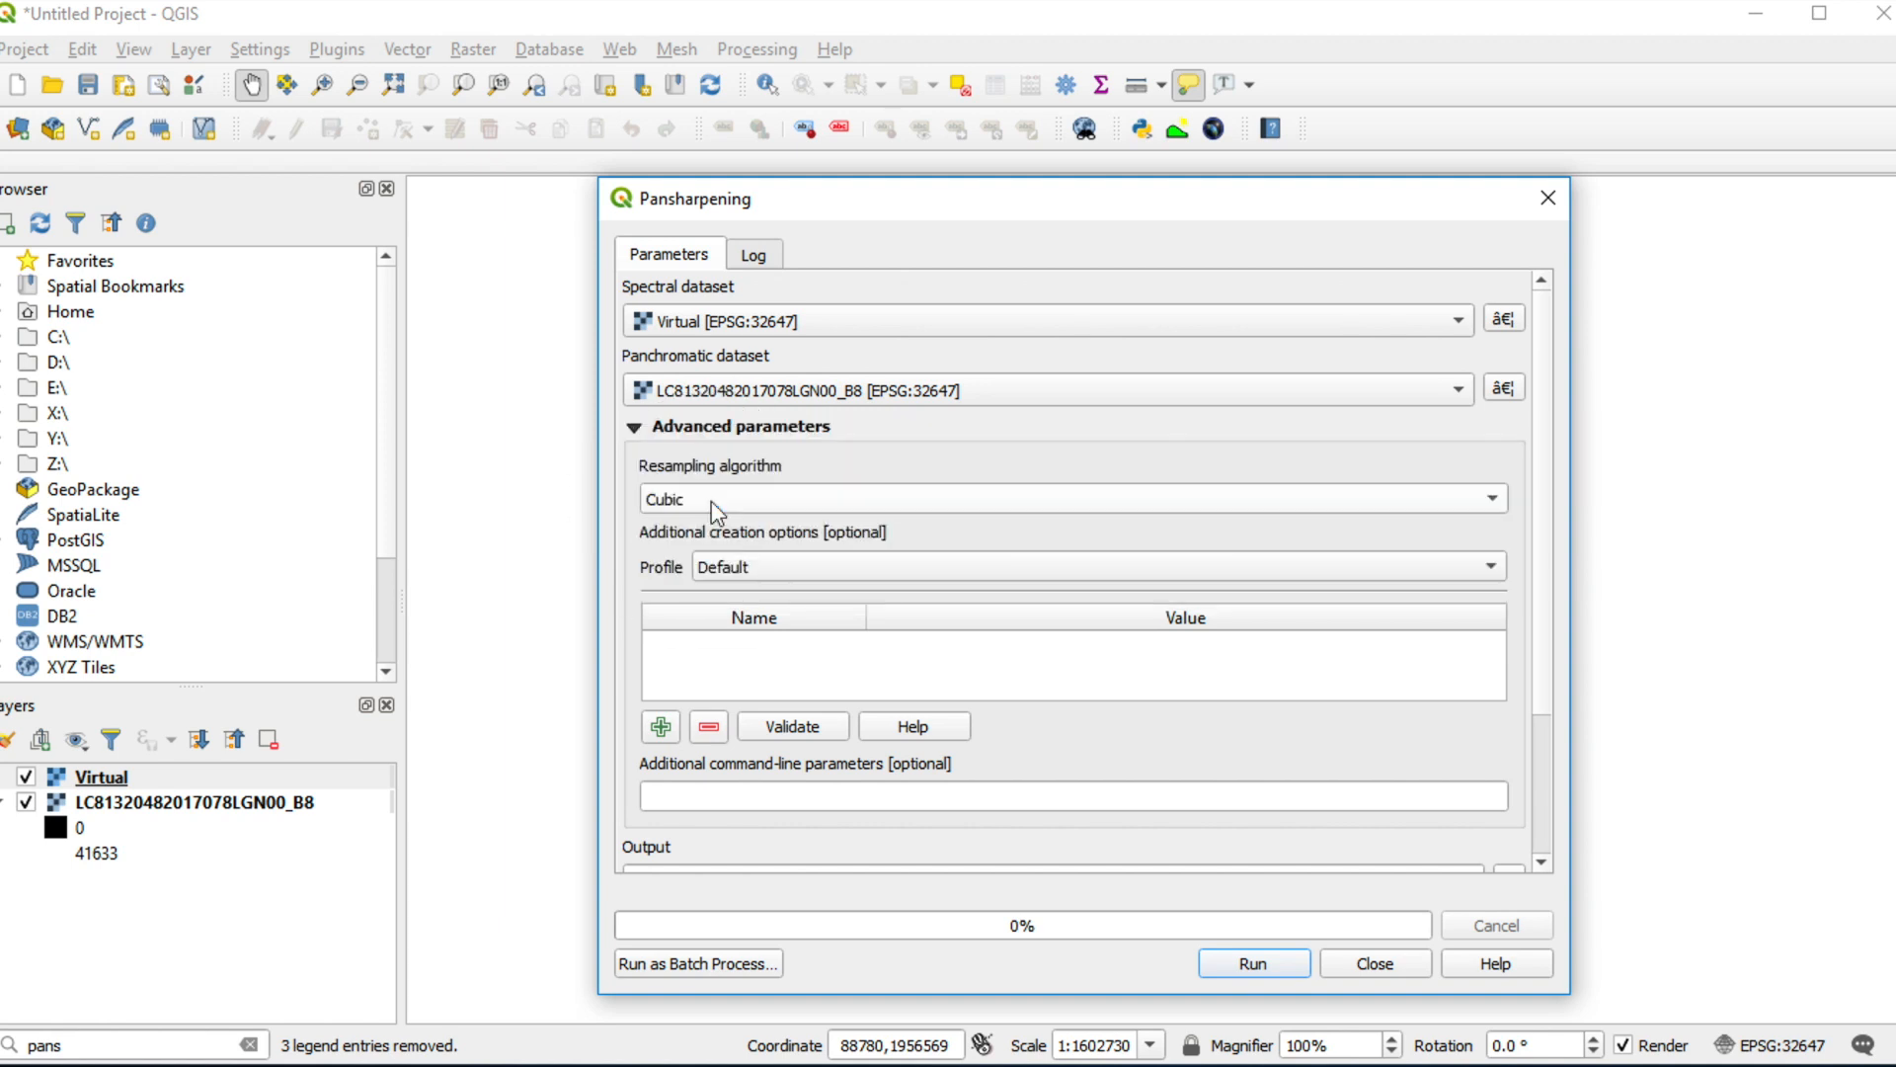
mouse_move(751, 573)
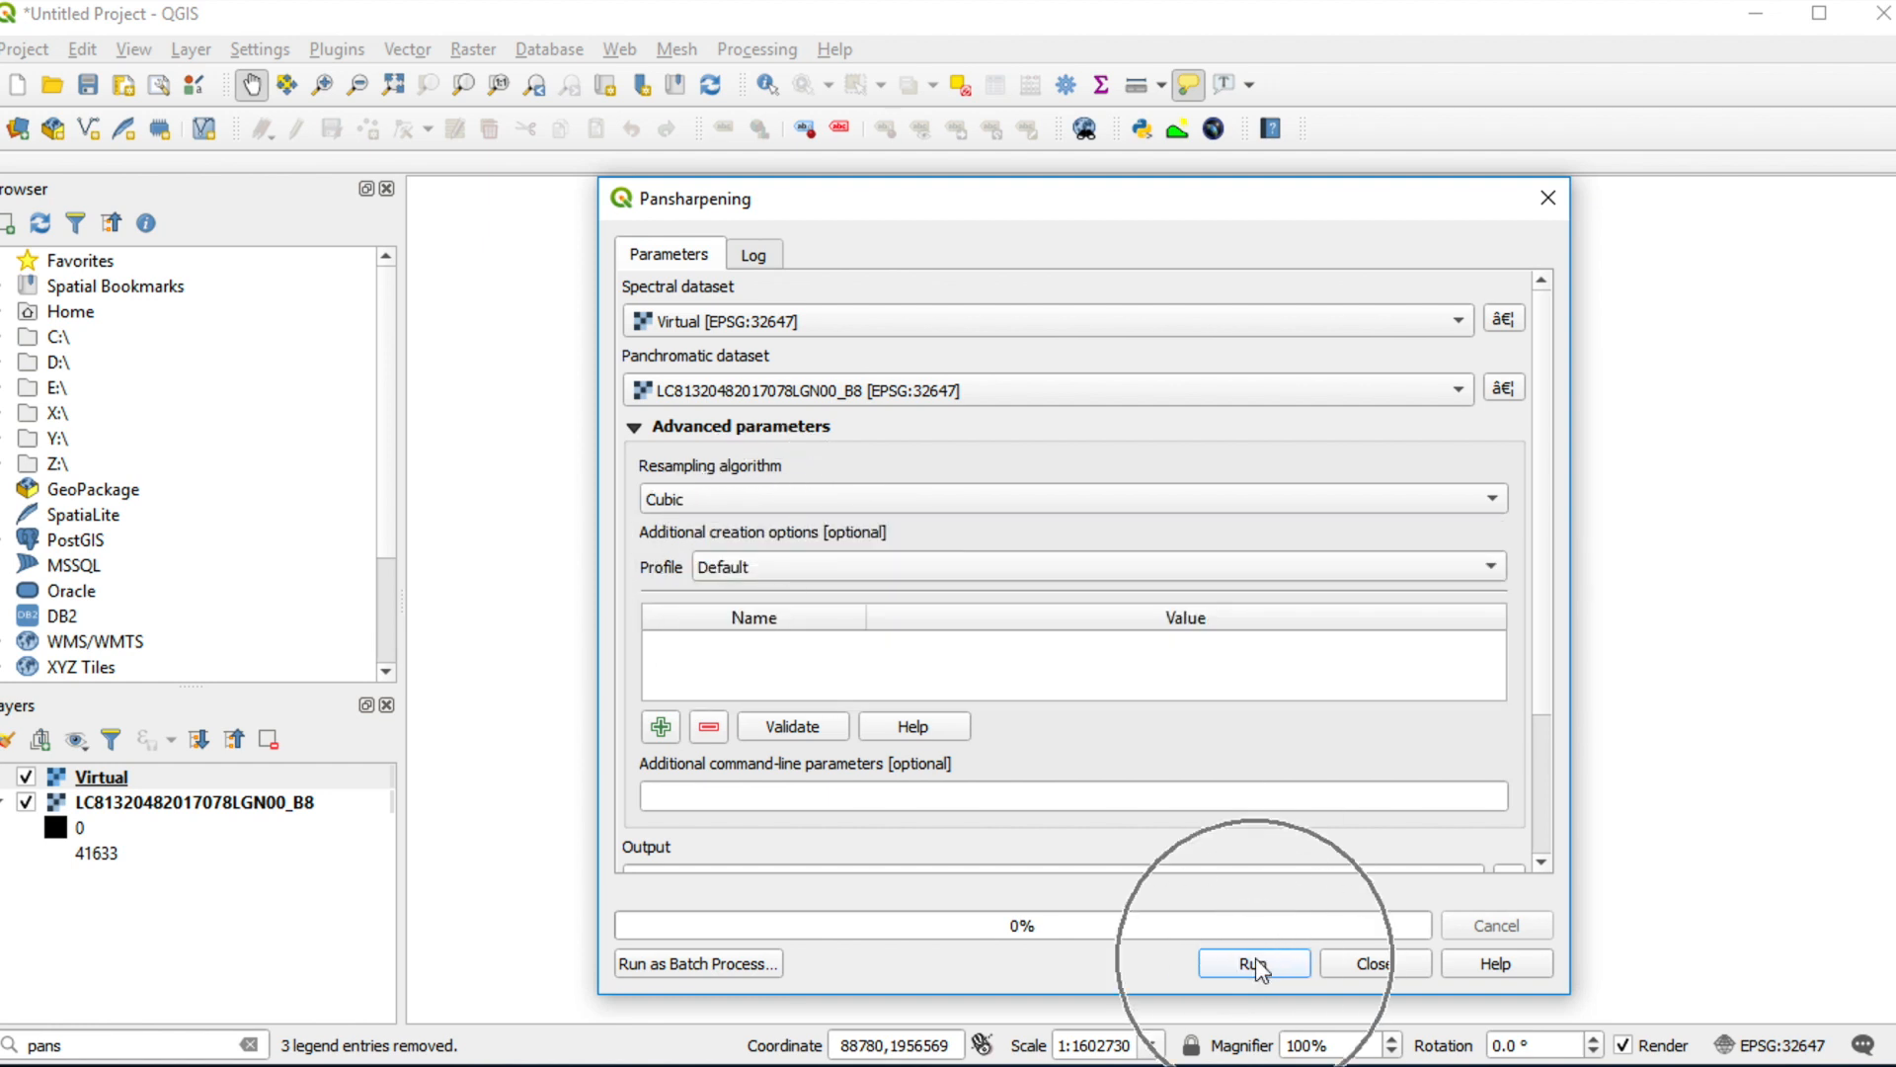
Run pansharpening to add the sharpened Output layer, then close the dialog.
left_click(1252, 963)
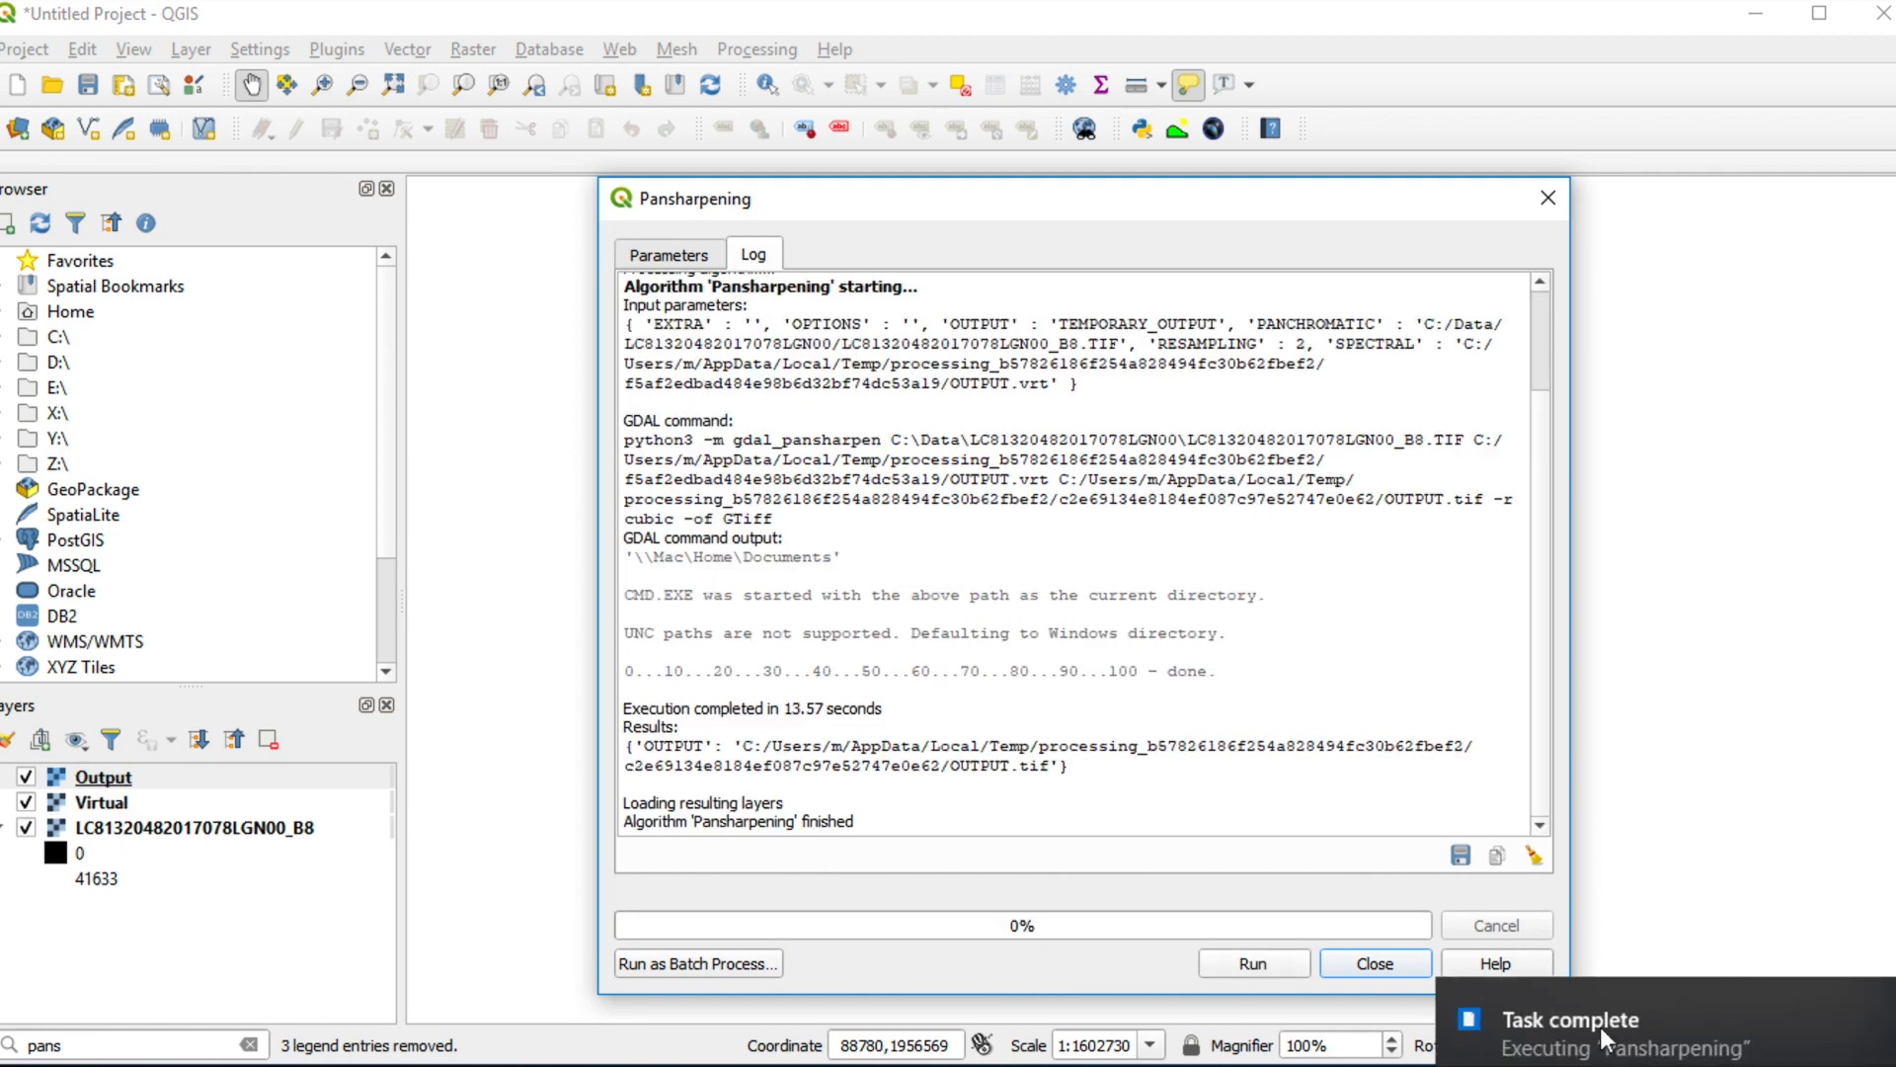
left_click(1375, 964)
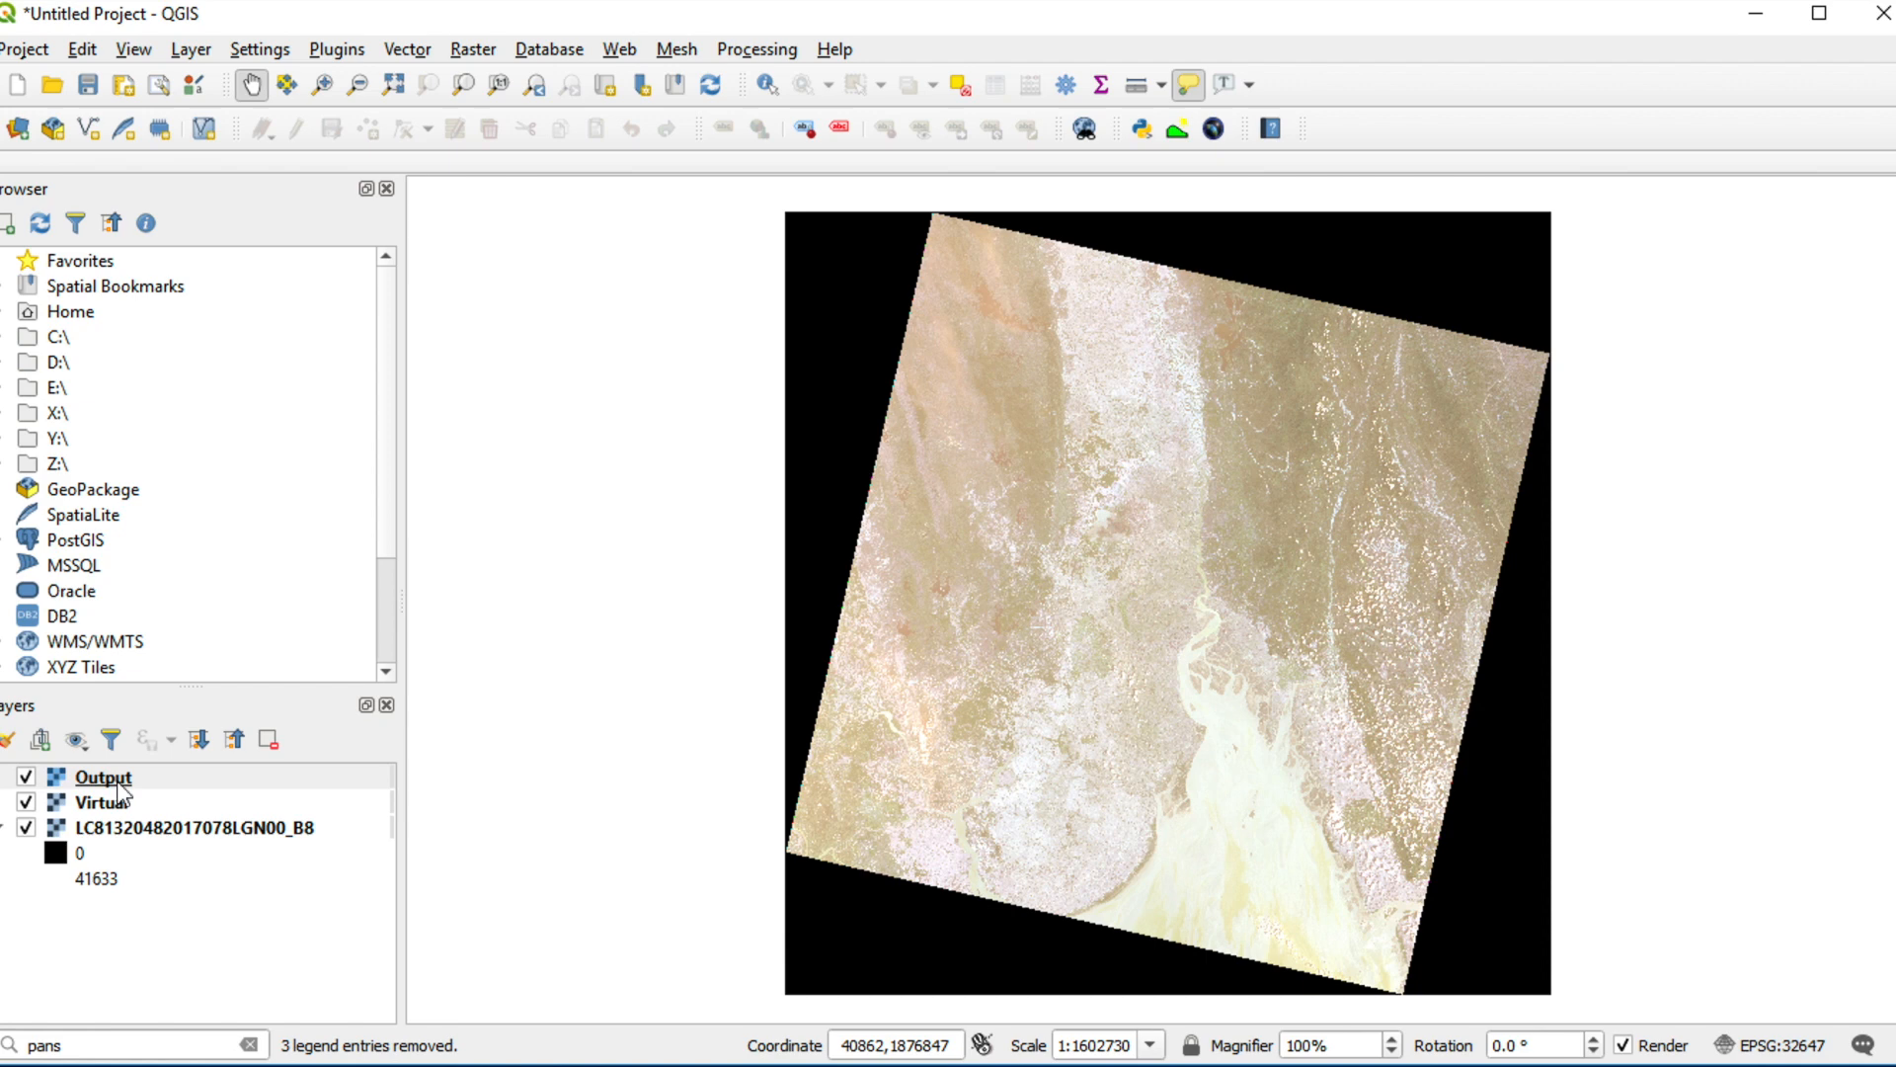
View the Output layer's Information page showing three bands and 15 m pixel size.
right_click(99, 778)
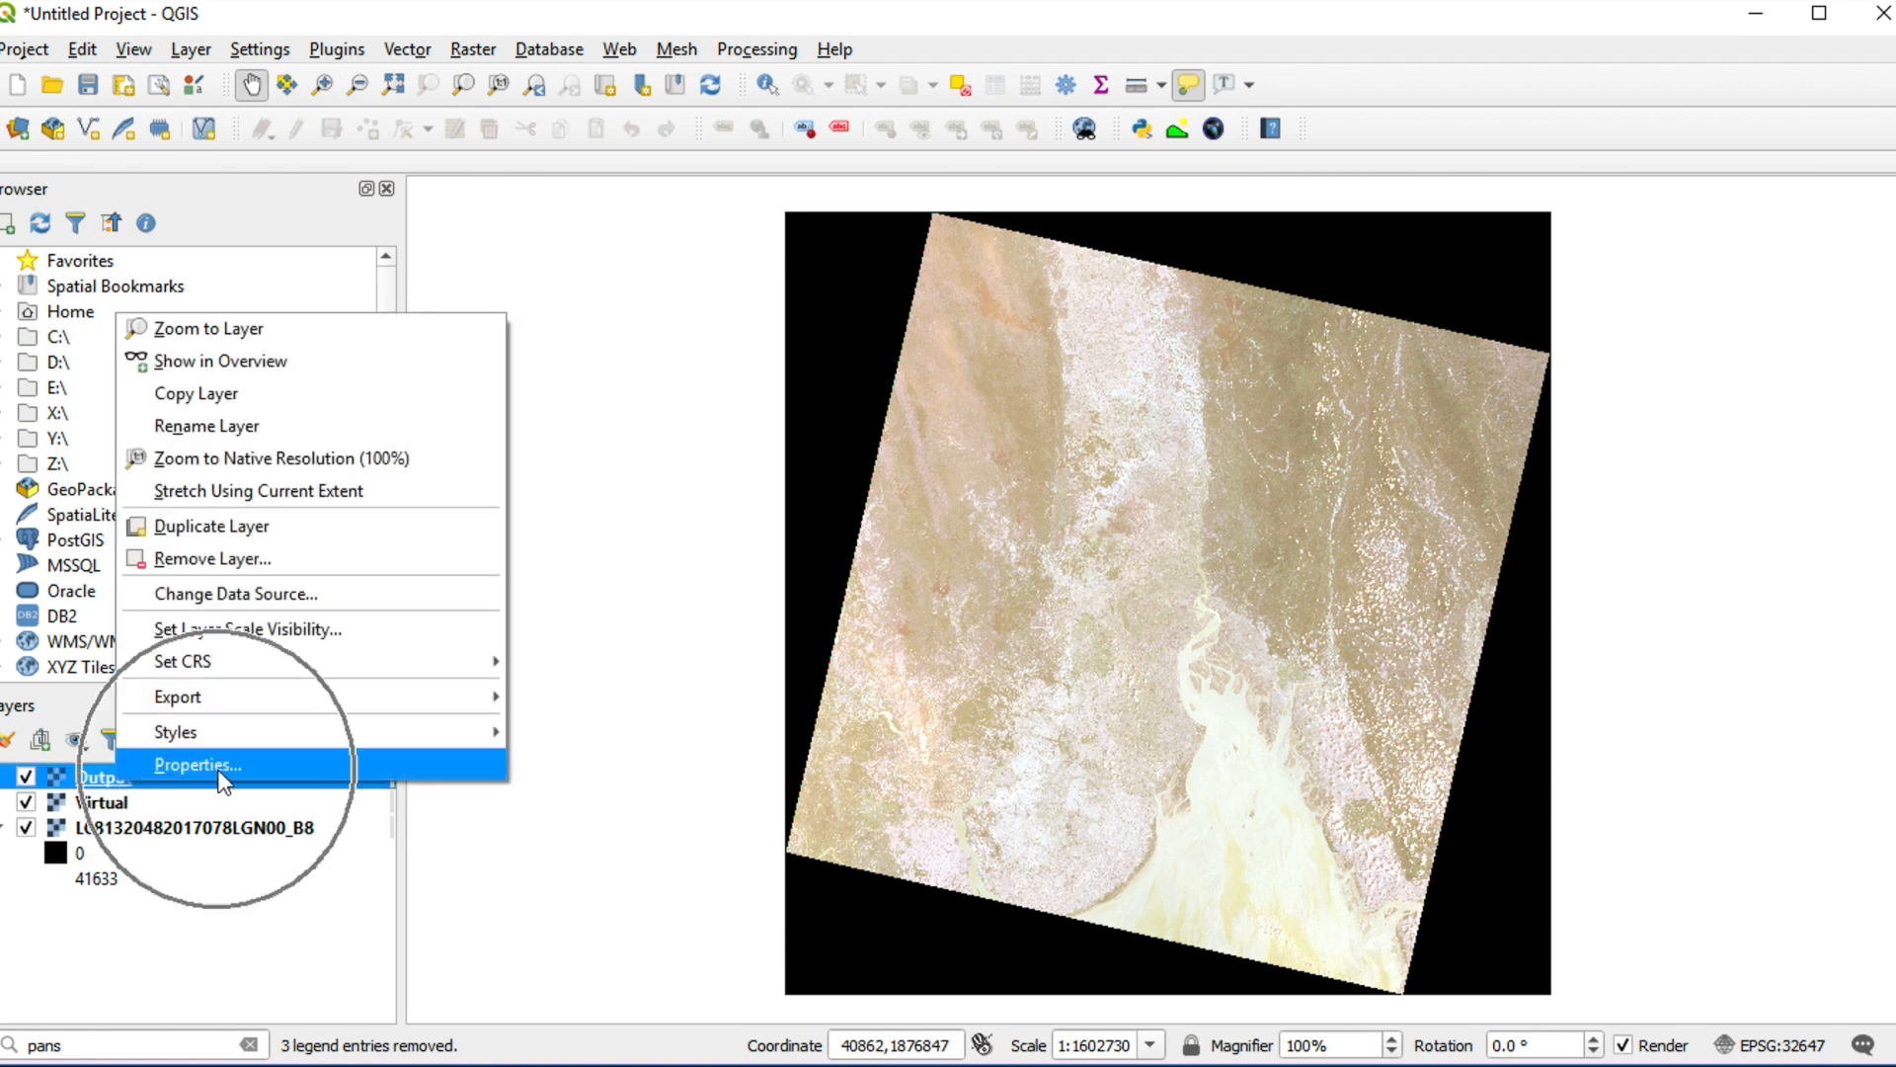
left_click(197, 765)
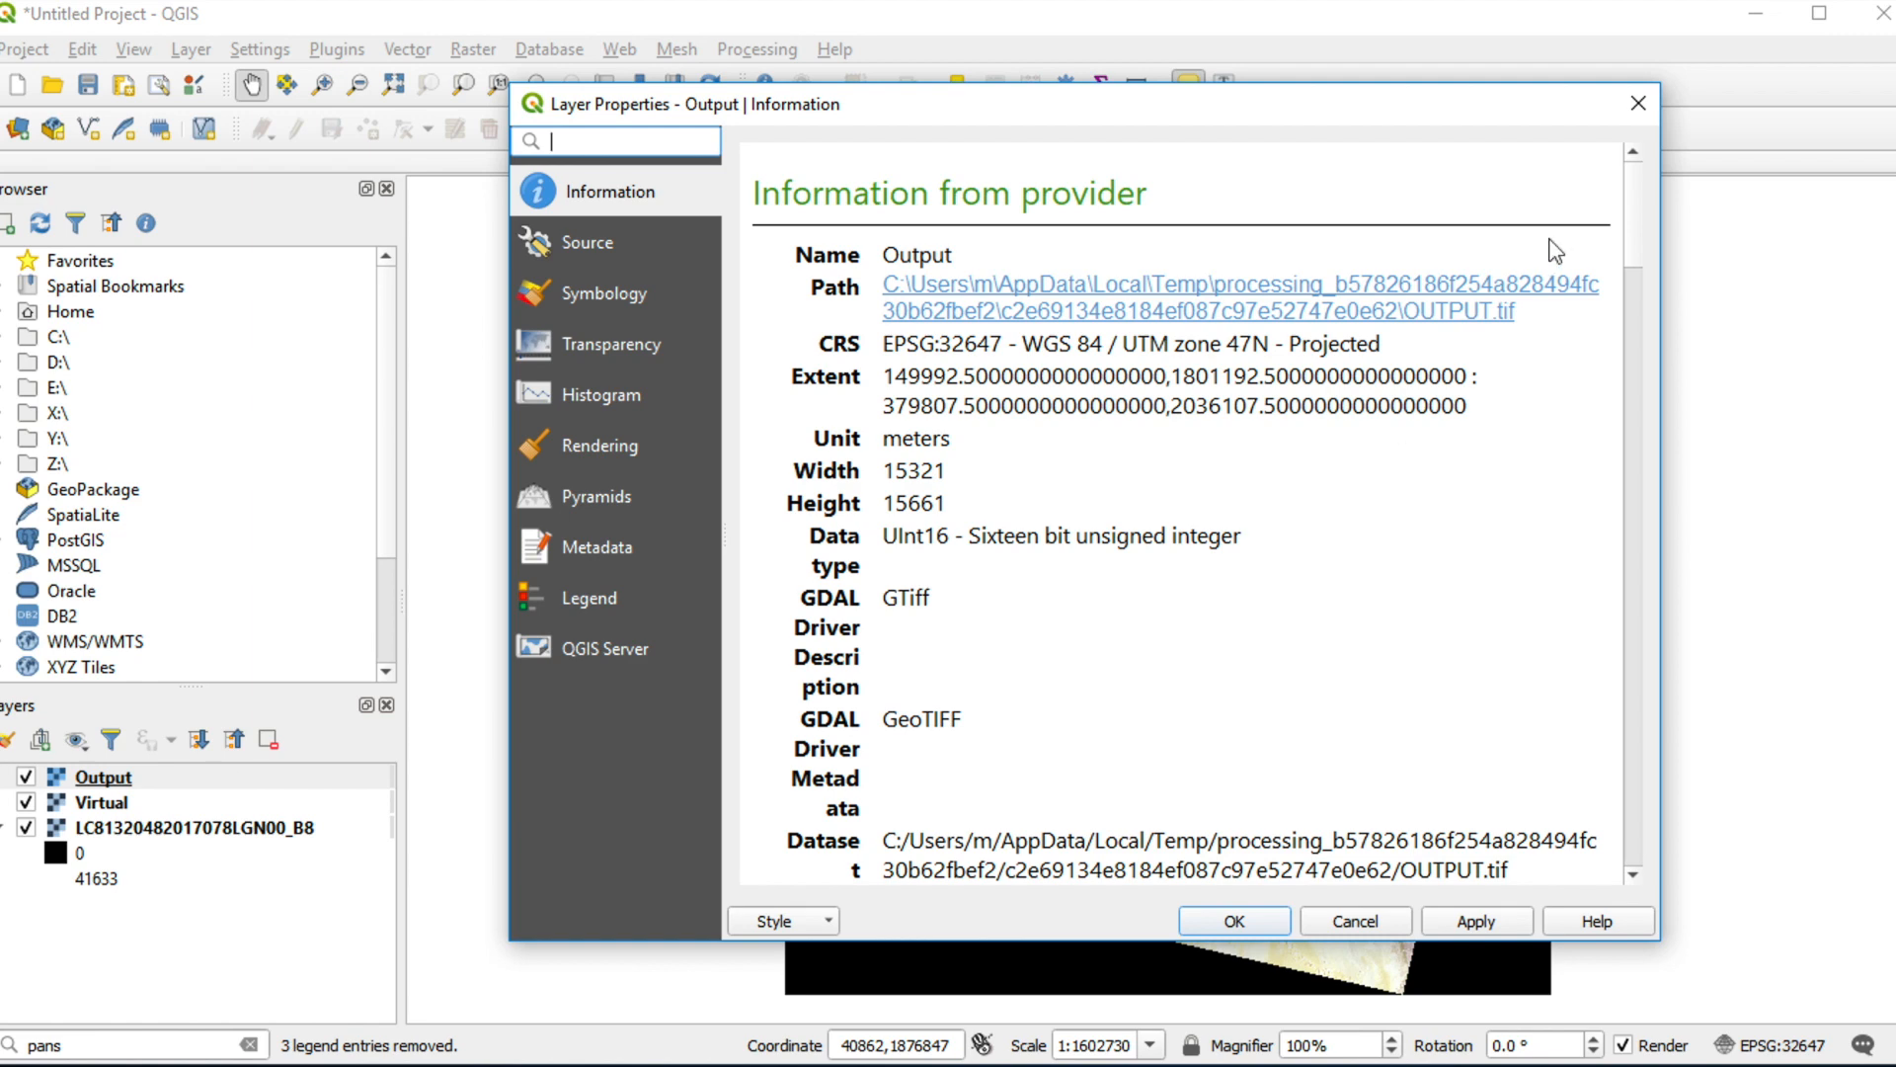
scroll("down", 3)
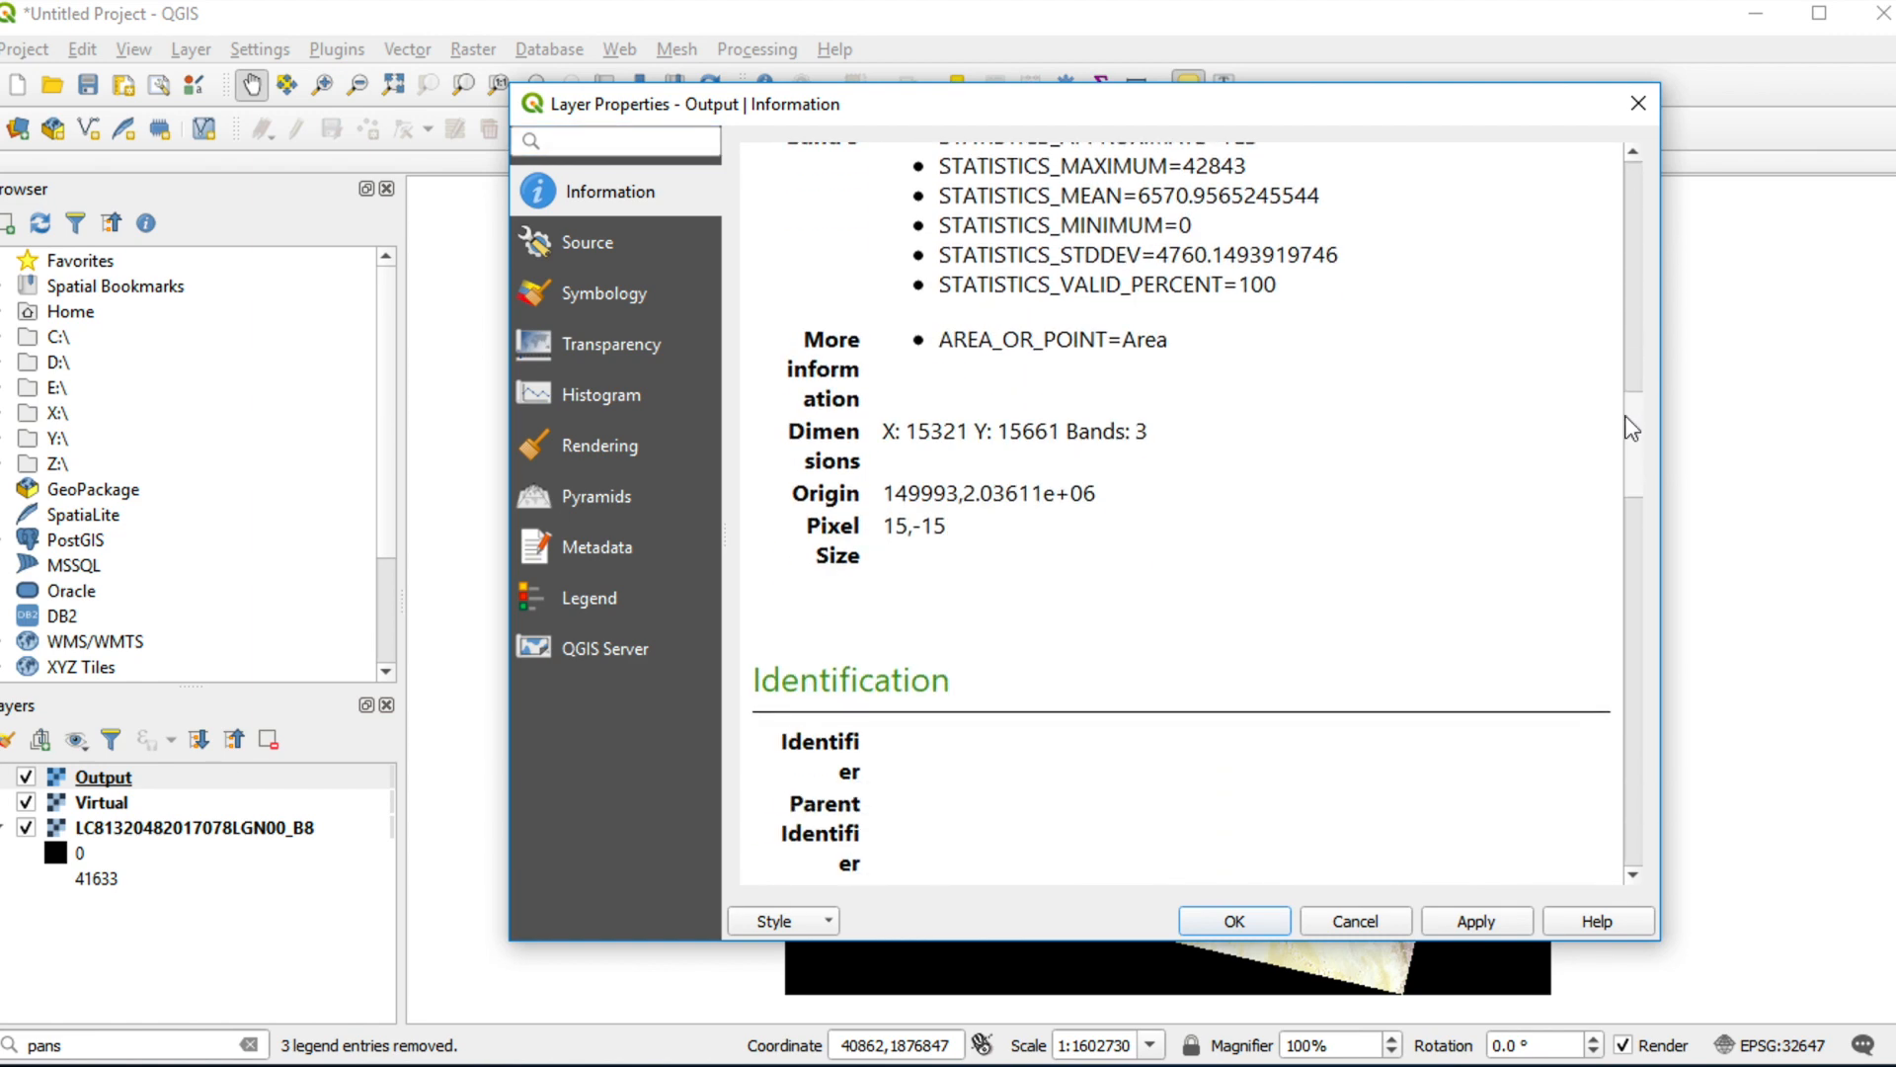
left_click(921, 548)
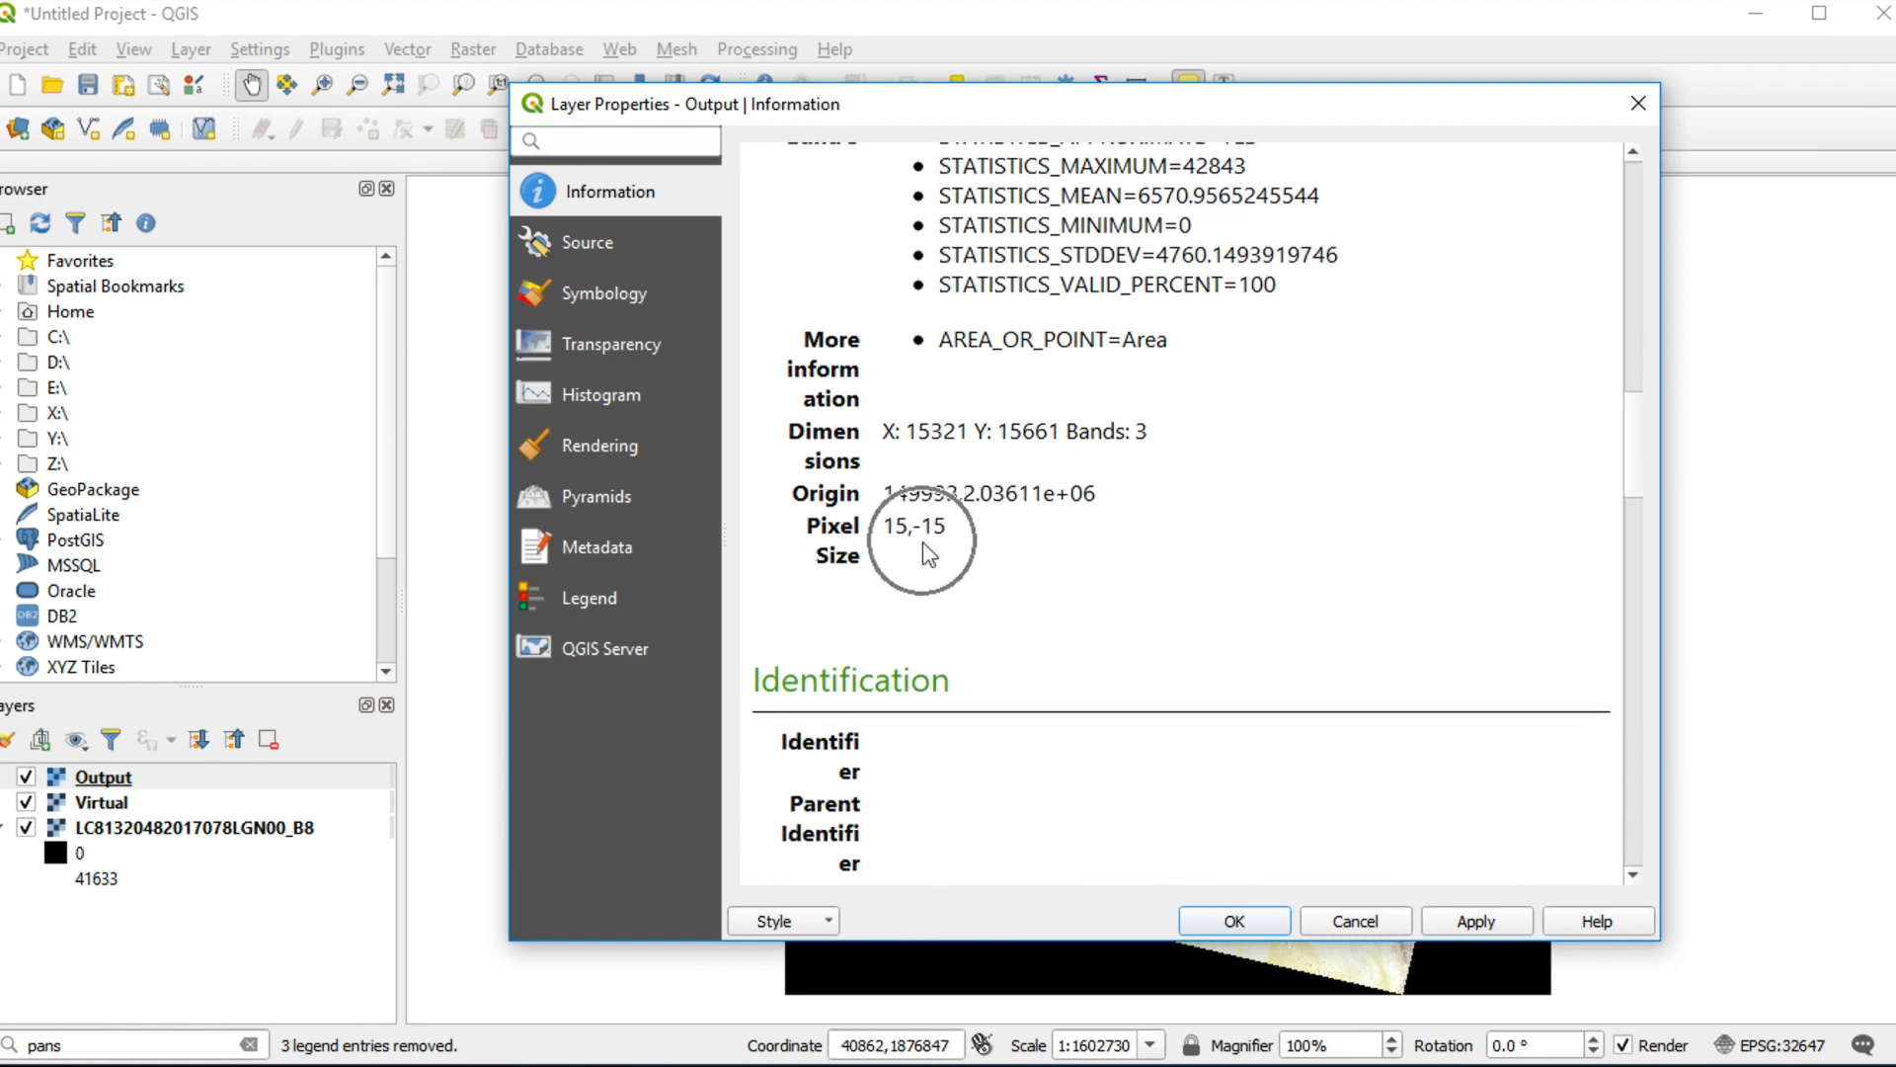